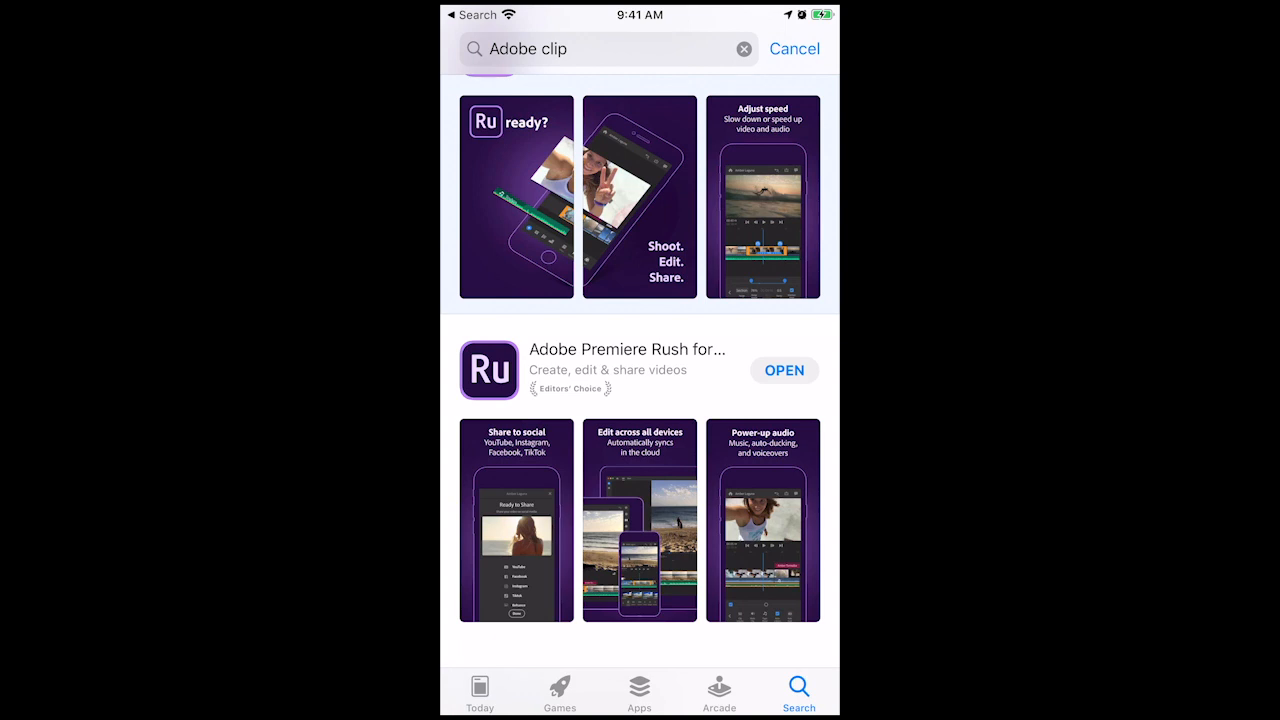
Step: Launch Adobe Premiere Rush from the 'Adobe clip' App Store search results
click(784, 370)
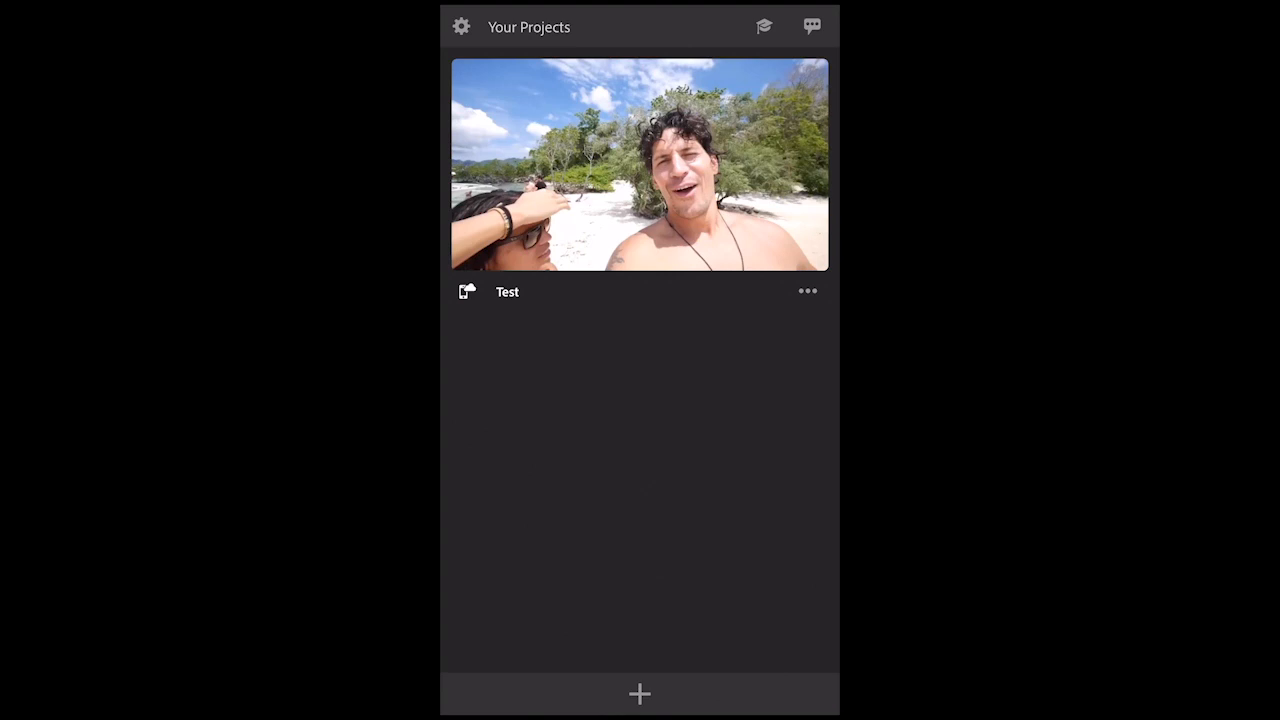
Step: Create a new project and choose Add Media to bring up the Camera Roll
click(639, 693)
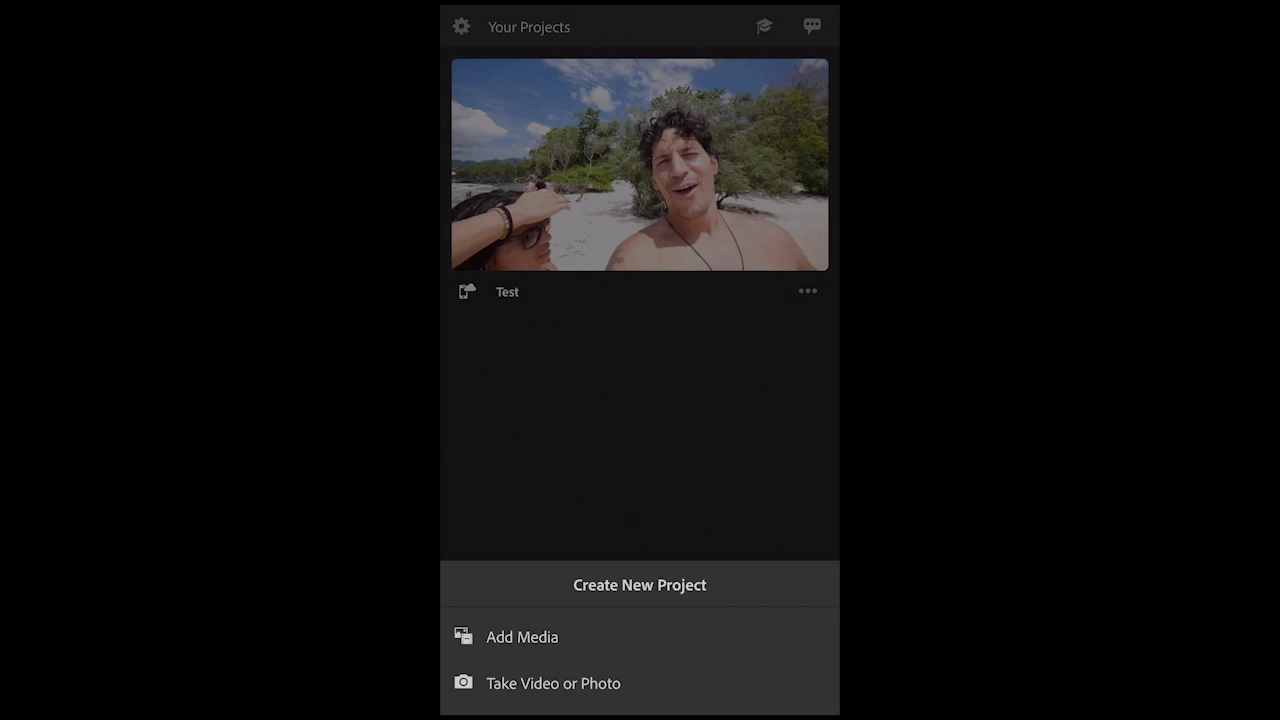
click(521, 637)
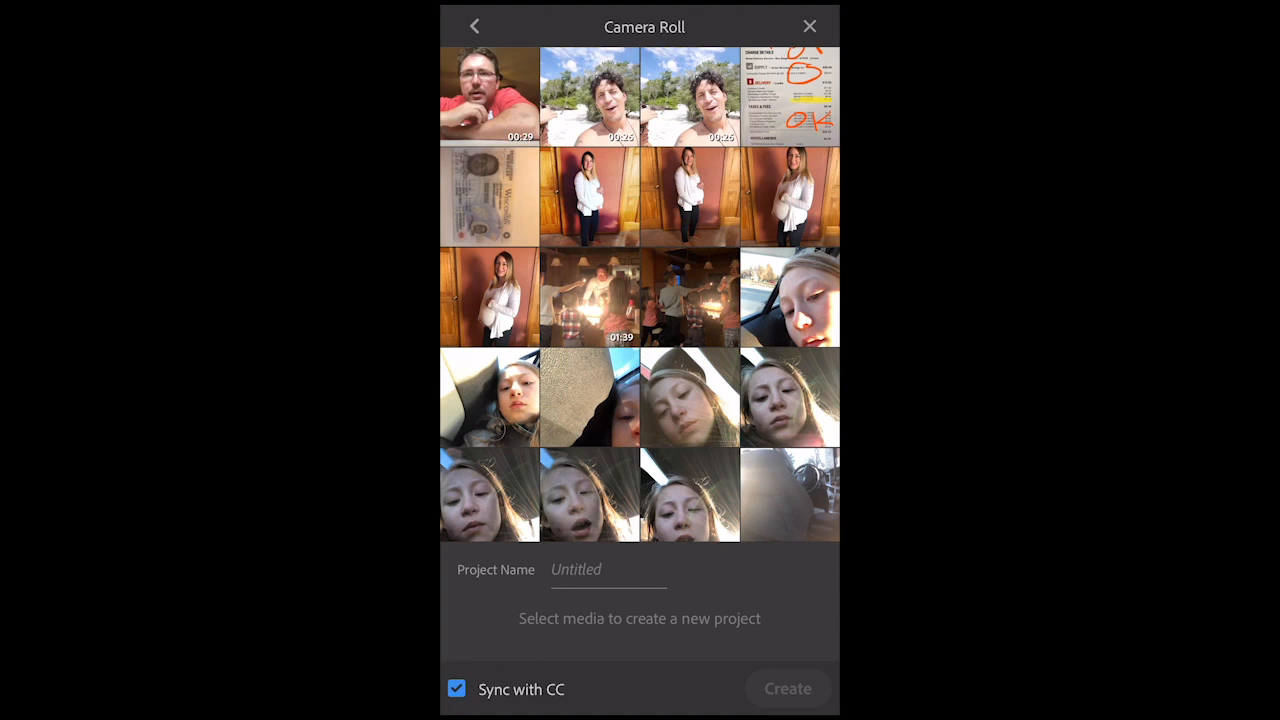
Step: Pick fifteen camera-roll photos and clips, starting with a photo and the party video
click(690, 196)
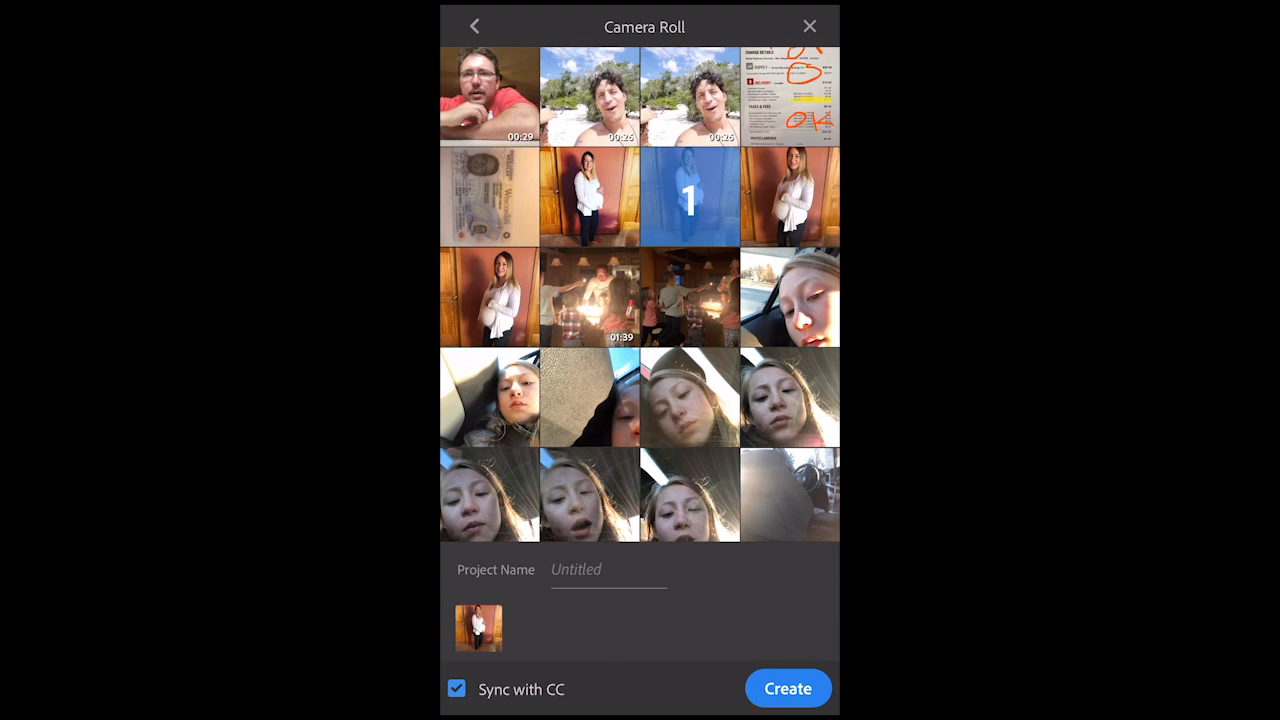
click(590, 296)
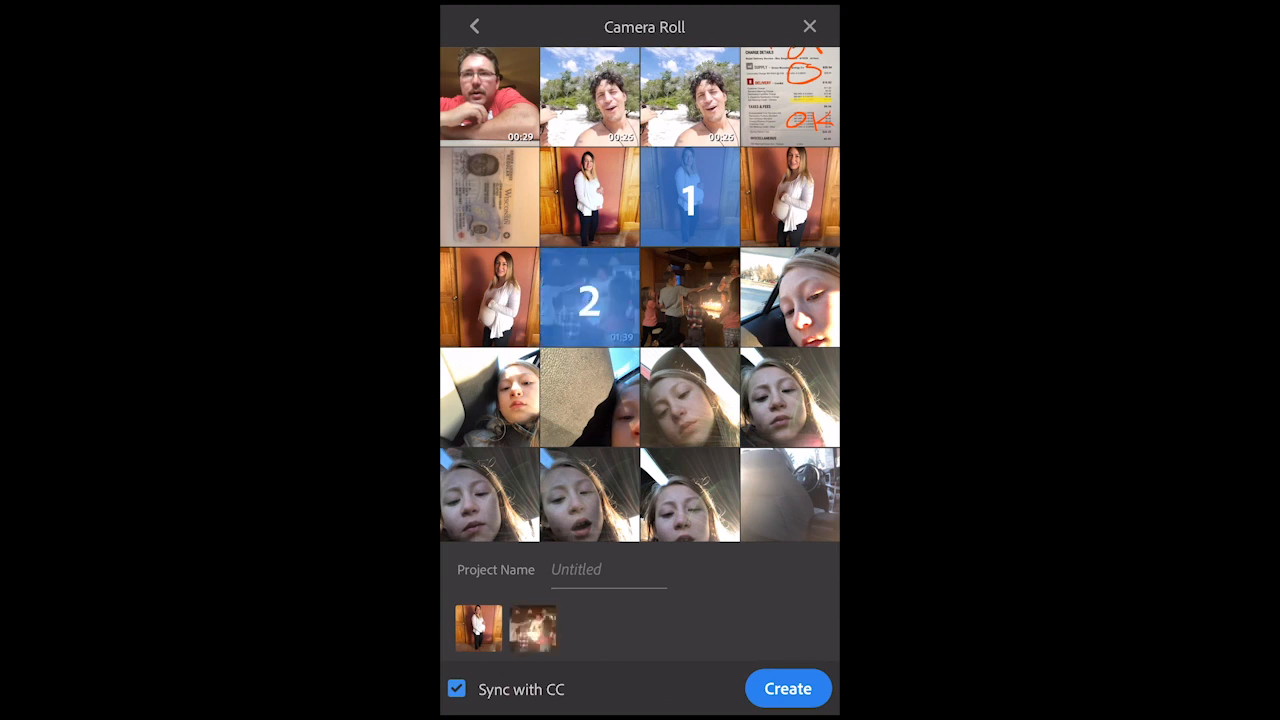
scroll(down, 3)
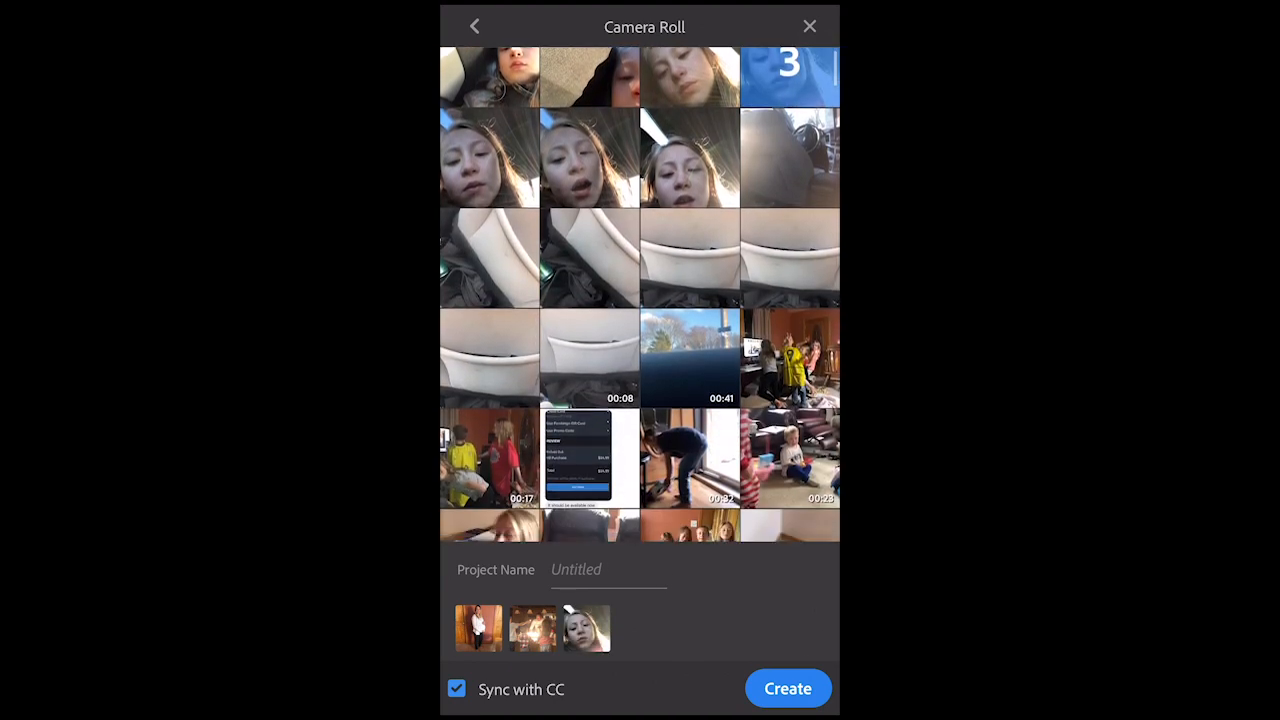
scroll(down, 3)
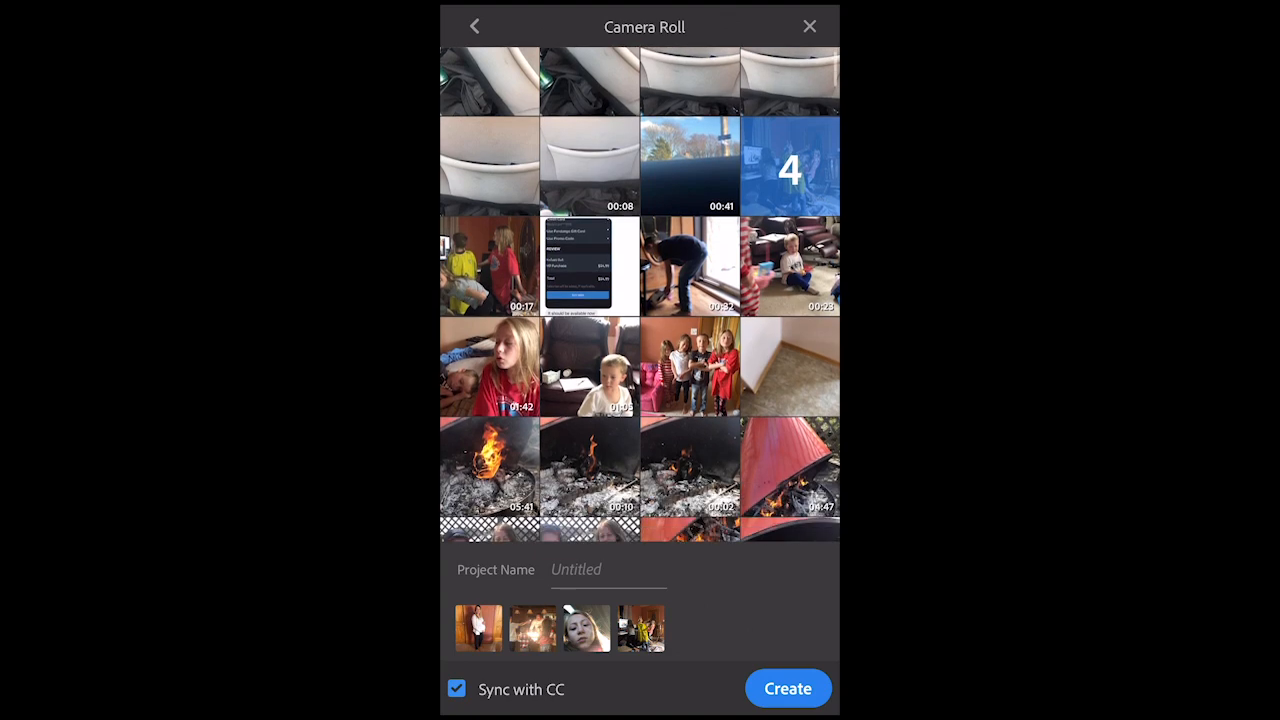
scroll(down, 3)
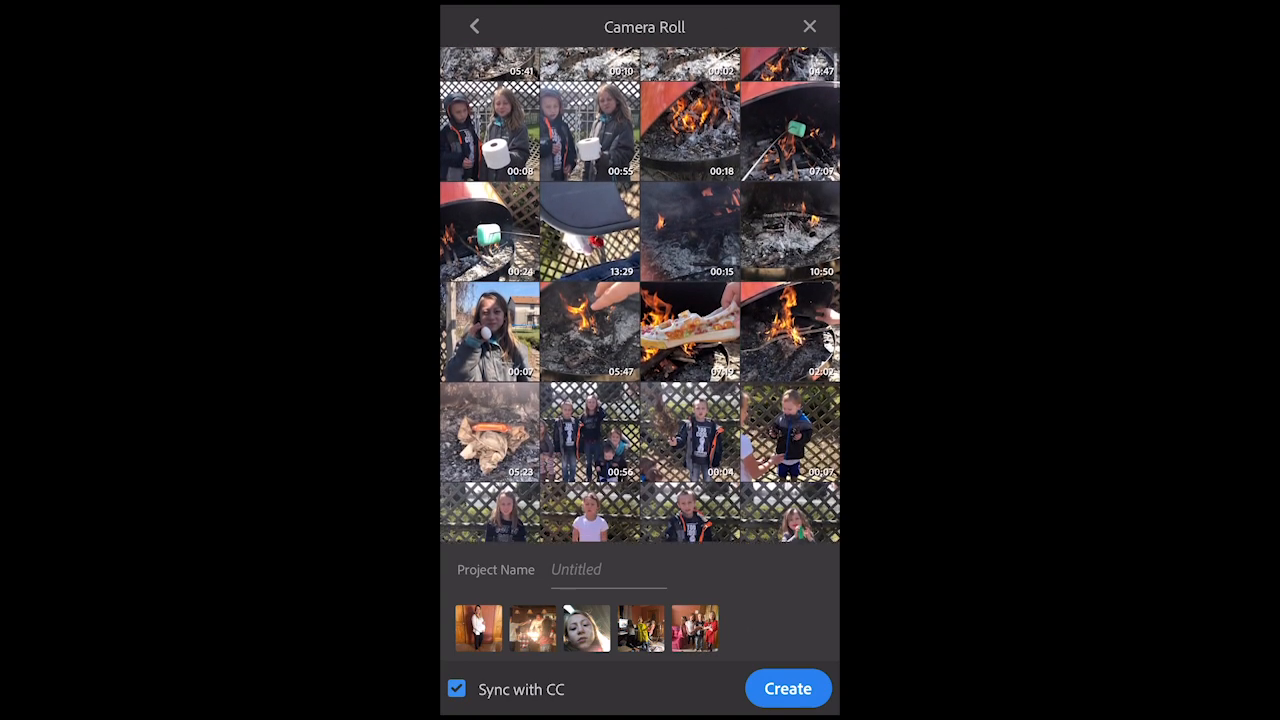
scroll(down, 3)
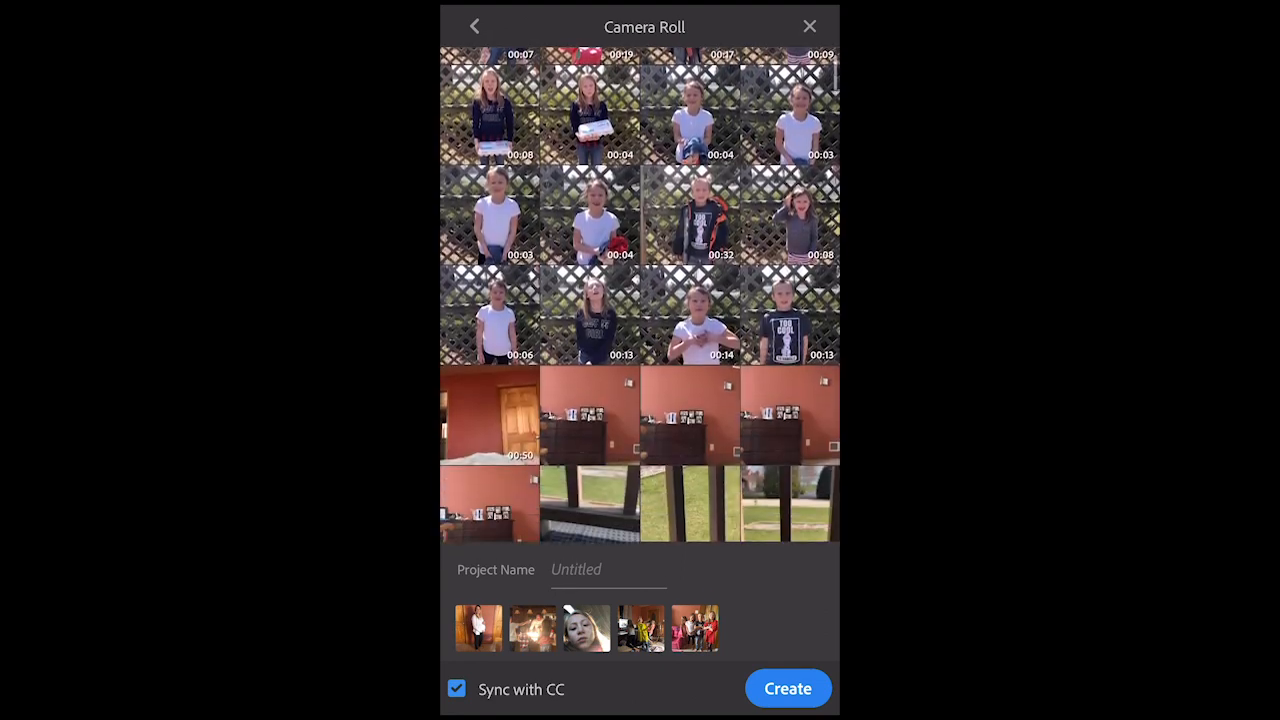
scroll(down, 3)
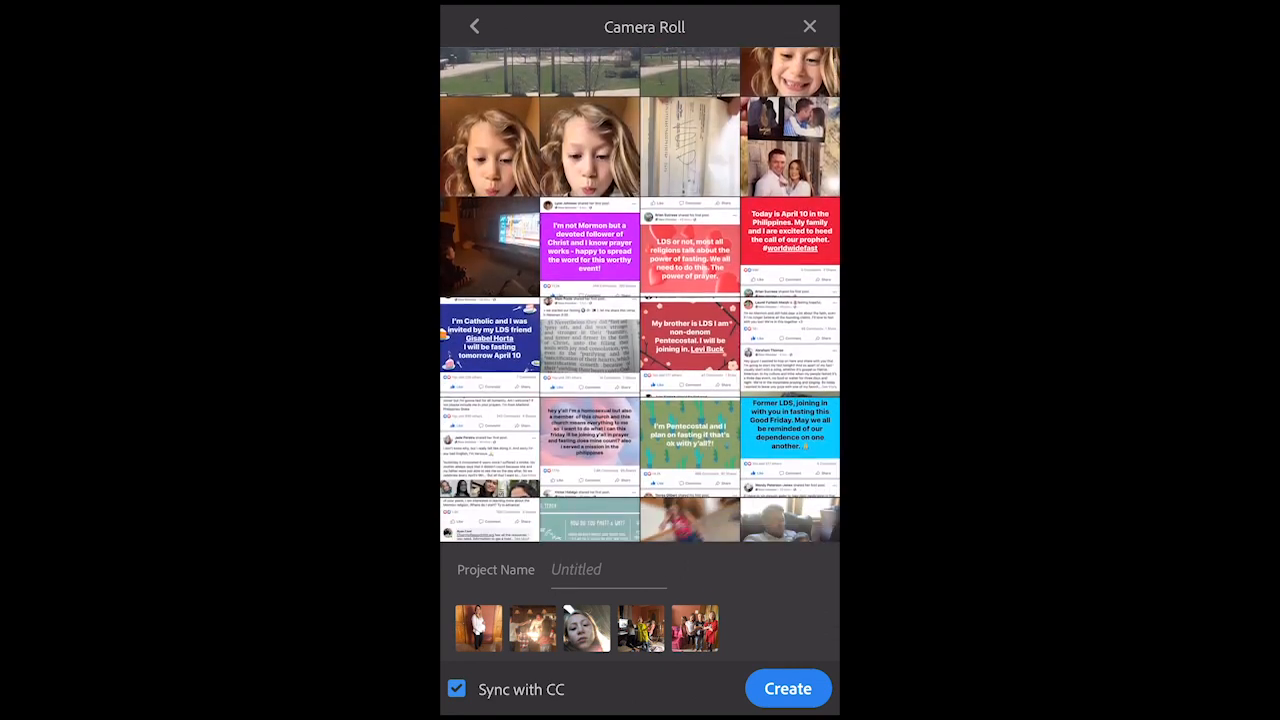
scroll(down, 3)
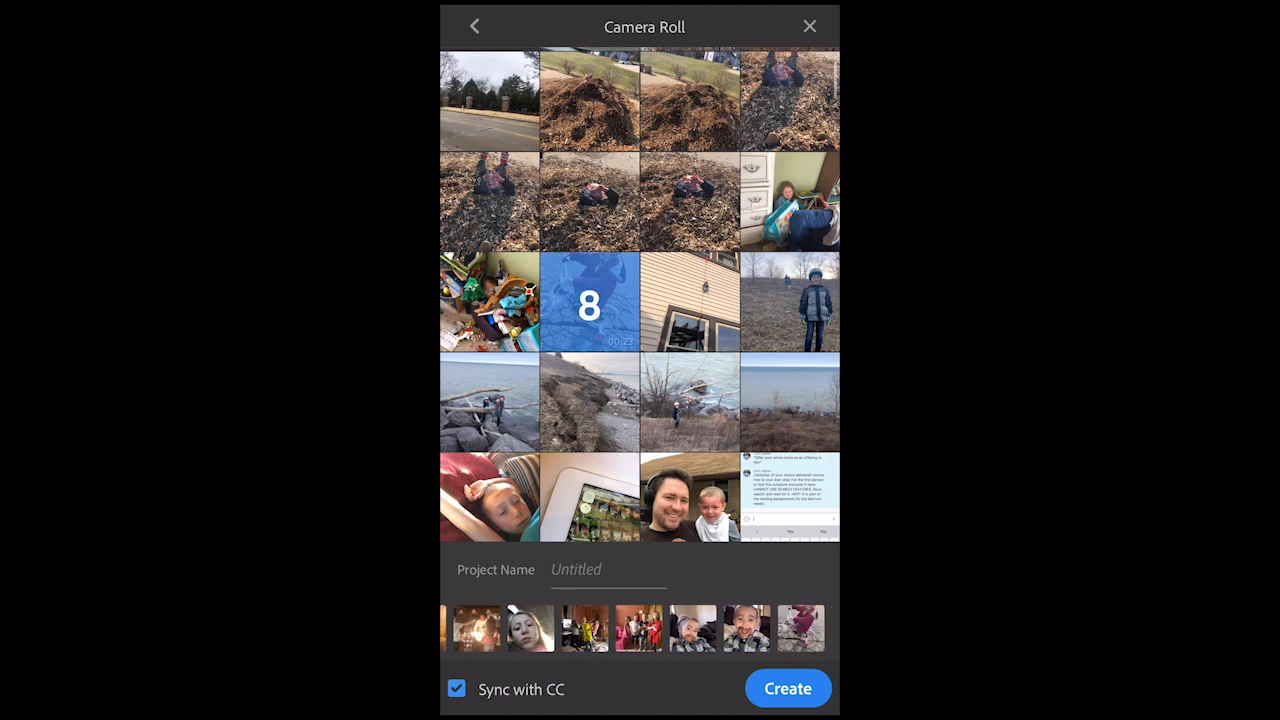
scroll(down, 3)
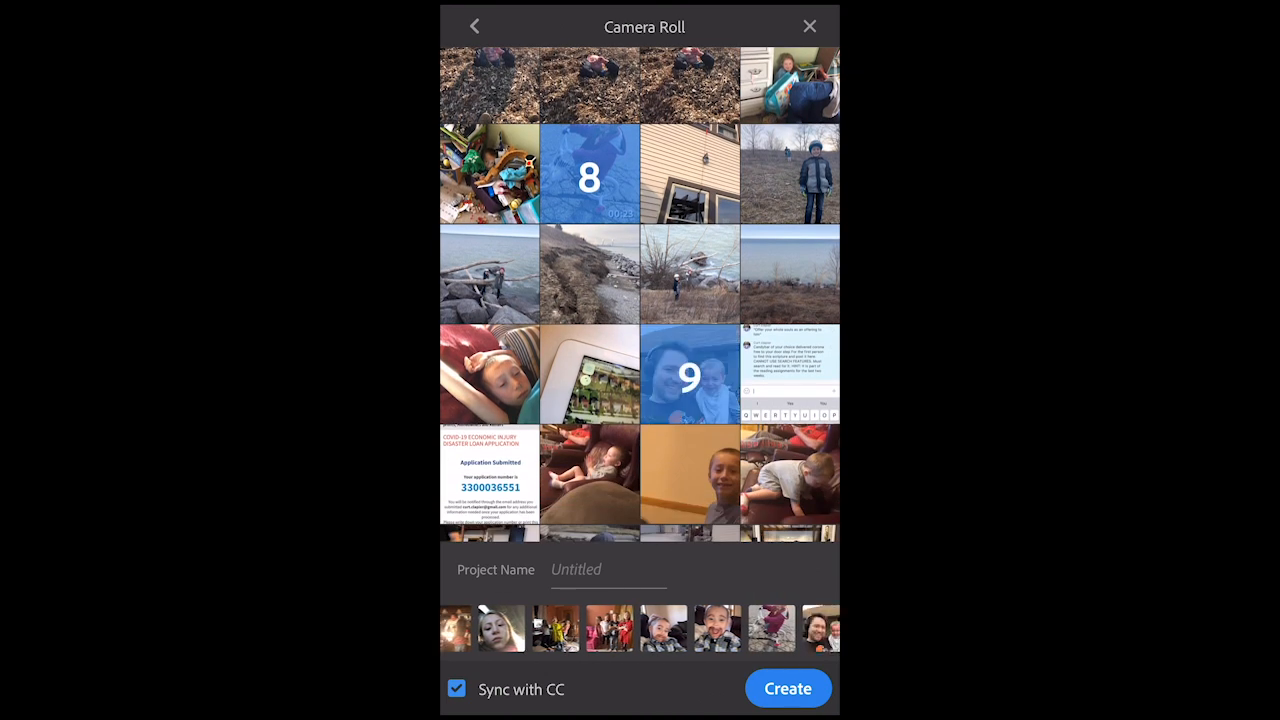
scroll(down, 3)
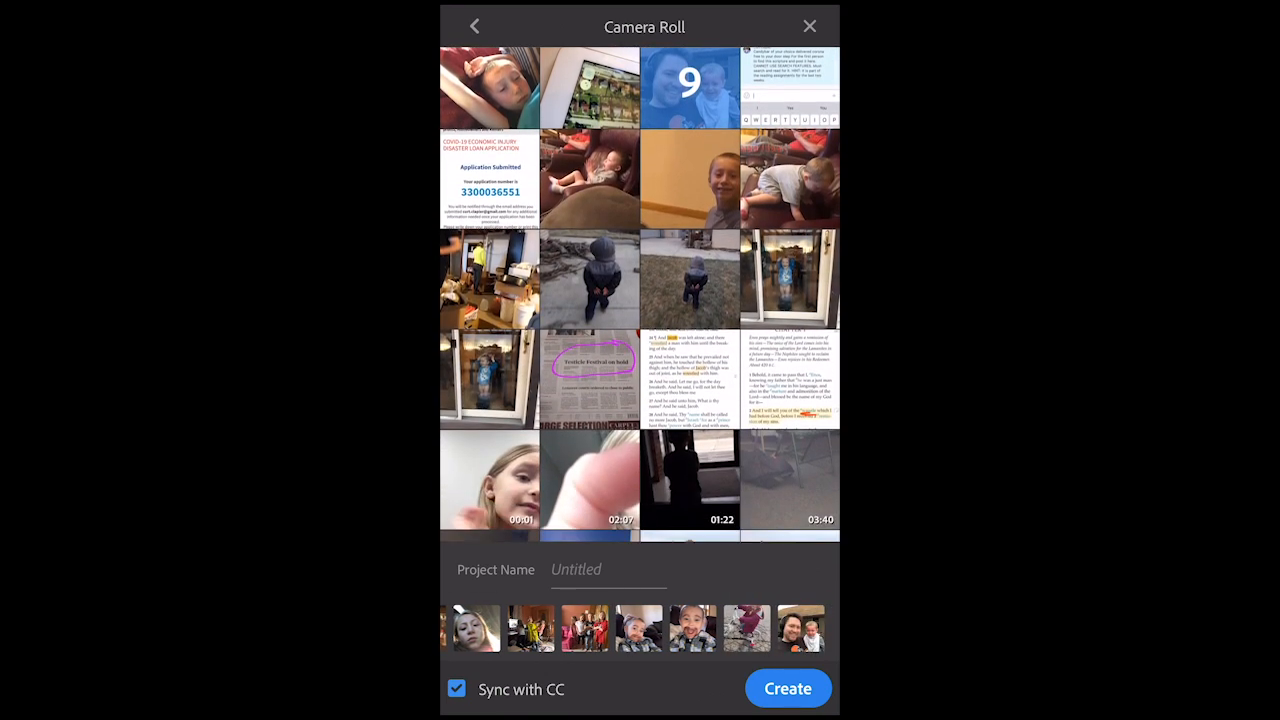
scroll(down, 3)
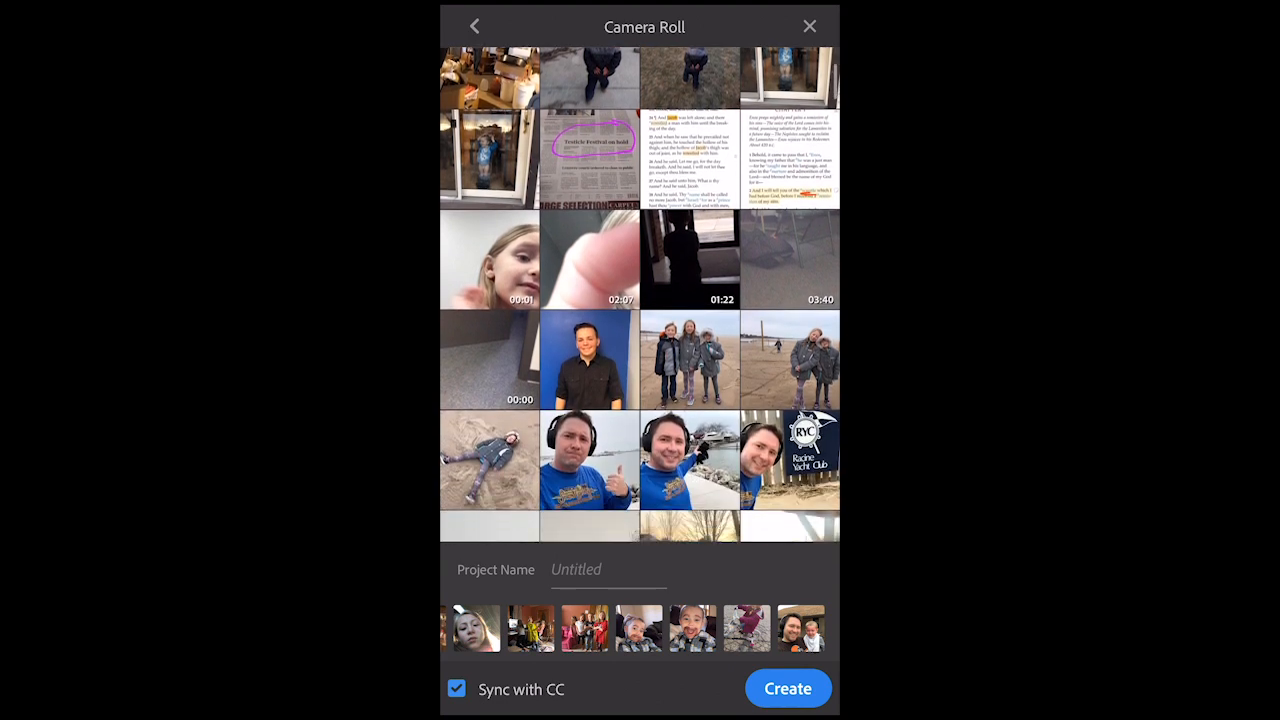
scroll(down, 3)
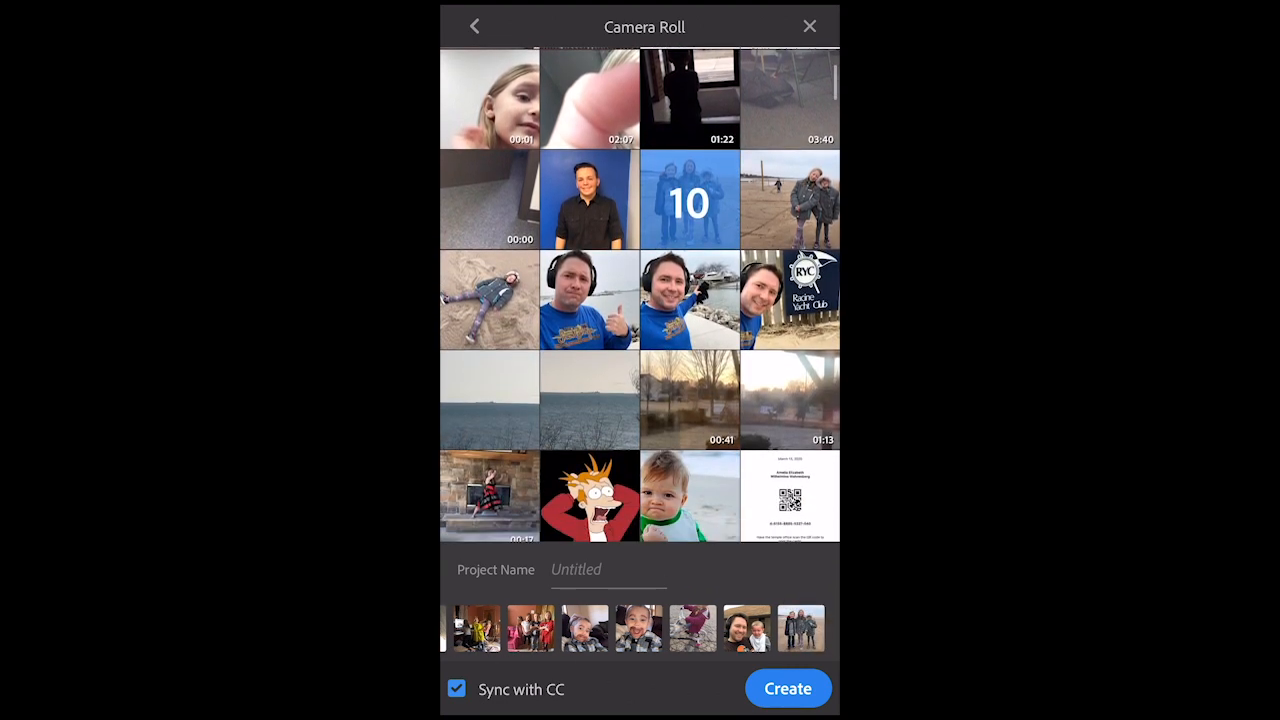
scroll(down, 3)
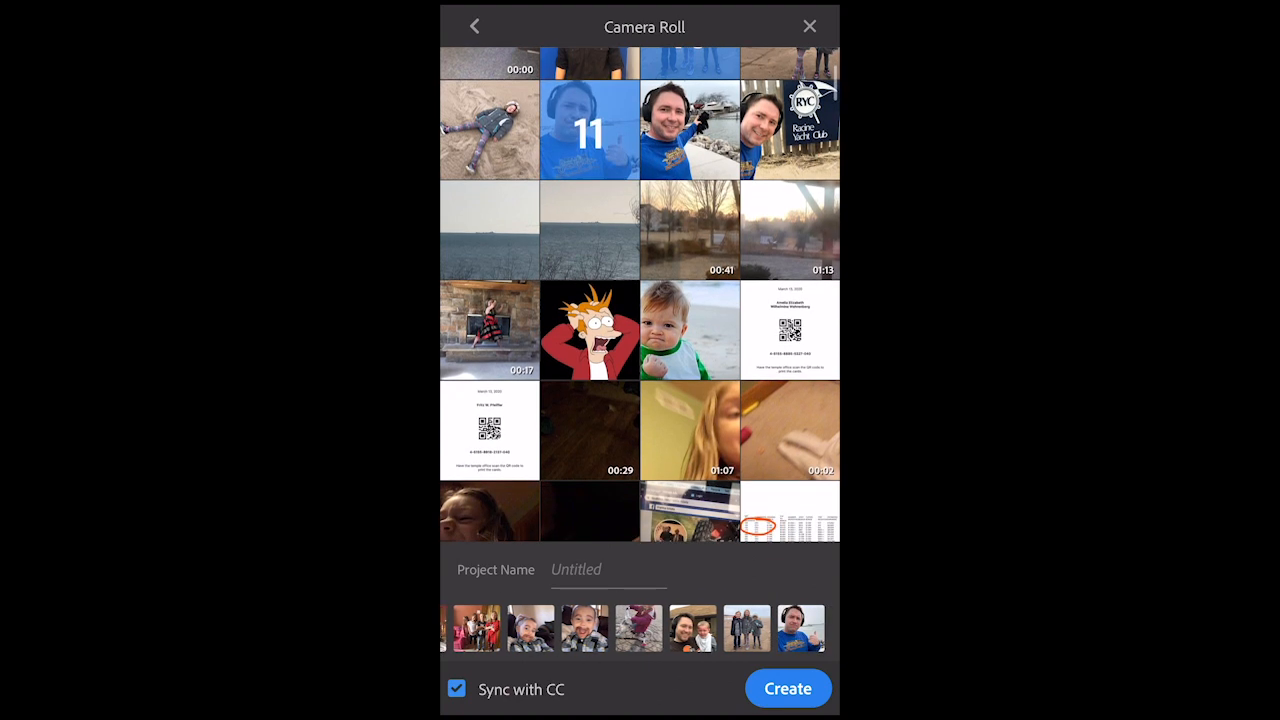
click(489, 330)
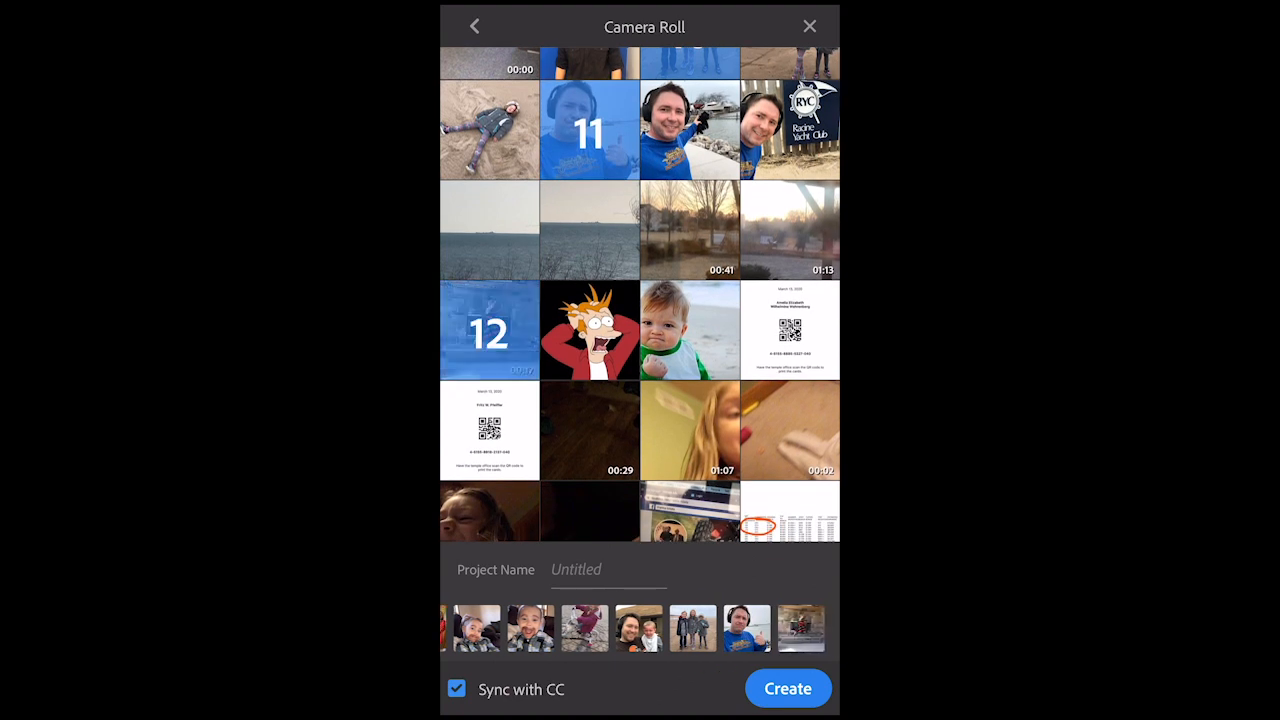
click(489, 129)
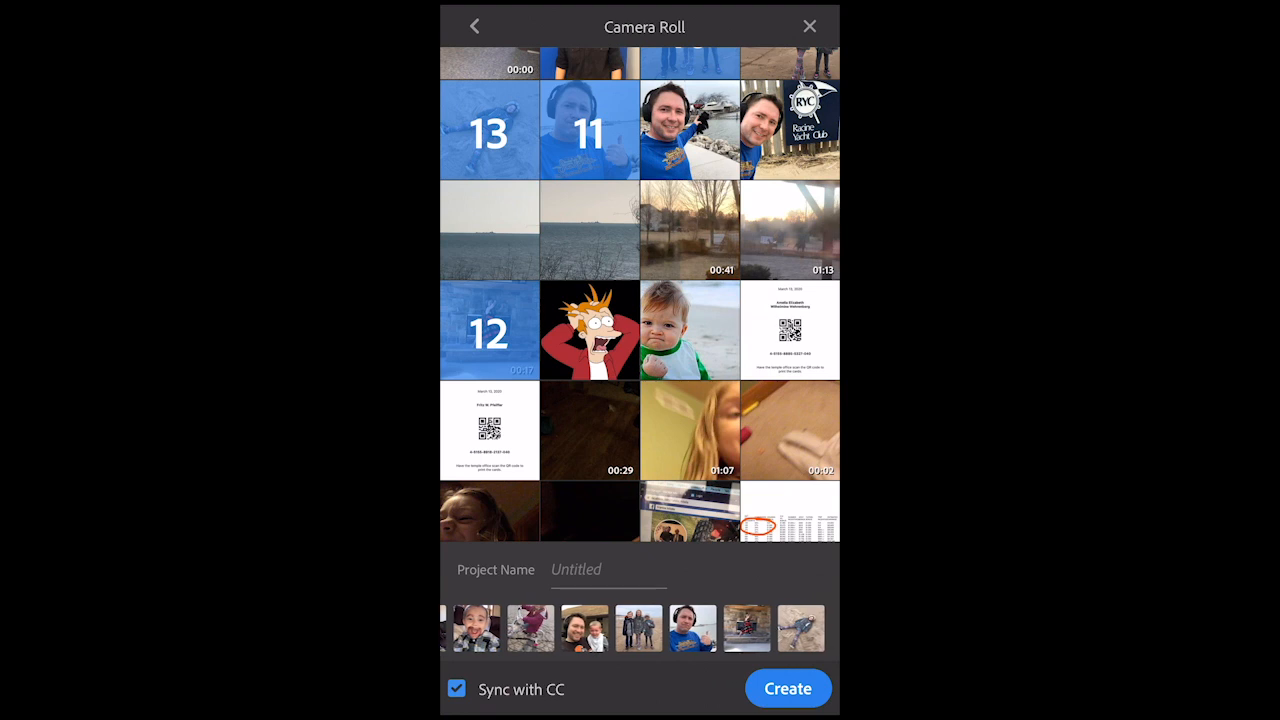
scroll(down, 3)
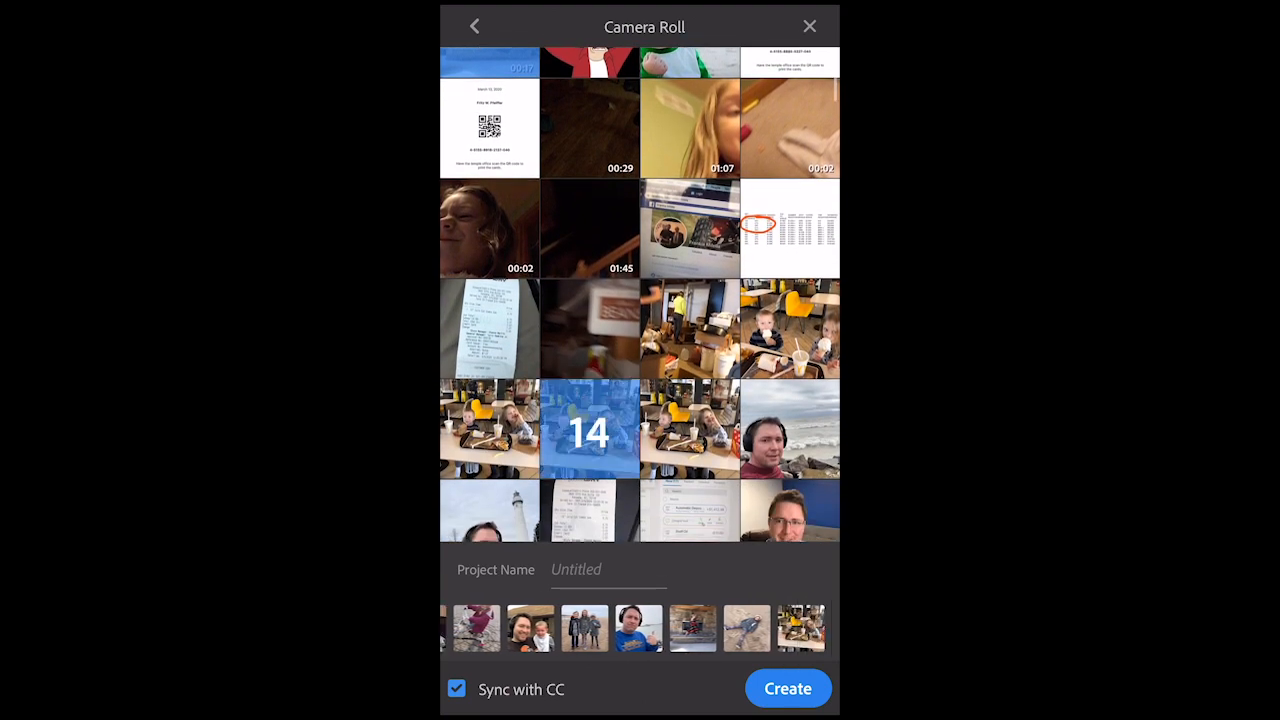
click(689, 428)
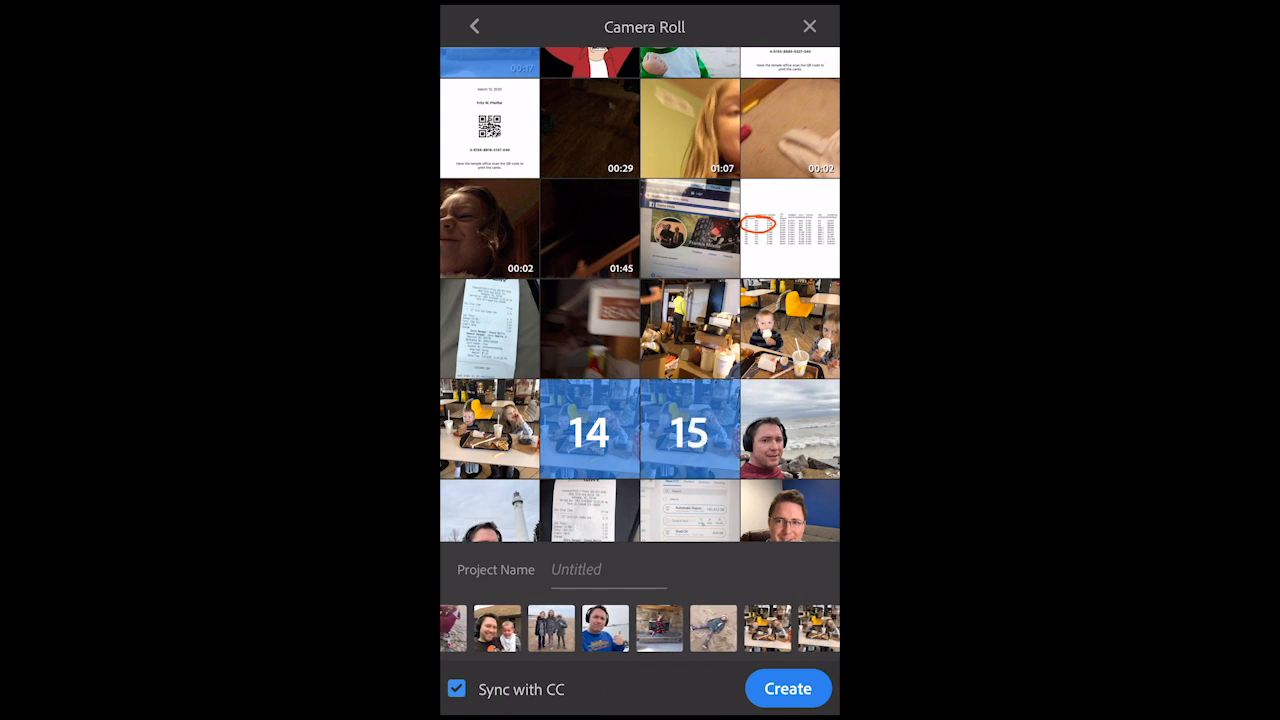
Step: Name the project 'Slideshow' and create it
scroll(left, 3)
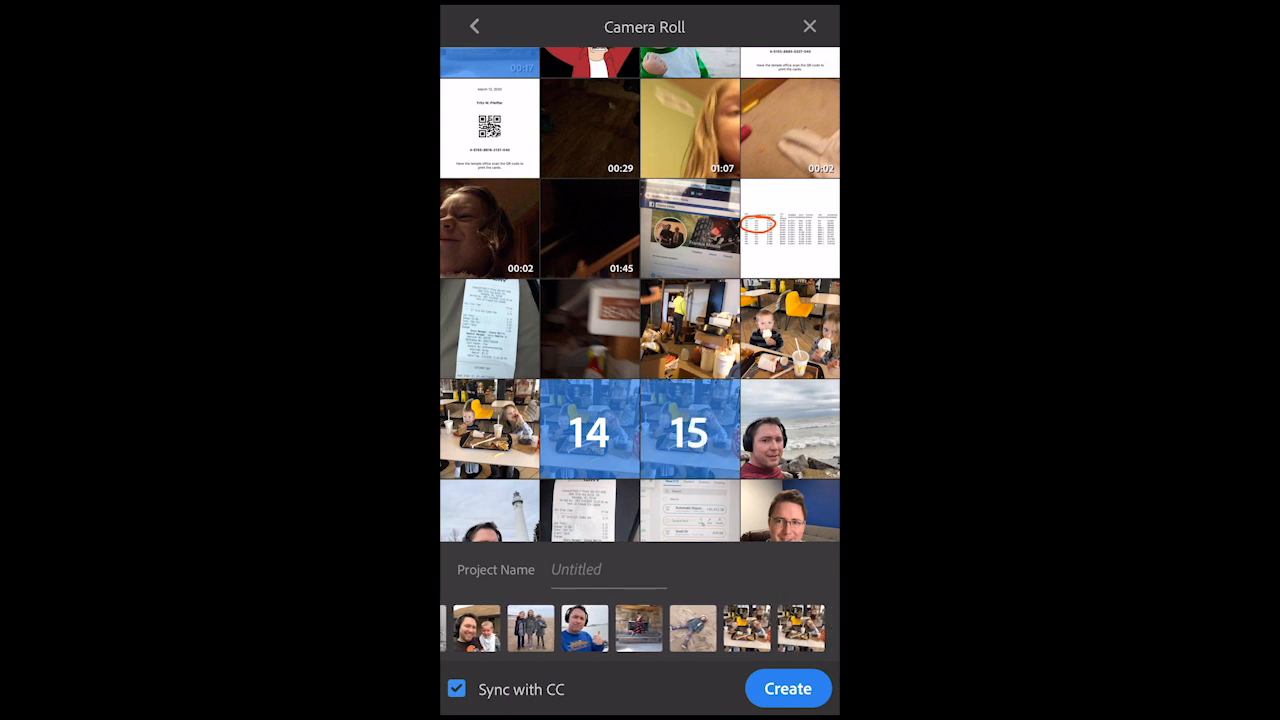
click(607, 569)
text(S)
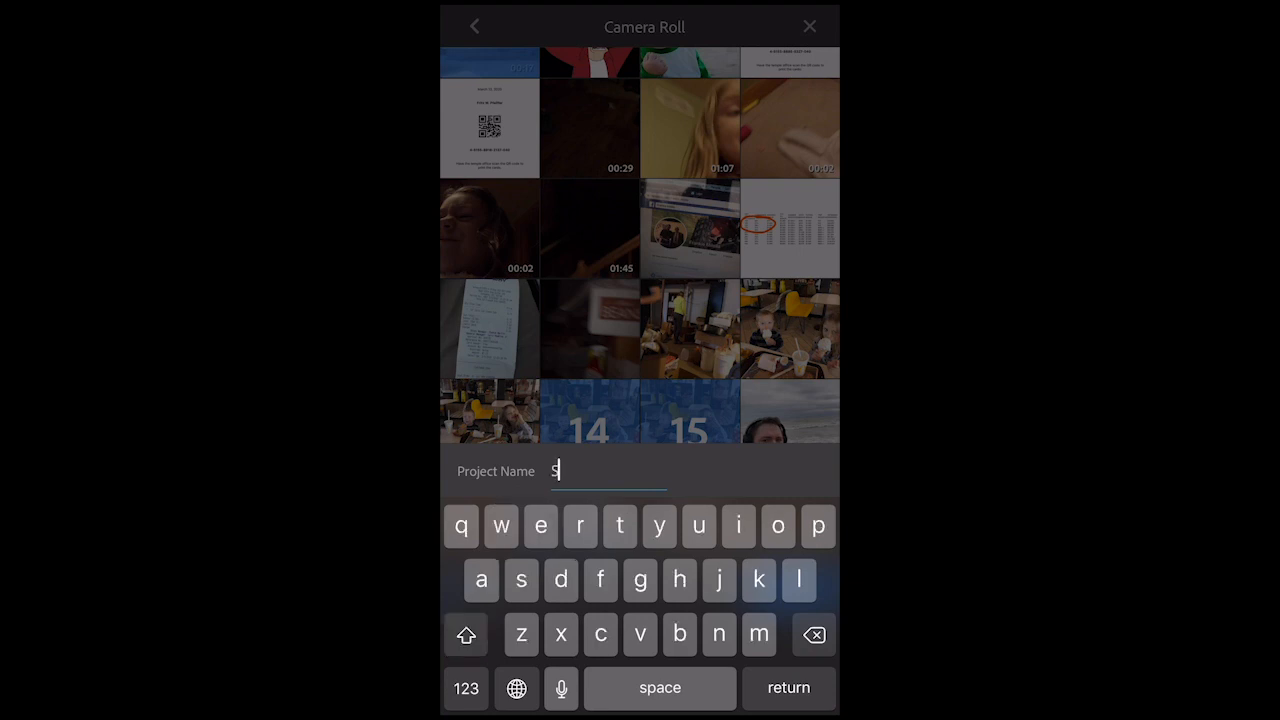
text(lideshow)
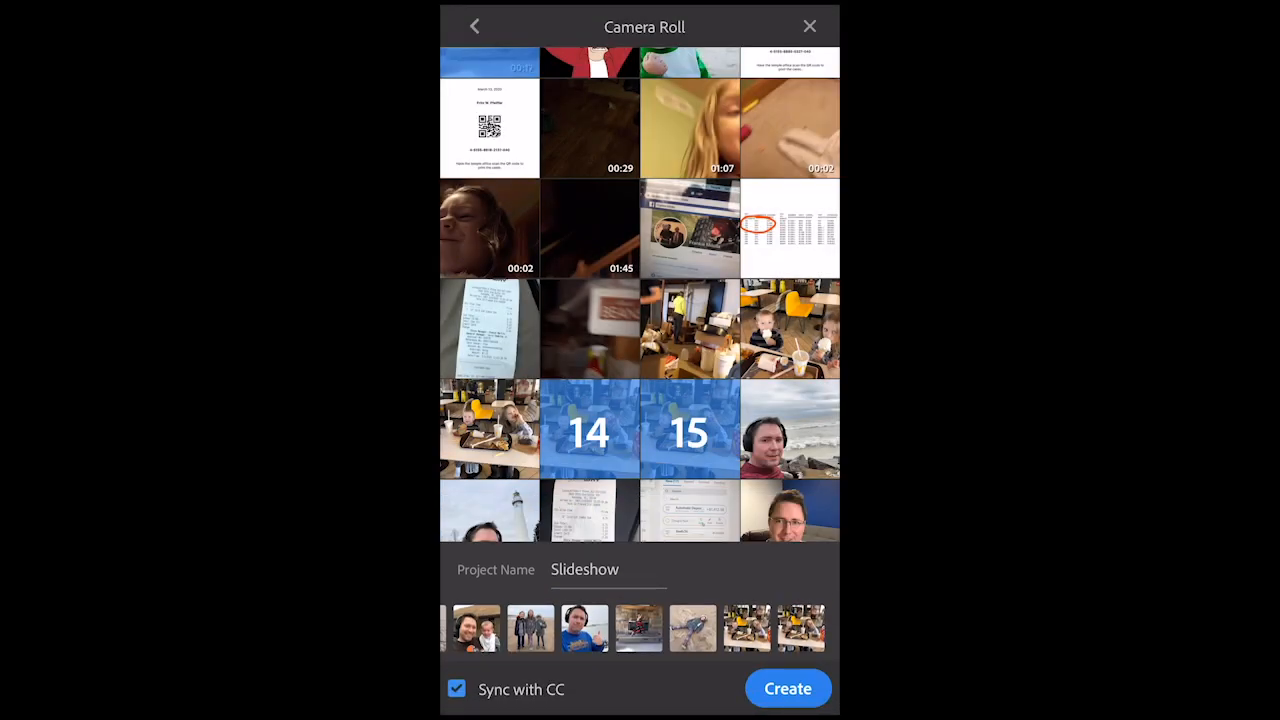
click(787, 688)
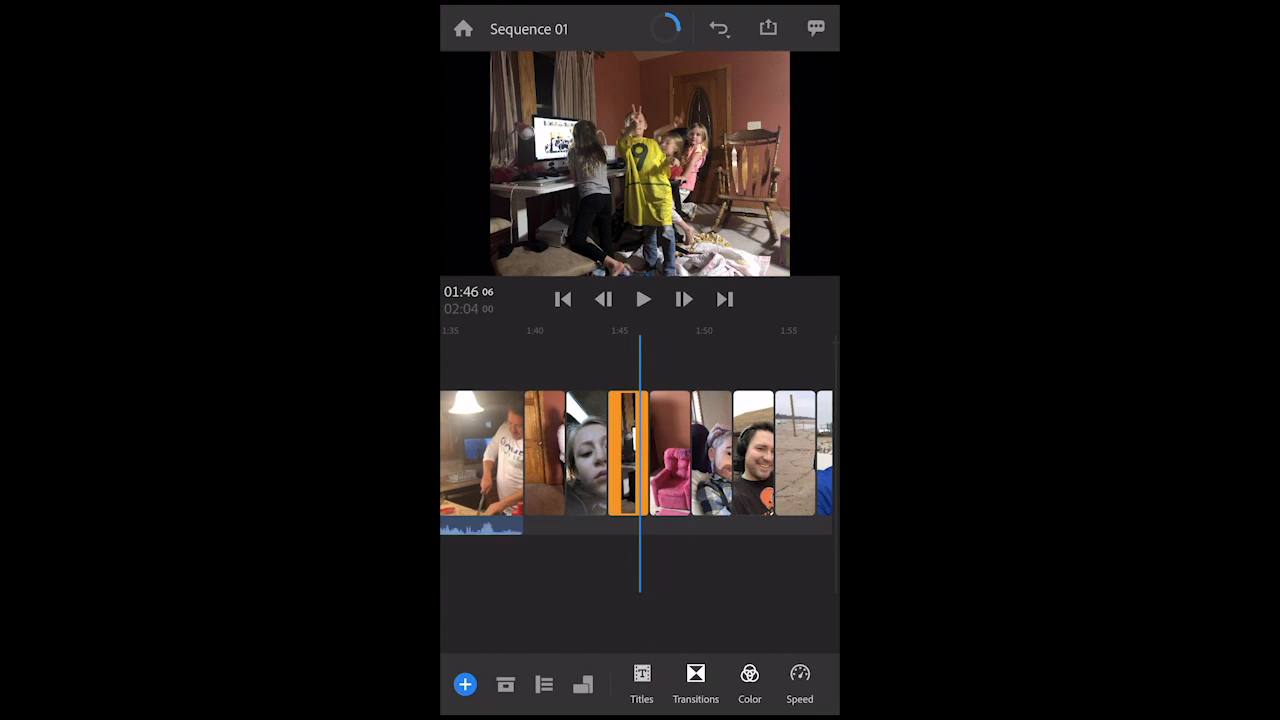
Step: Scroll the timeline back to the start and trim the sequence from 2:04 to 1:45
scroll(right, 3)
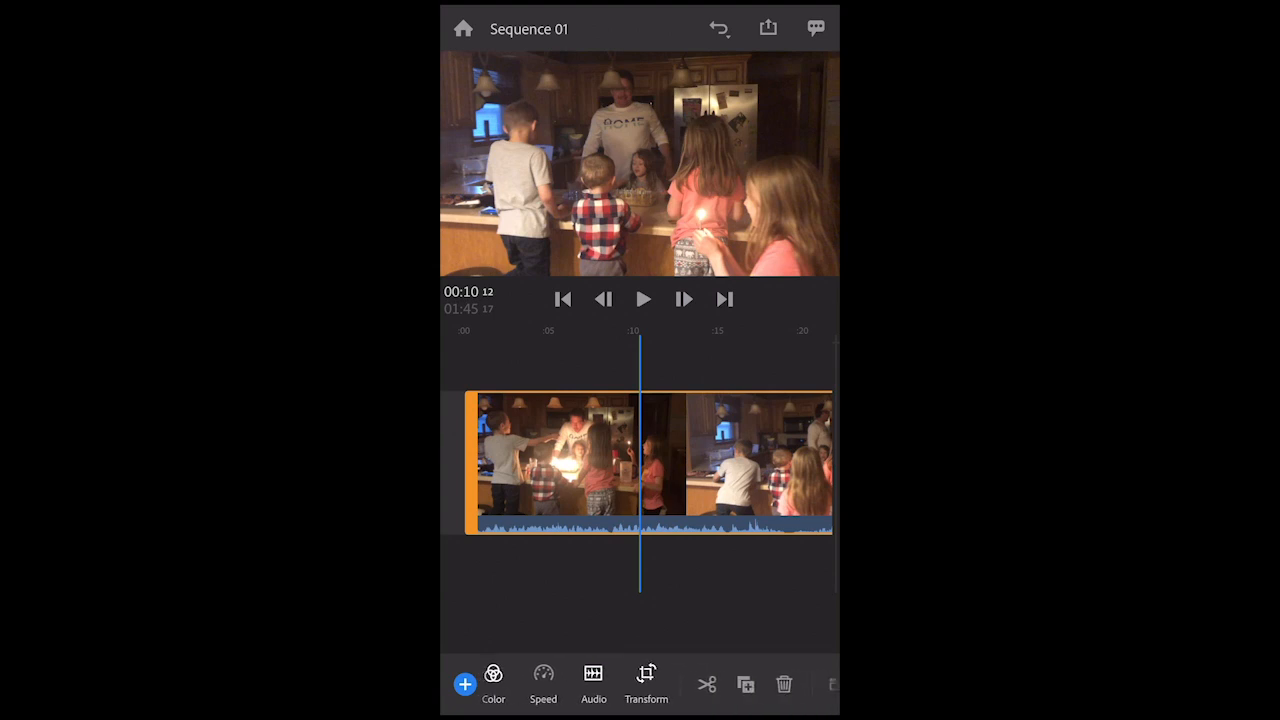
Step: Cut the marked section of the party video so the sequence runs 1:05, then play it back
click(755, 460)
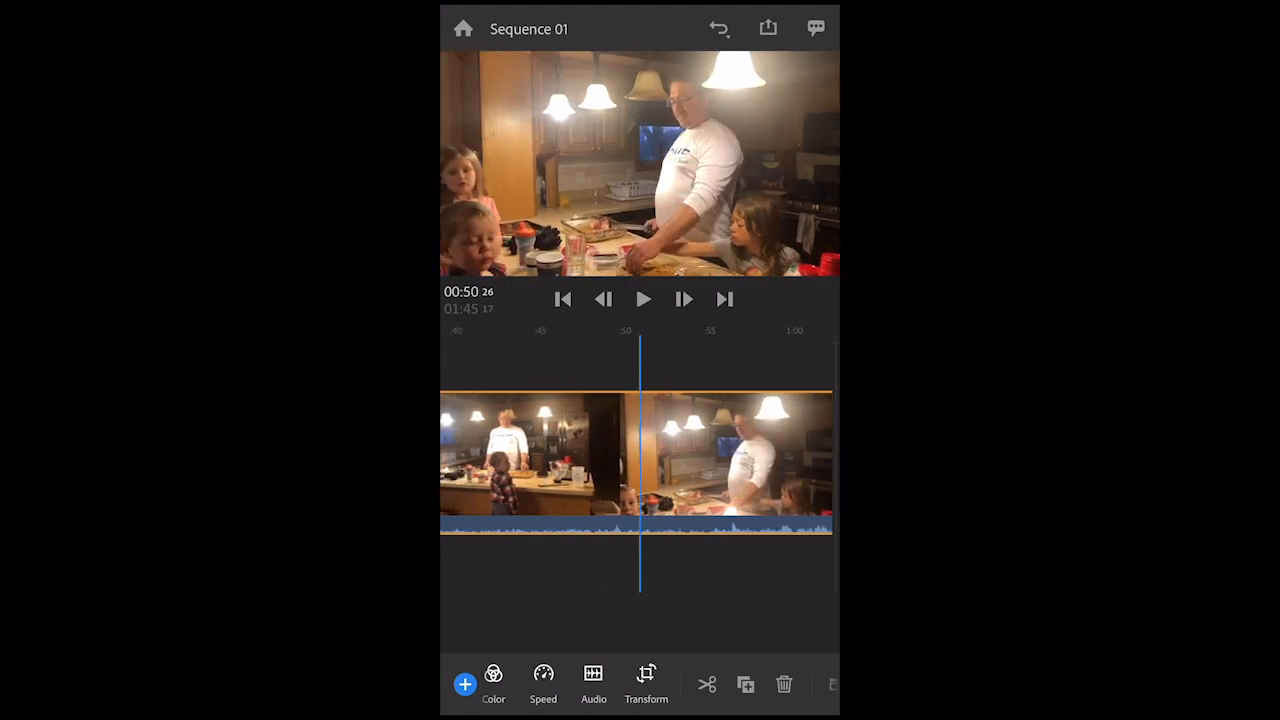
click(735, 460)
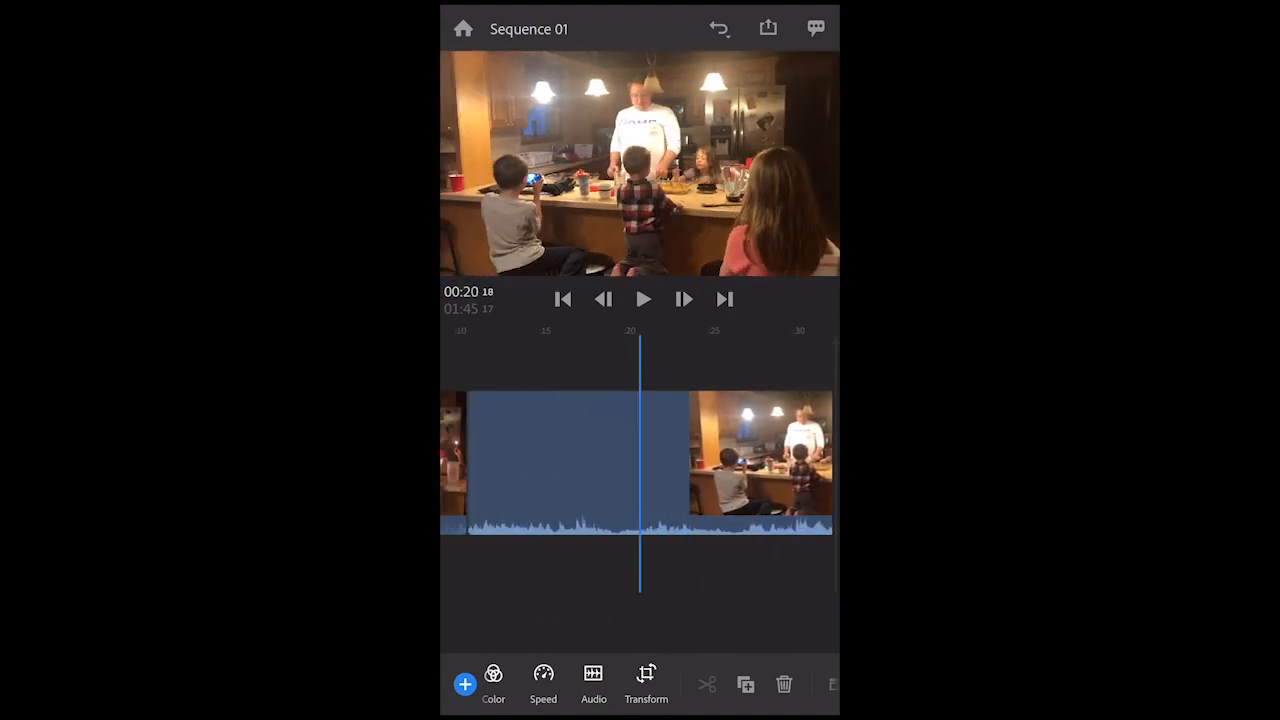
click(562, 299)
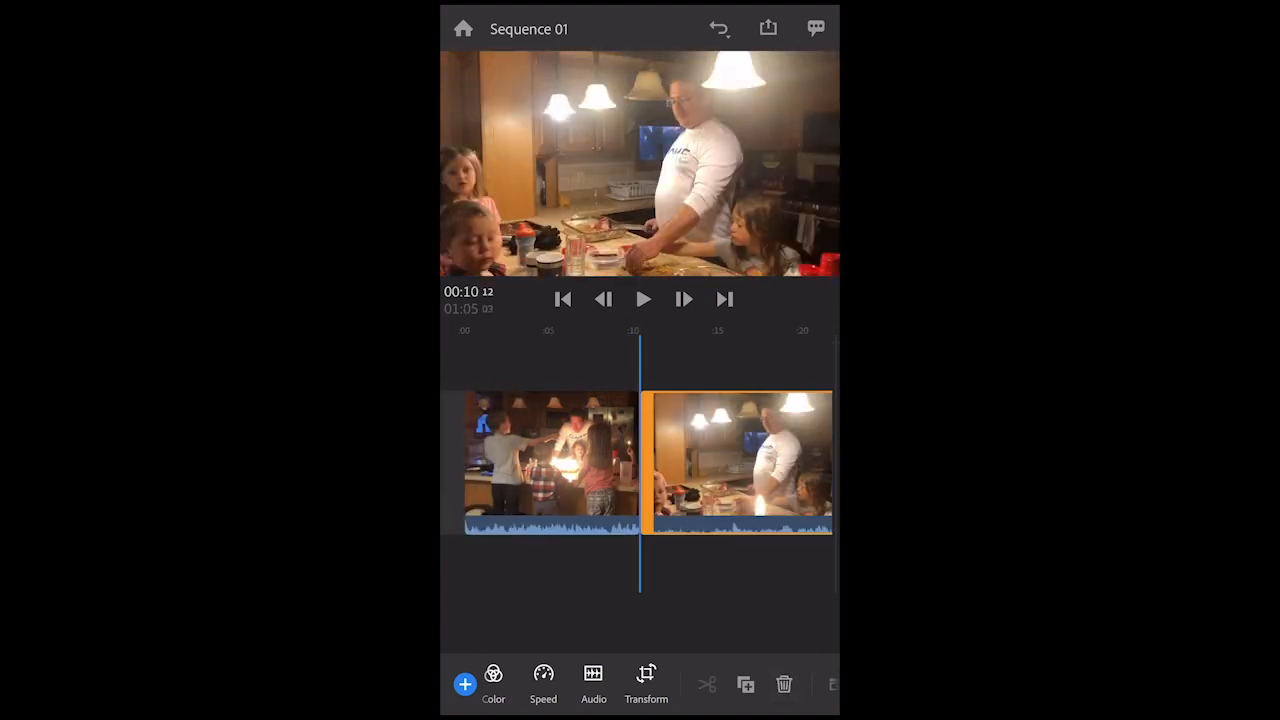
click(548, 462)
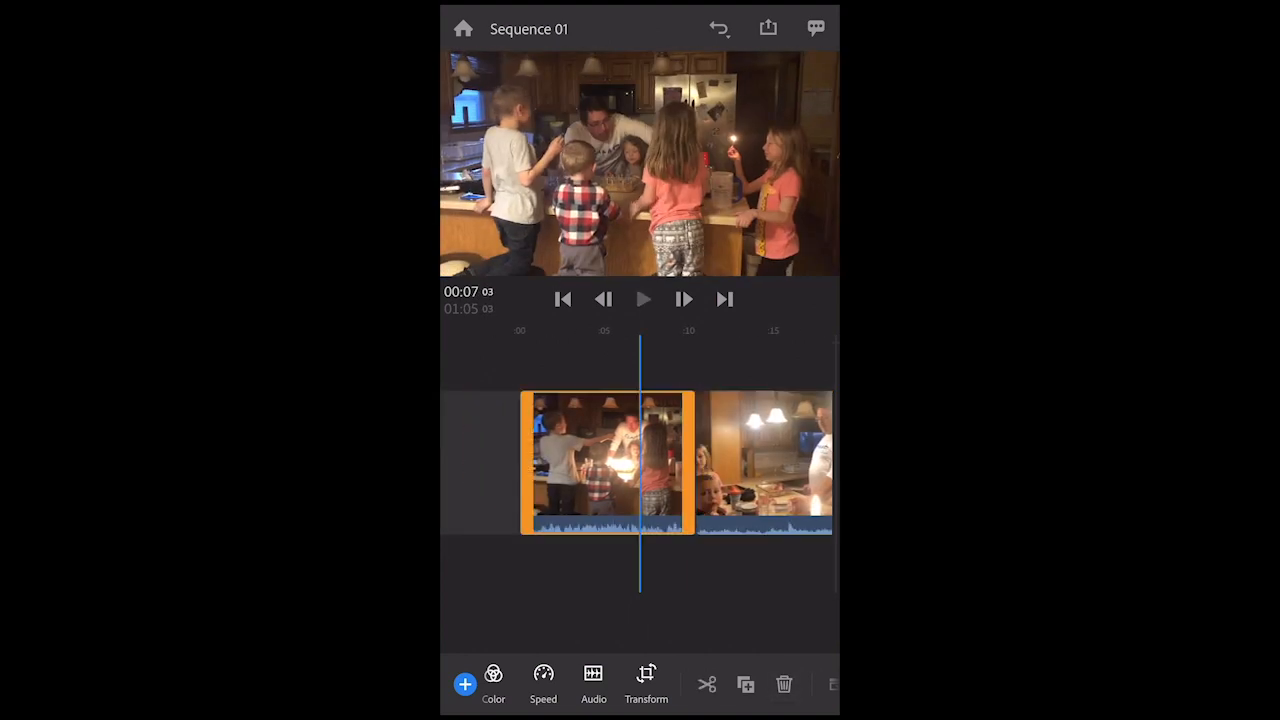
click(643, 299)
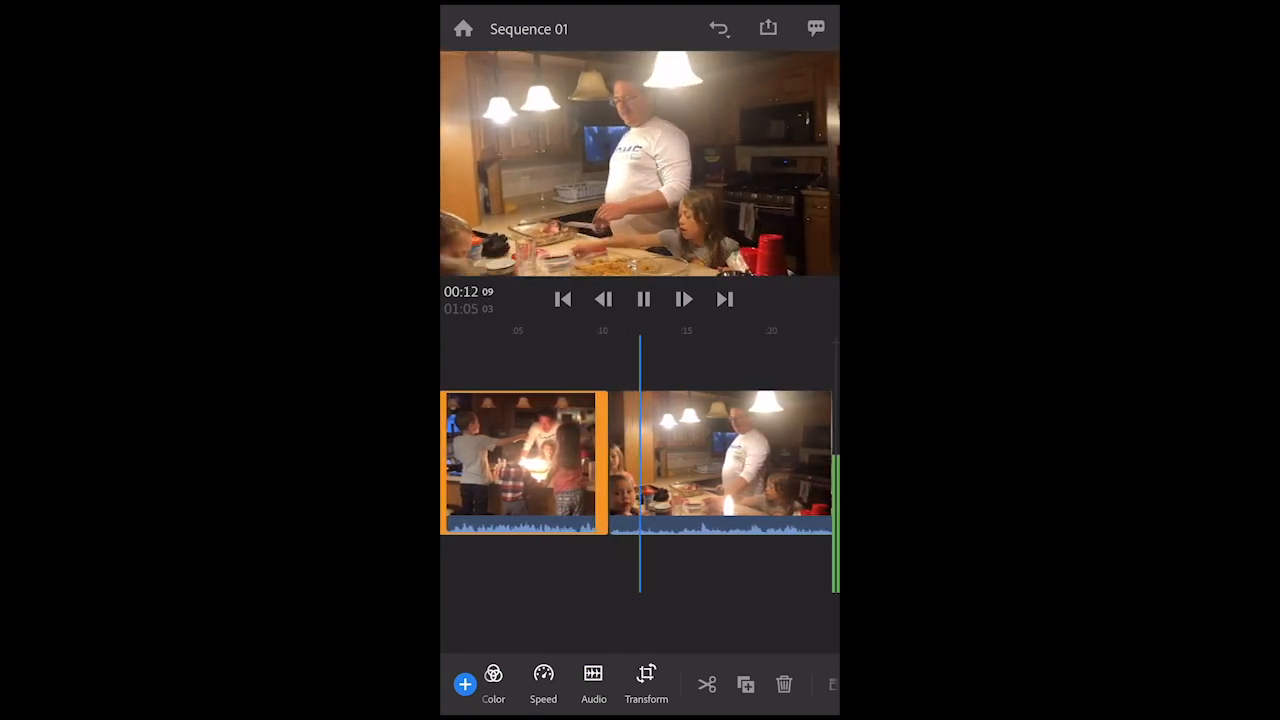
click(643, 299)
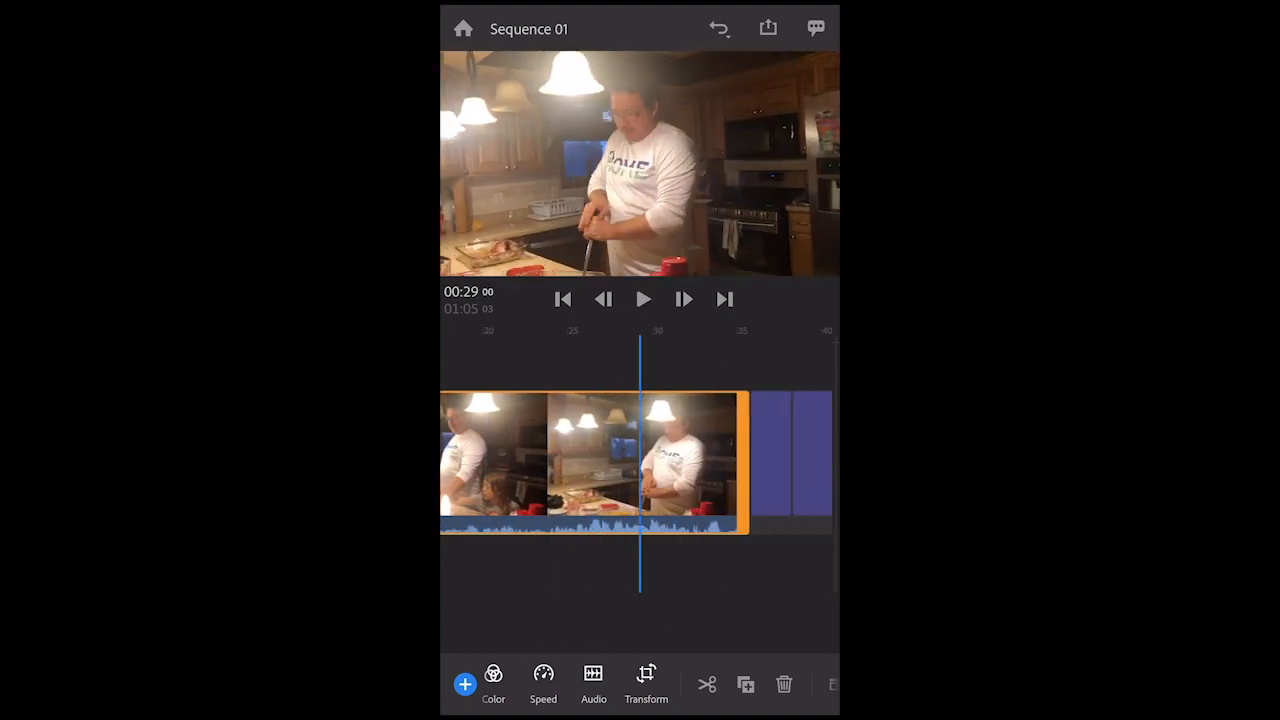
Step: Move the man-and-toddler photo to H Position 1138 and V Position 516
scroll(right, 3)
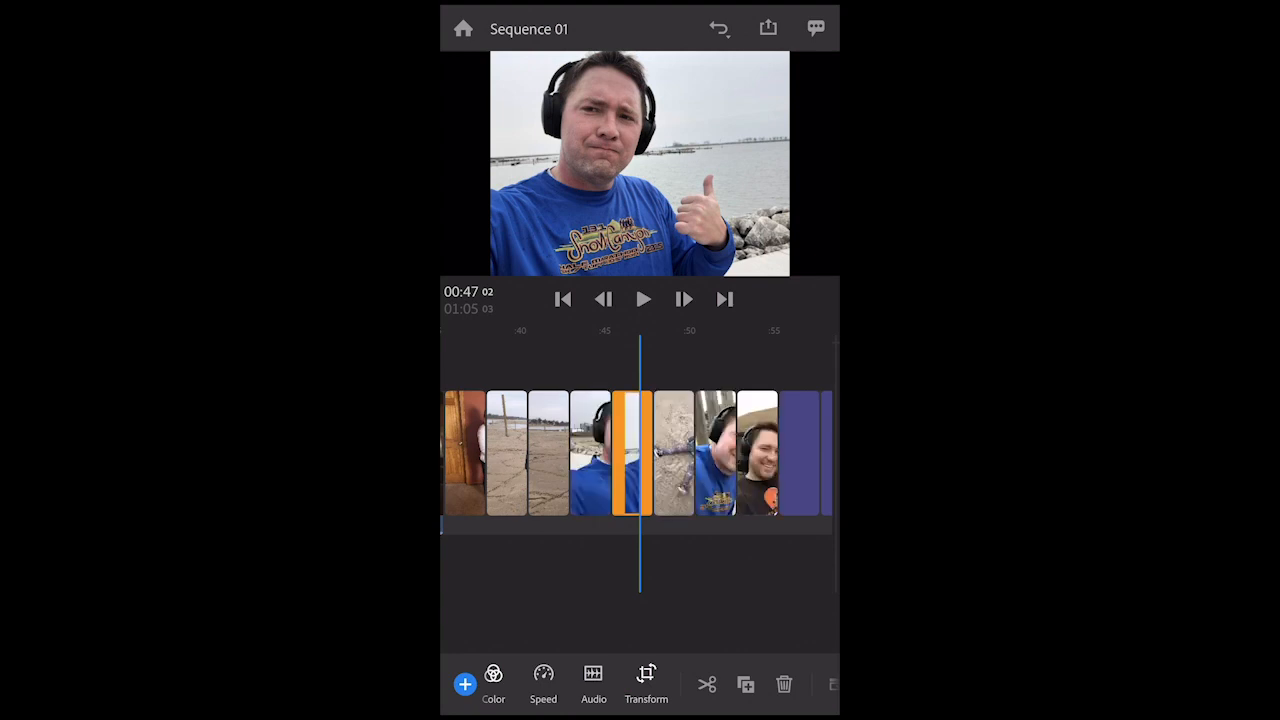
click(643, 299)
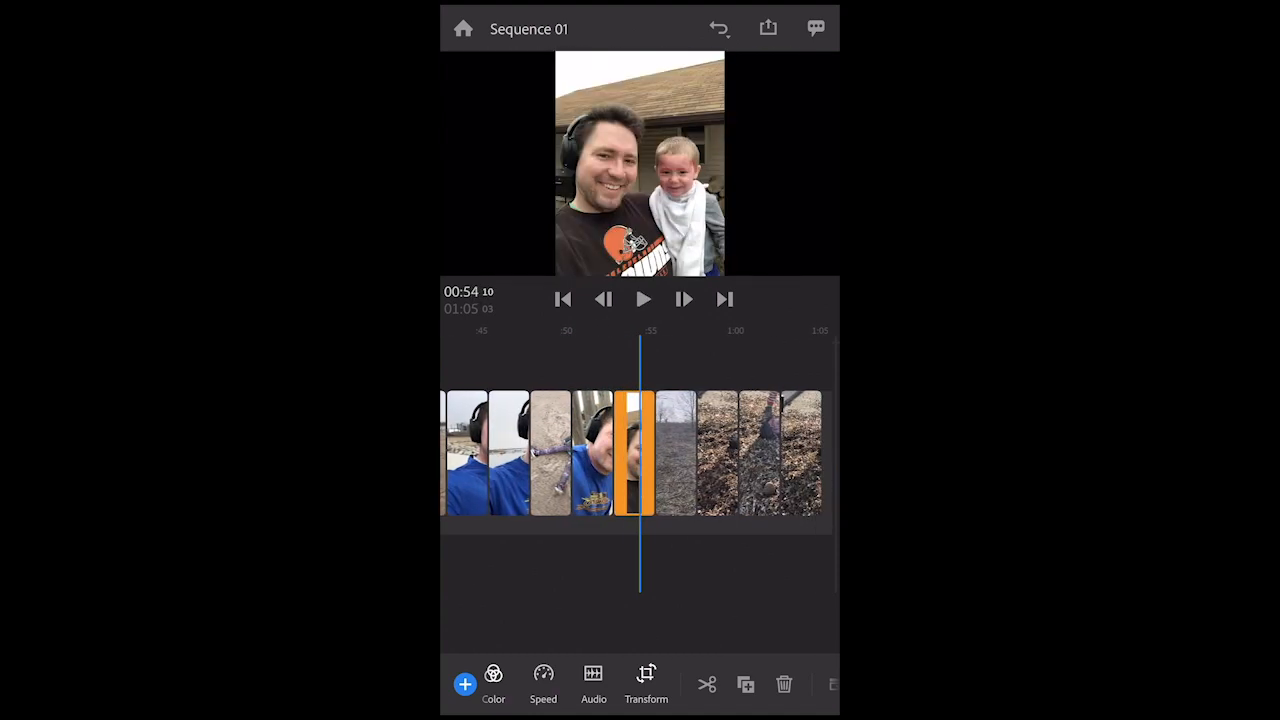
click(646, 685)
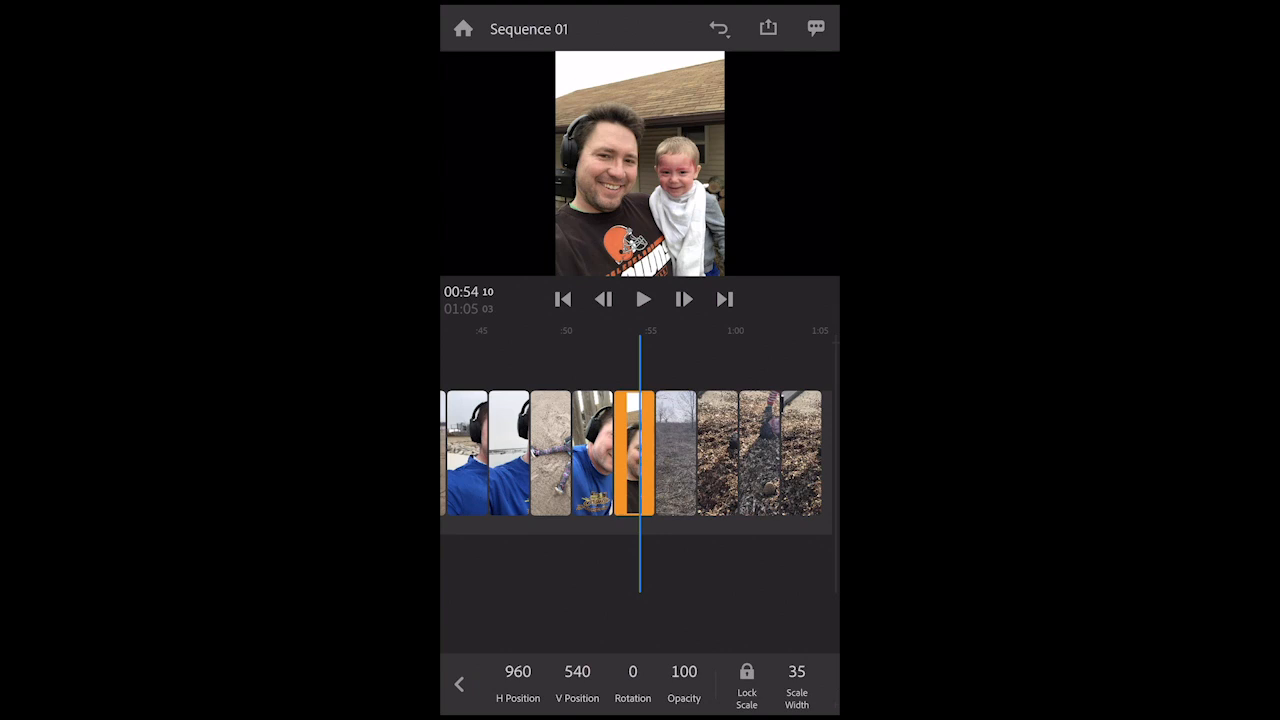
click(577, 680)
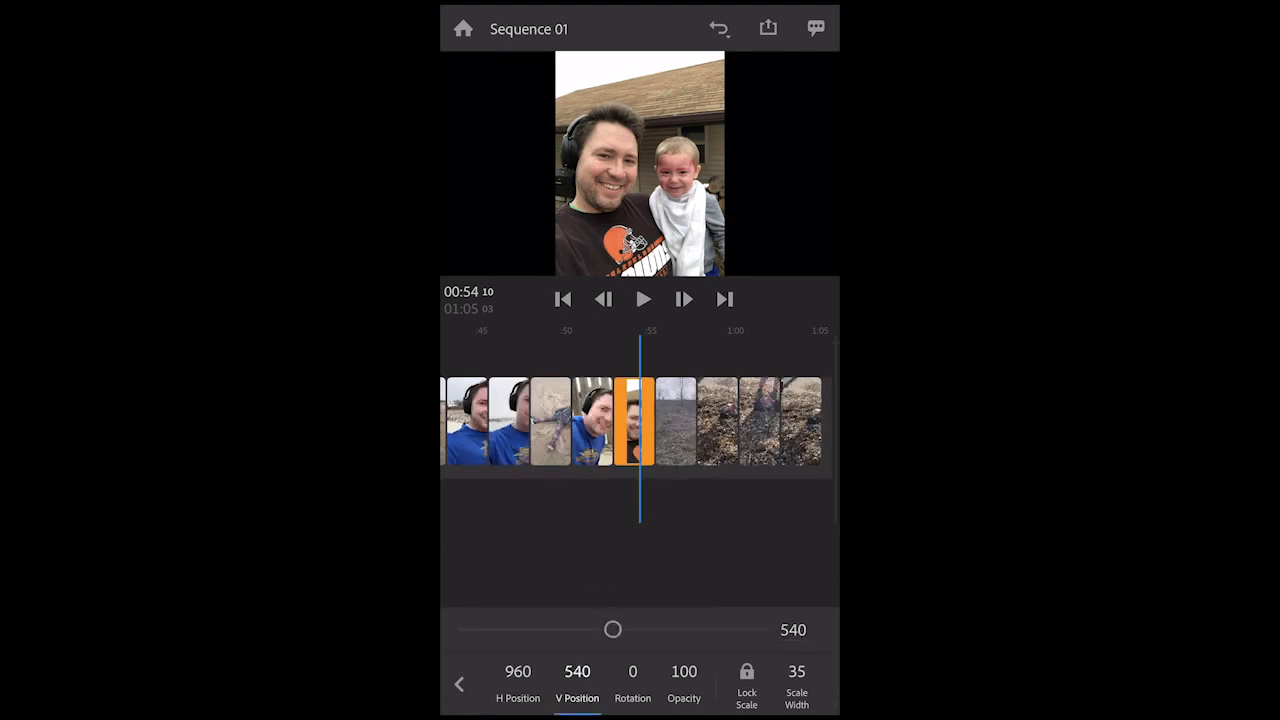
drag(613, 629, 669, 629)
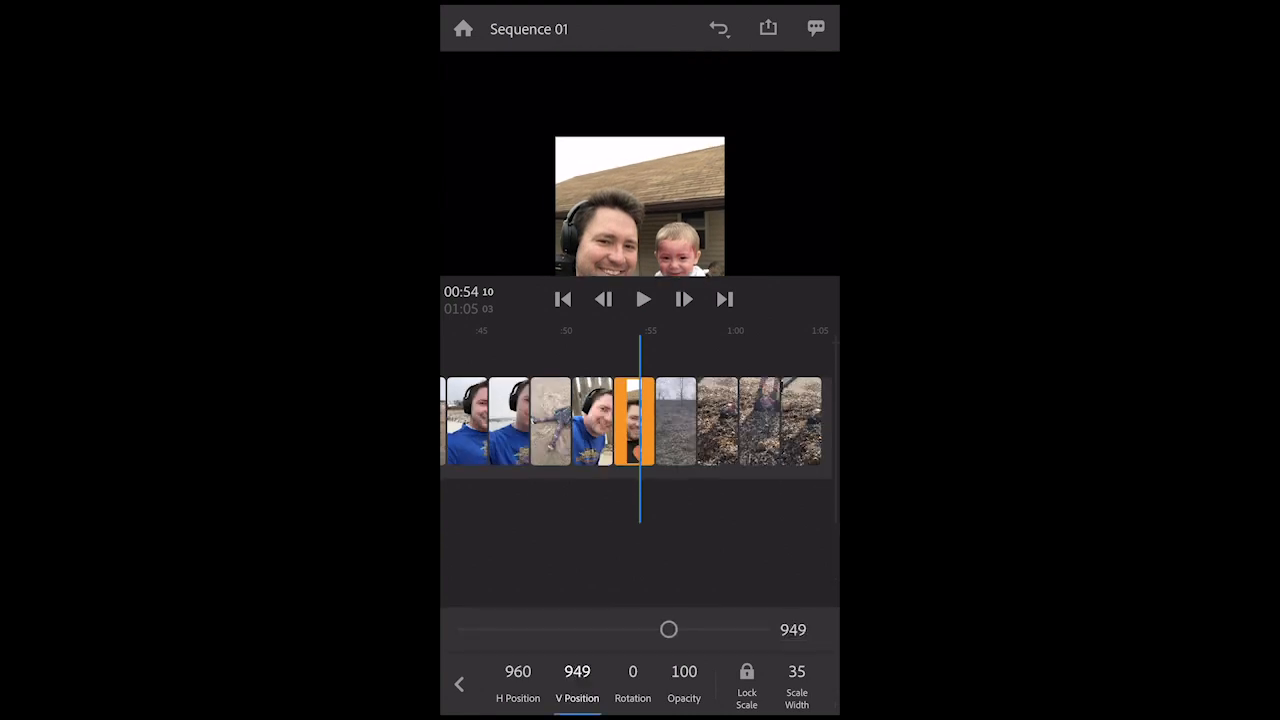
drag(668, 629, 649, 629)
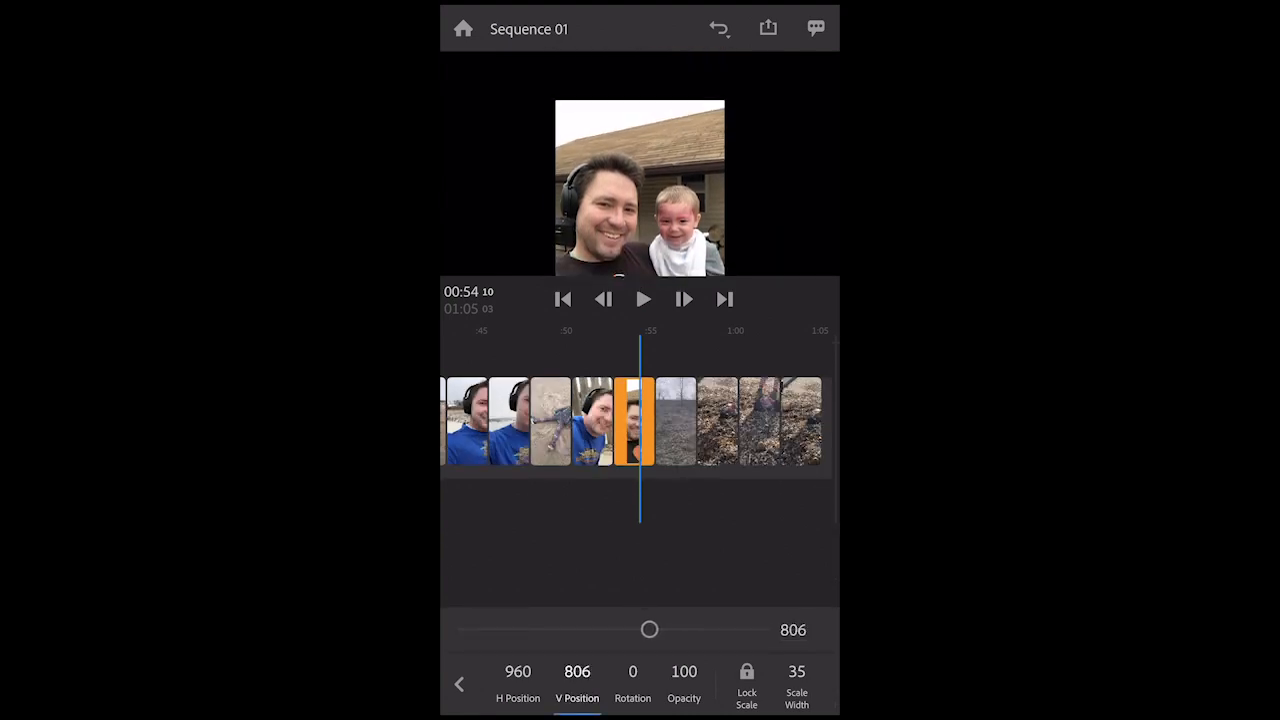
drag(649, 629, 599, 629)
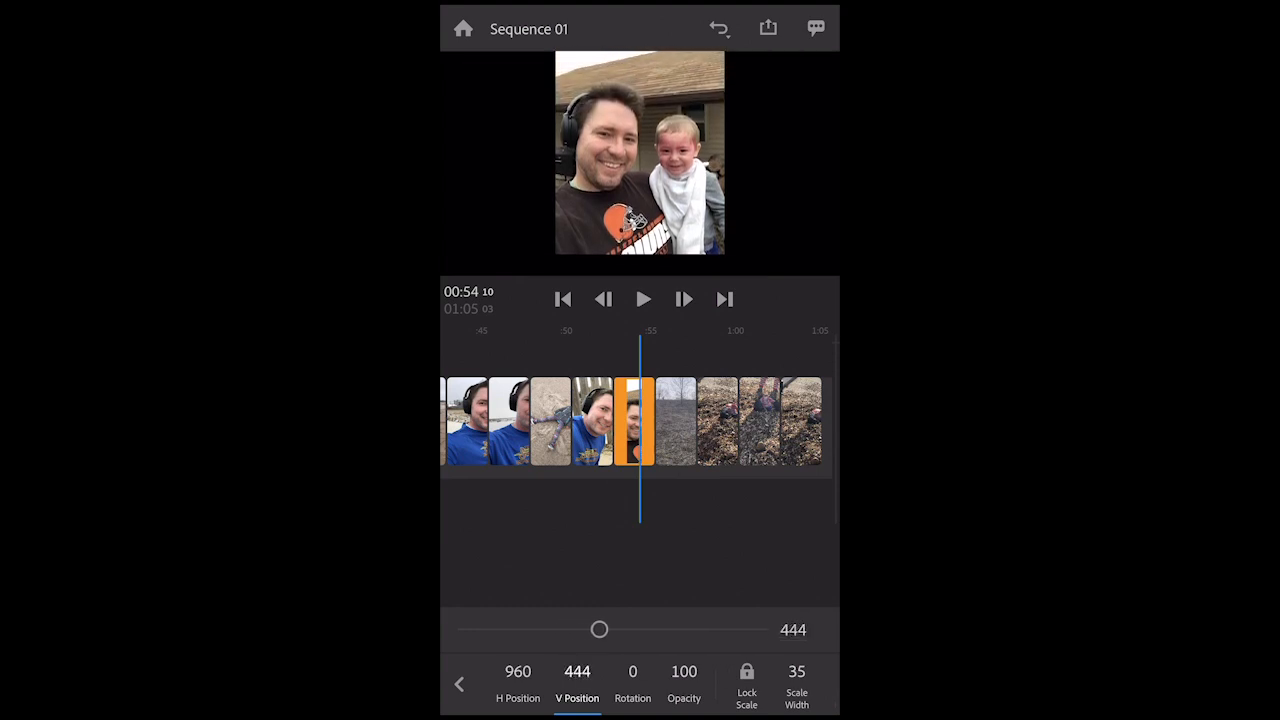
click(518, 680)
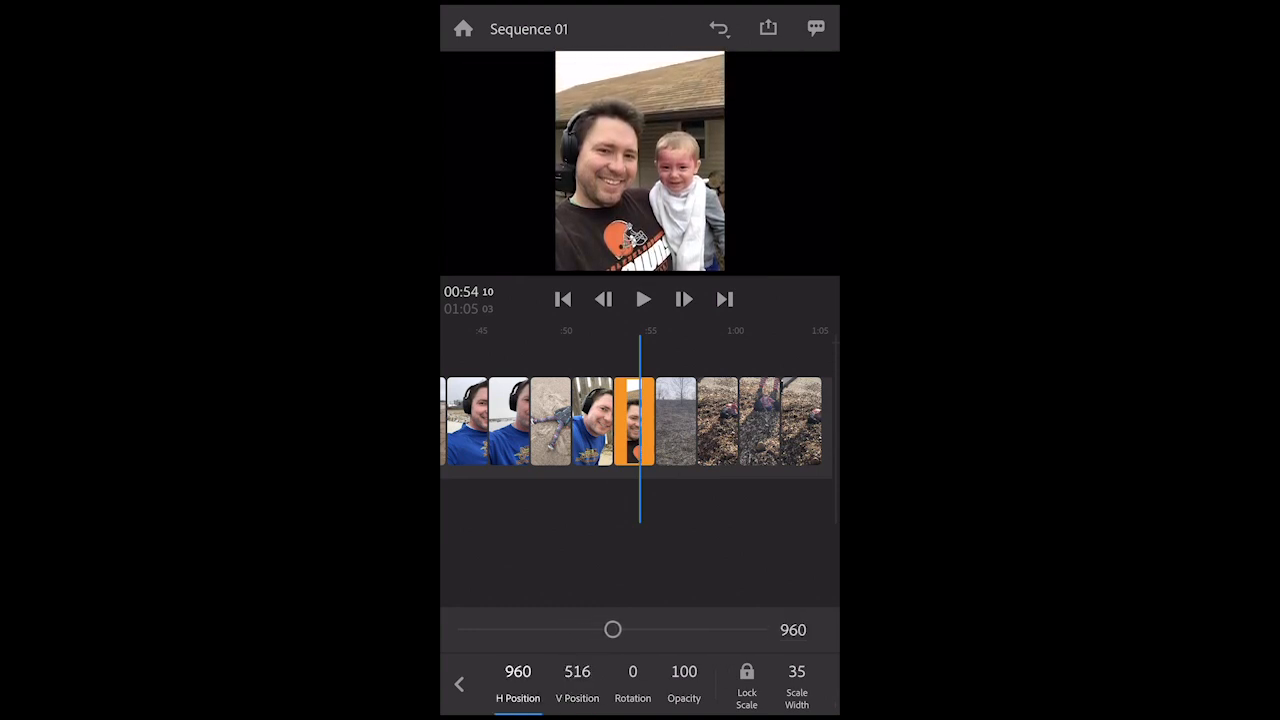
drag(612, 629, 618, 629)
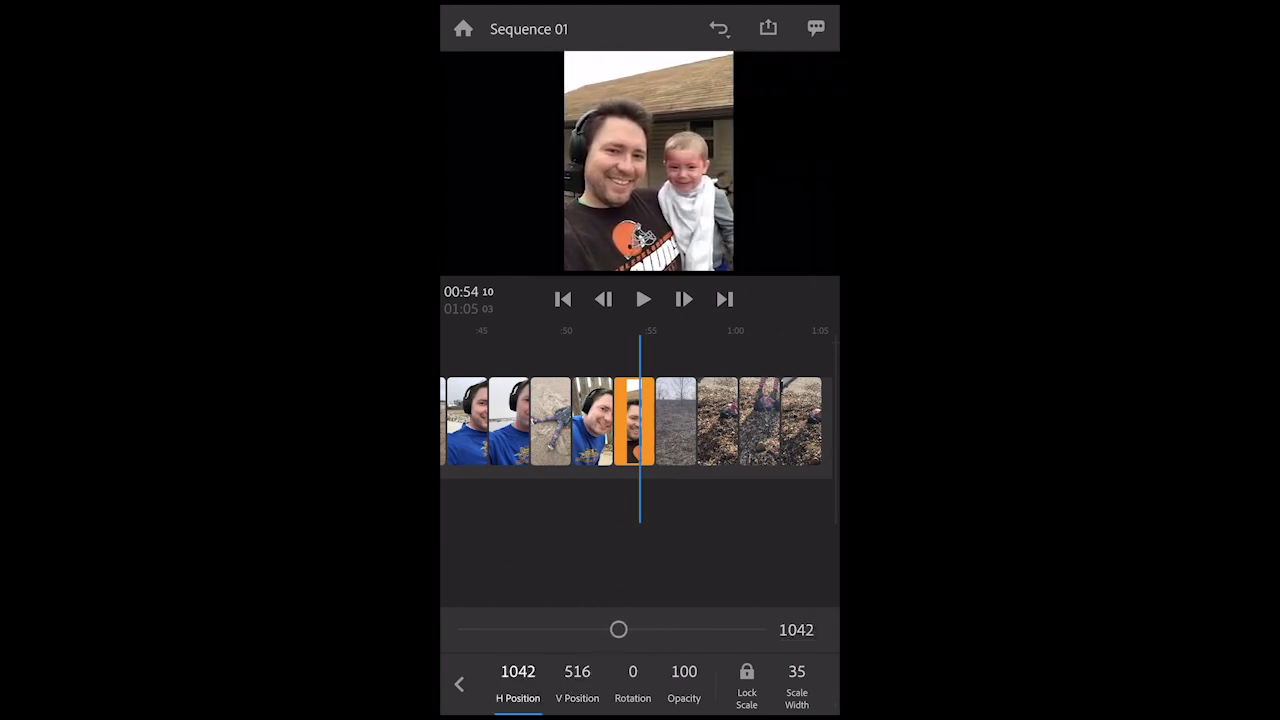
drag(619, 629, 627, 629)
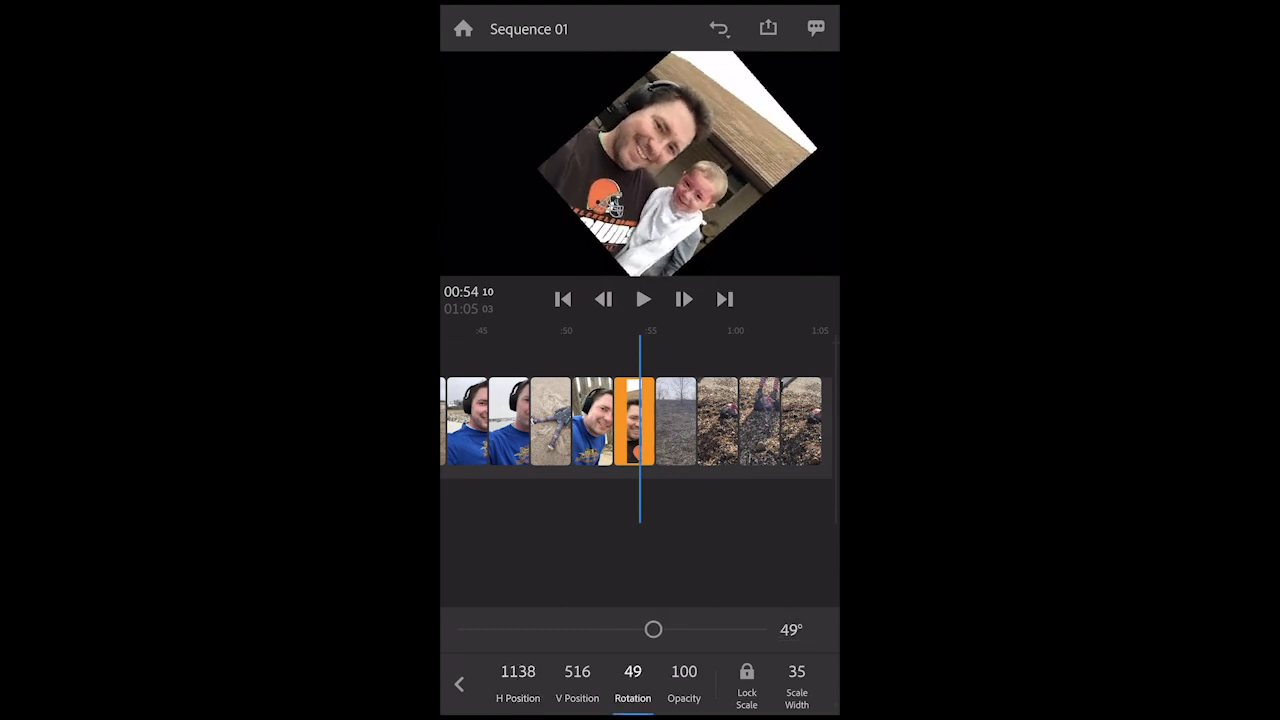
Step: Tilt the photo to 18 degrees, keep full opacity, and scale it to width 81
drag(653, 629, 627, 629)
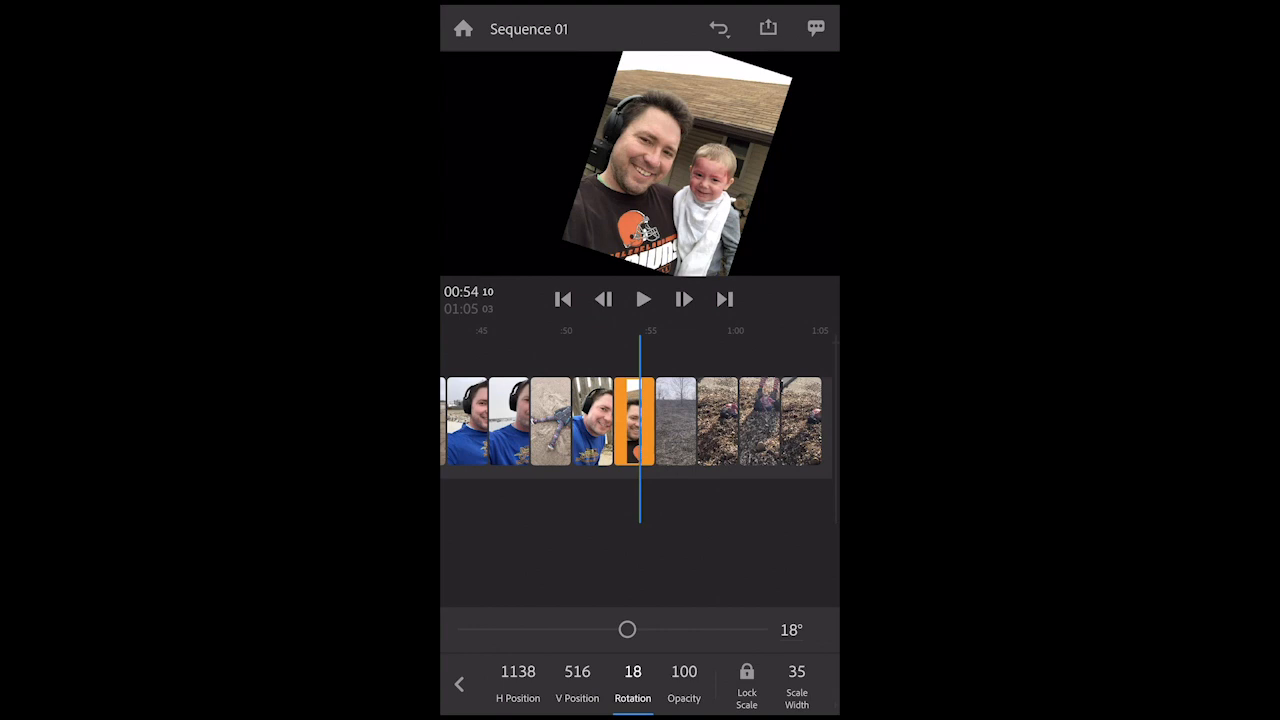
click(684, 671)
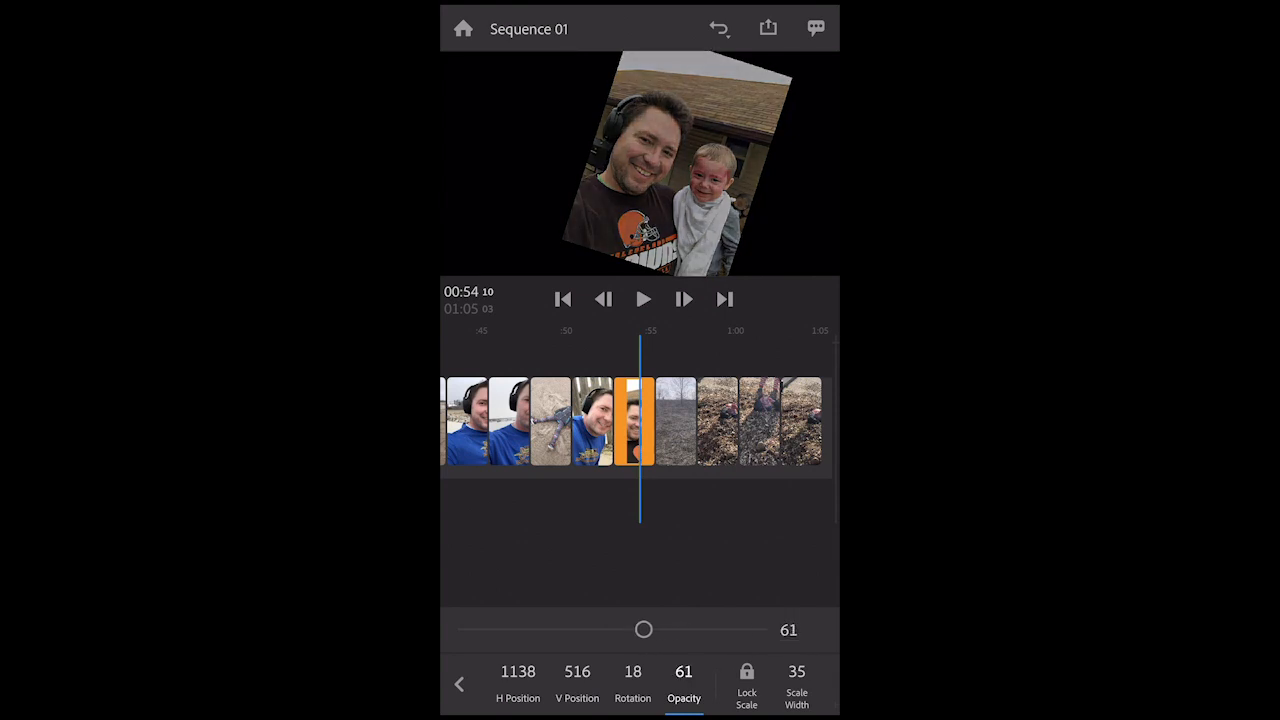
drag(643, 629, 761, 629)
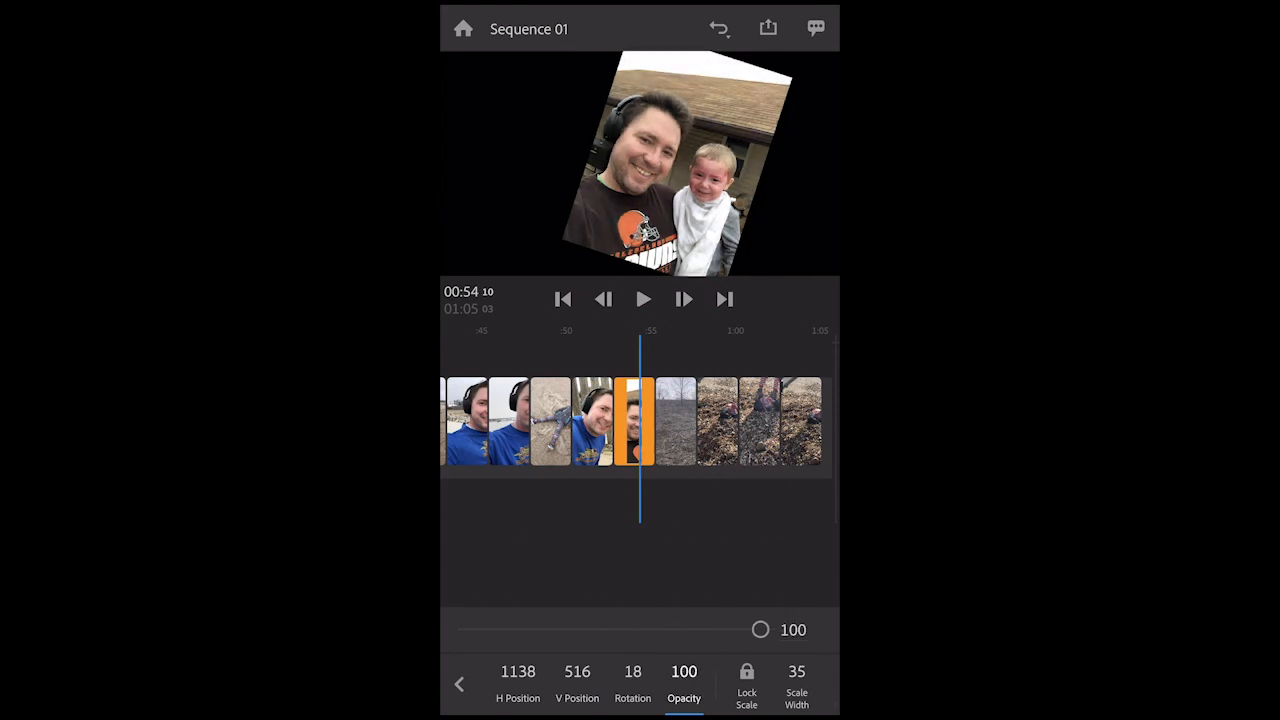
click(796, 685)
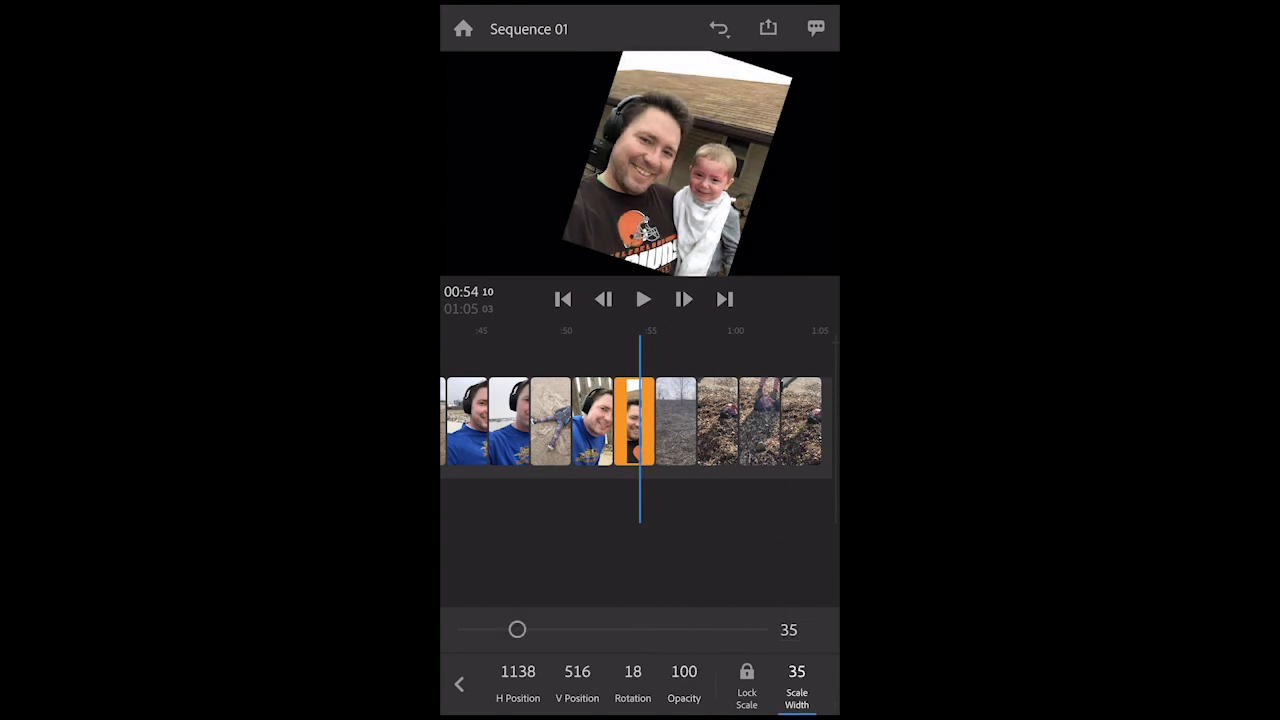
drag(517, 629, 603, 629)
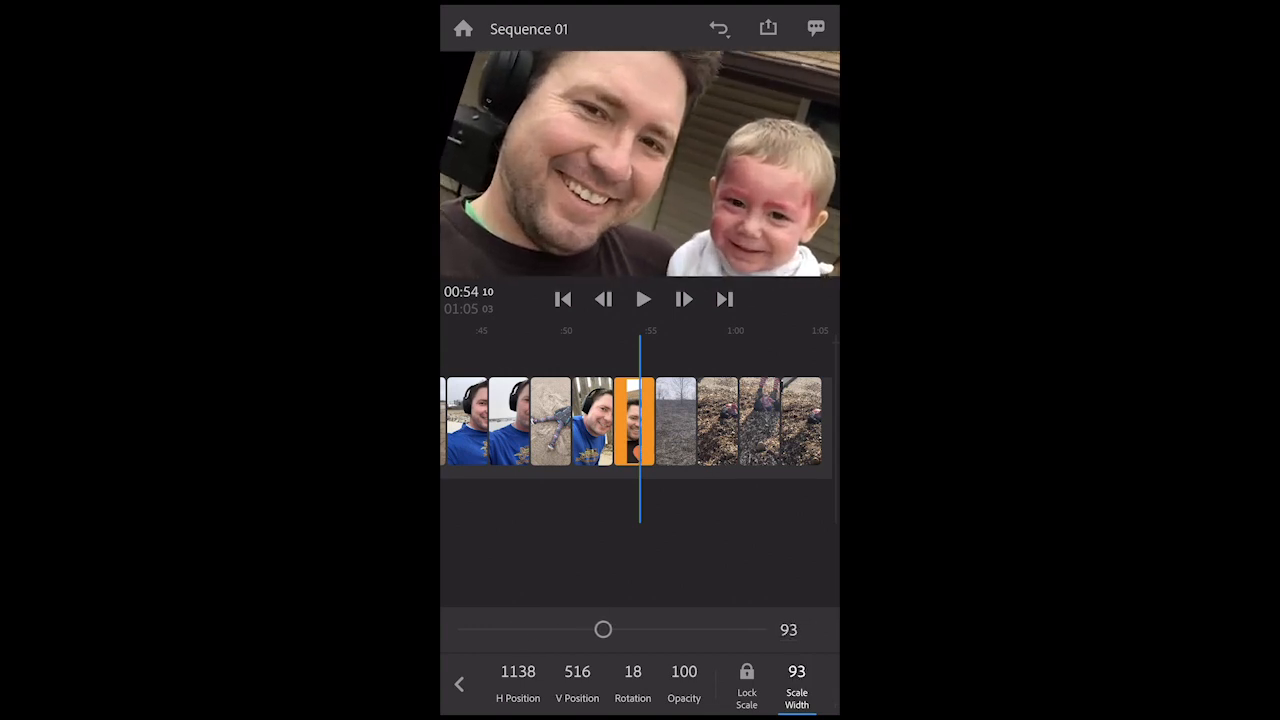
drag(603, 629, 584, 629)
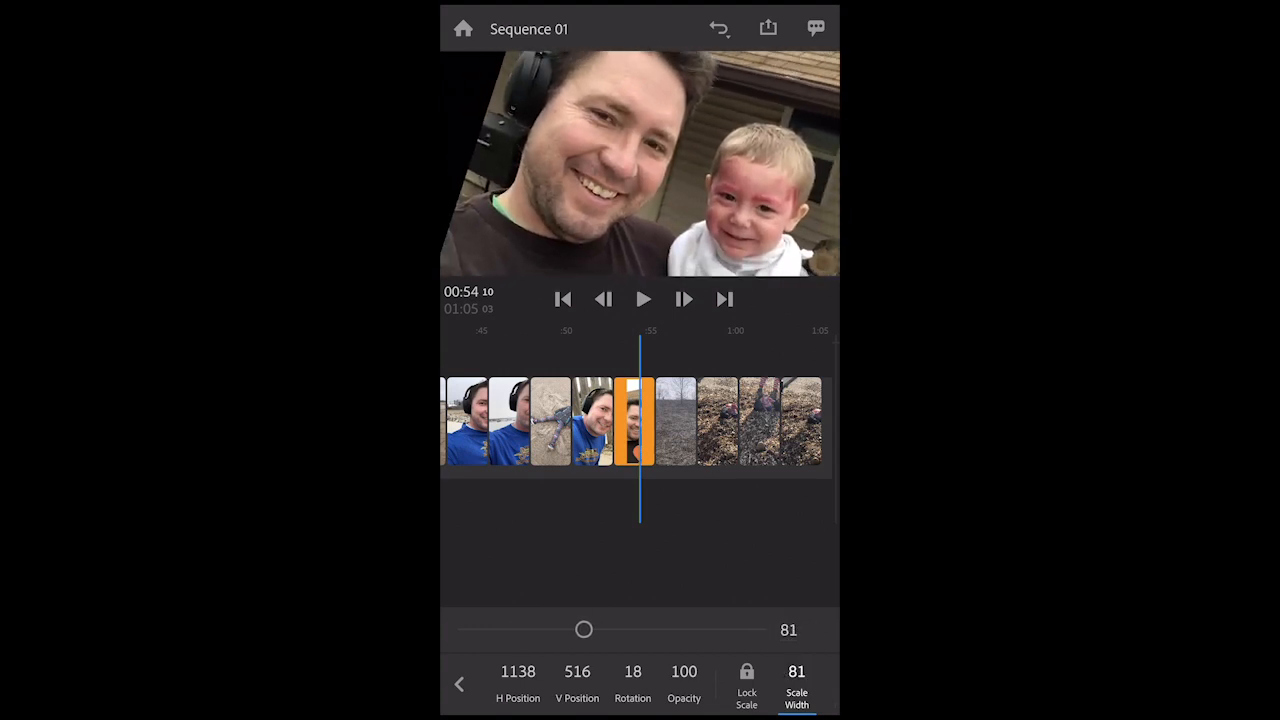
drag(584, 629, 574, 629)
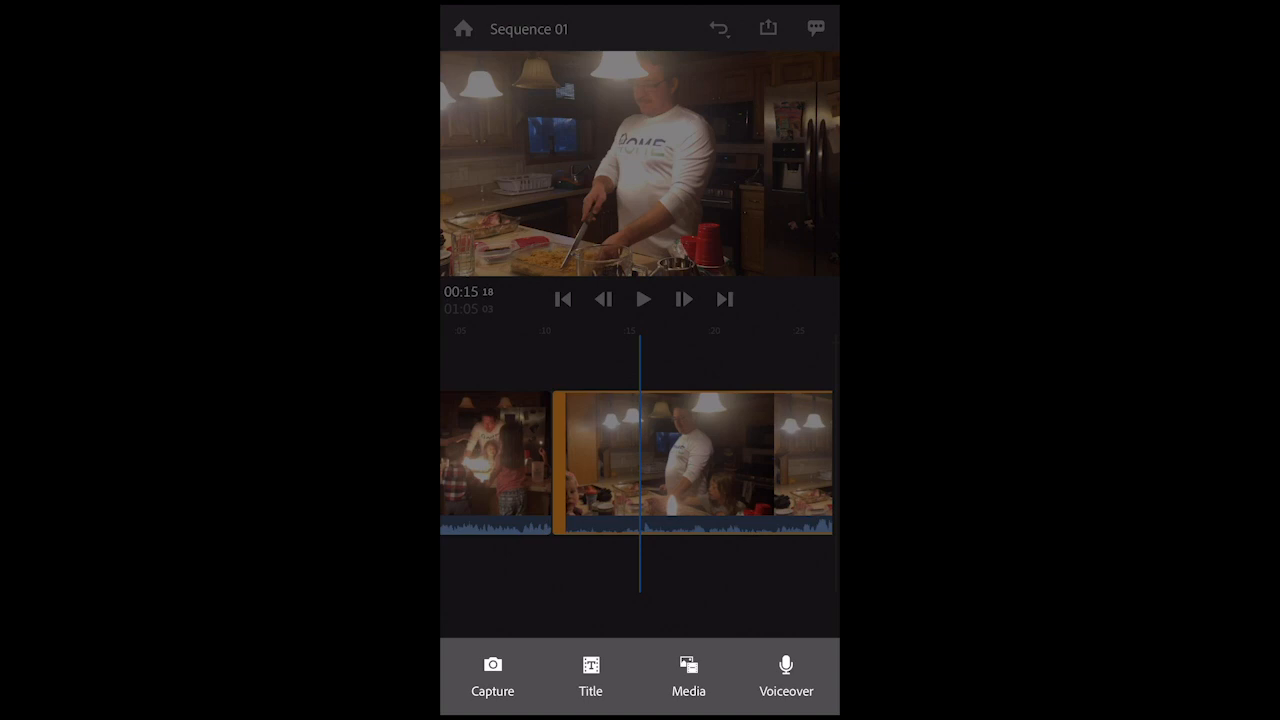
Step: Preview the Aphelion track in Rush Soundtracks and add it to the project
click(688, 675)
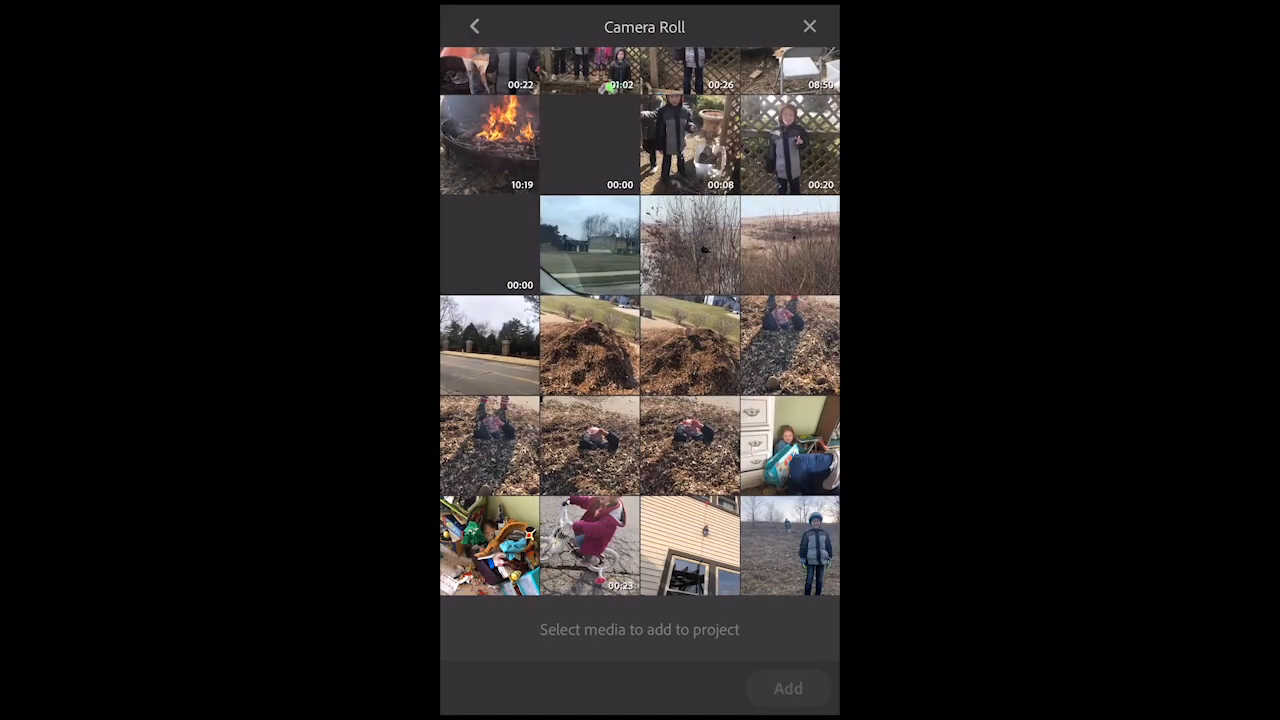
click(474, 26)
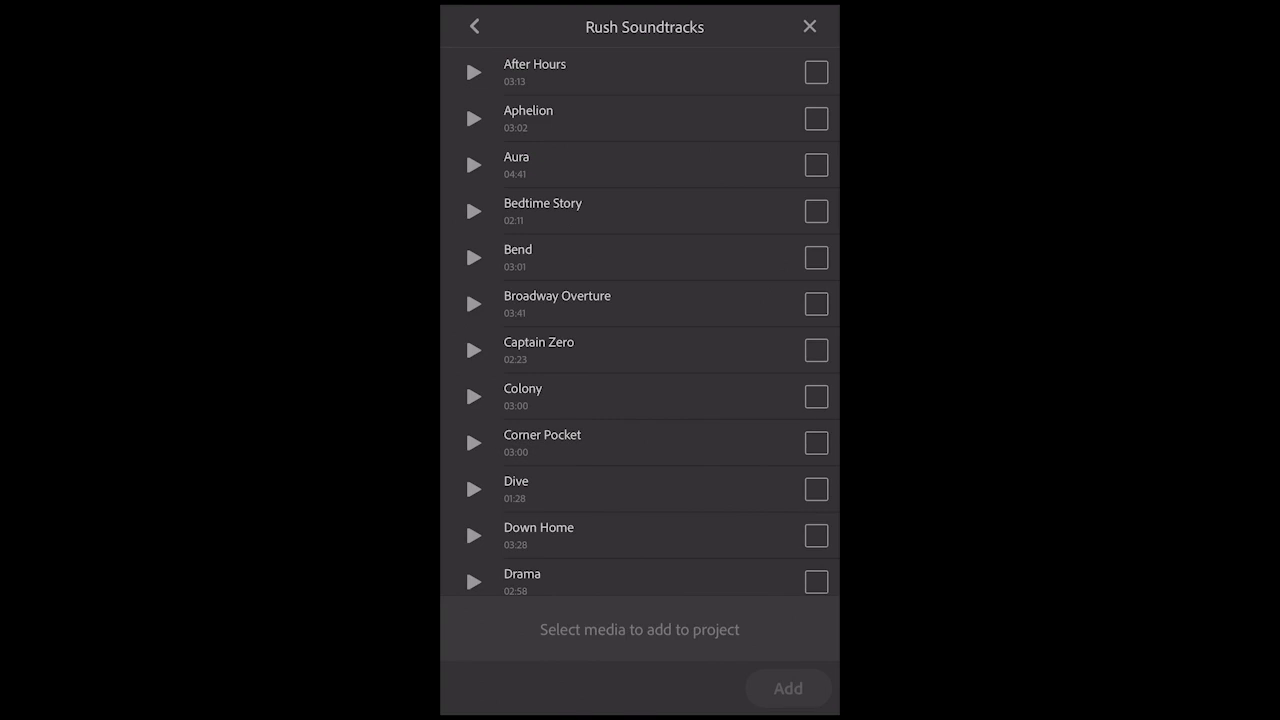
click(473, 118)
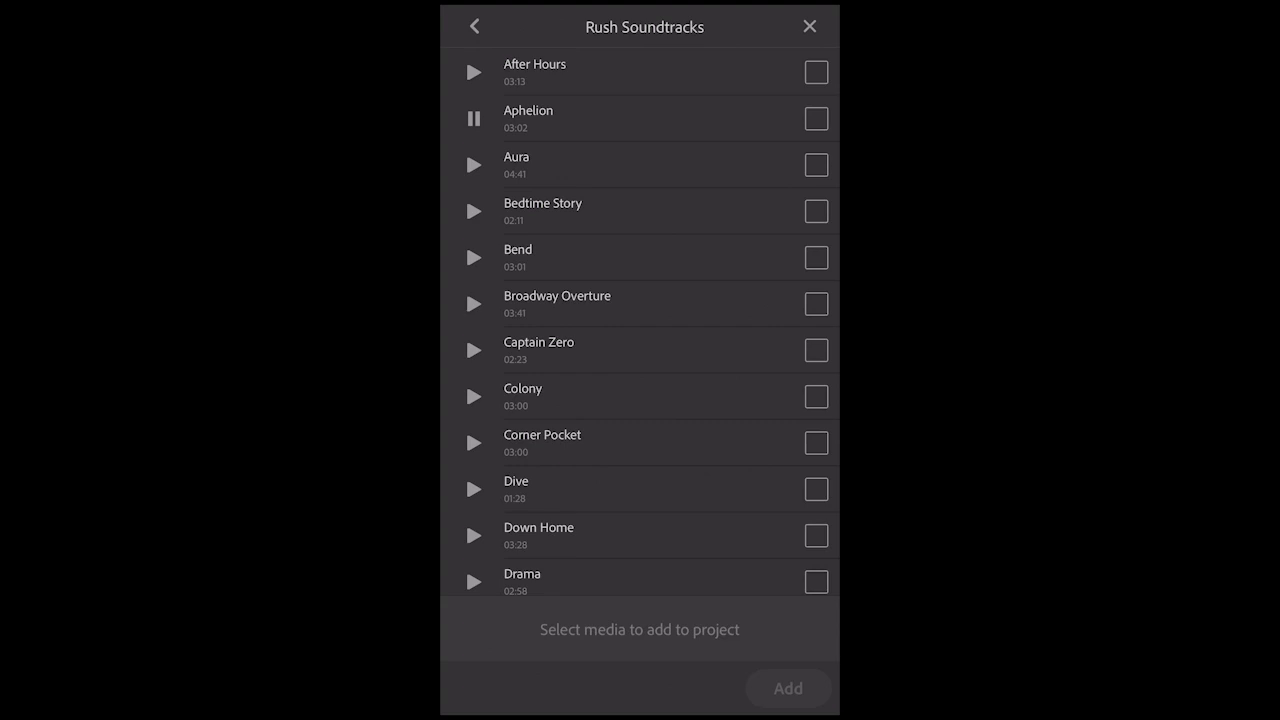
click(816, 118)
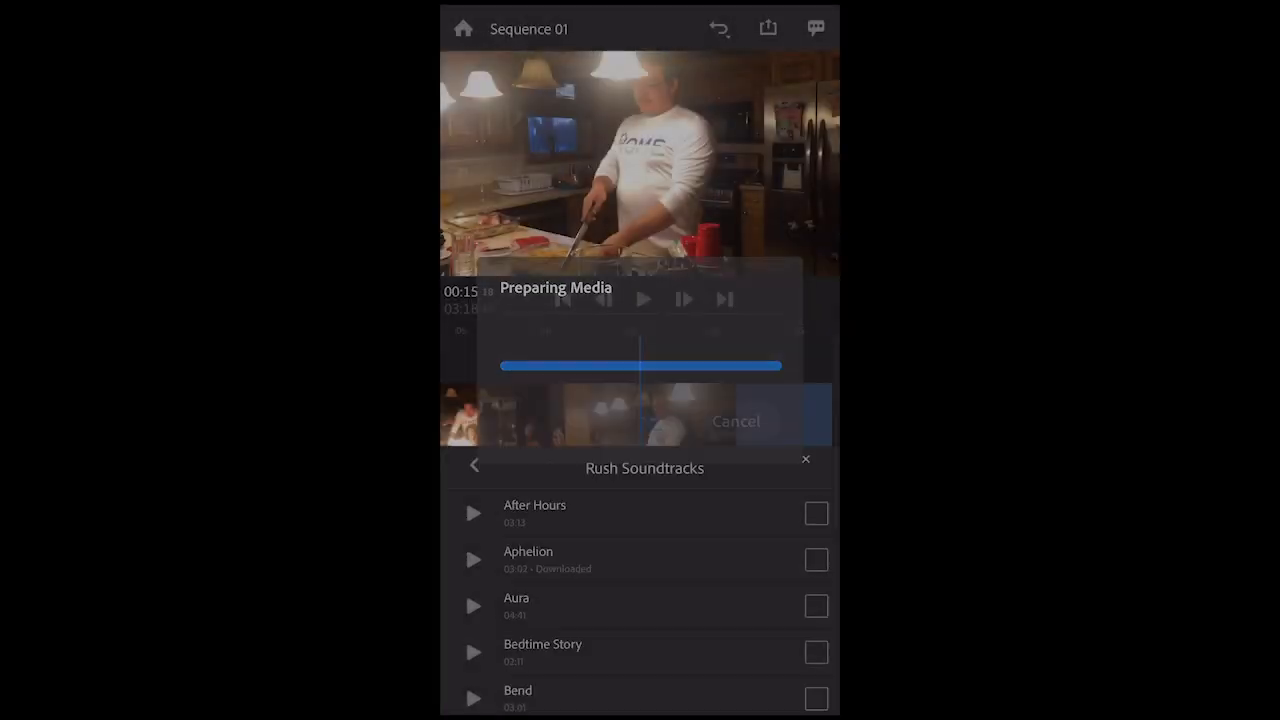
click(816, 559)
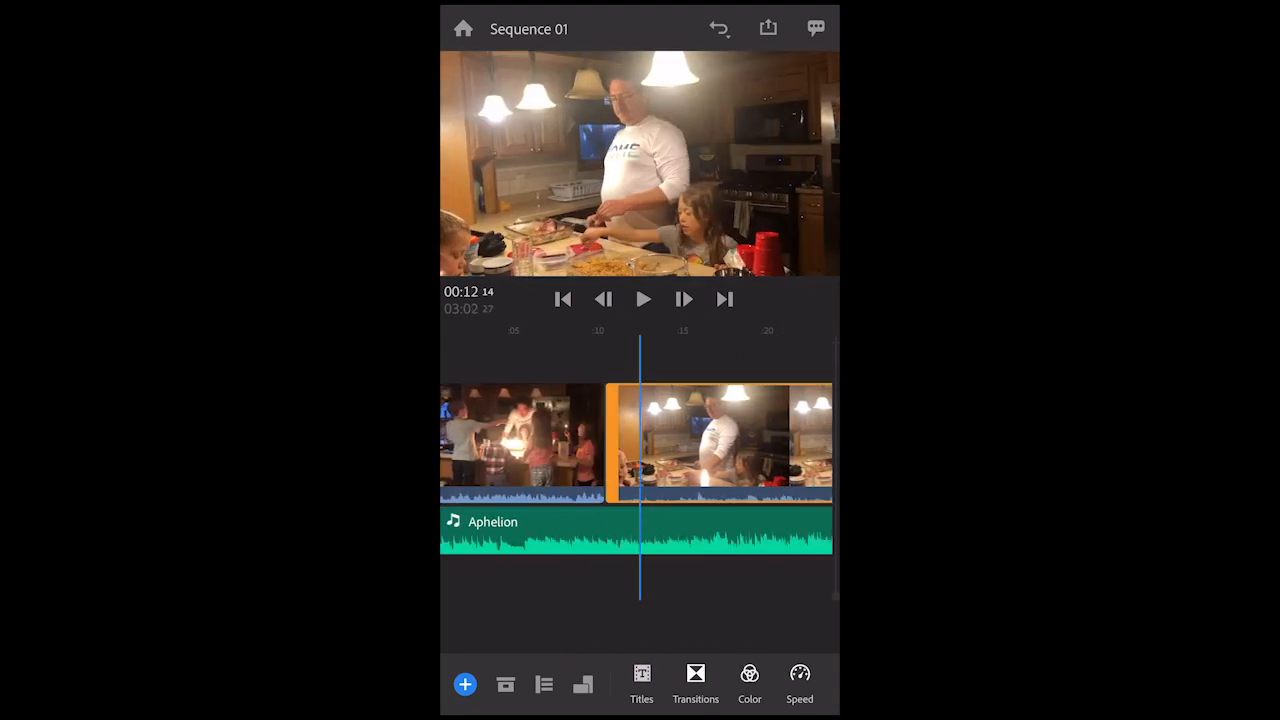
click(643, 299)
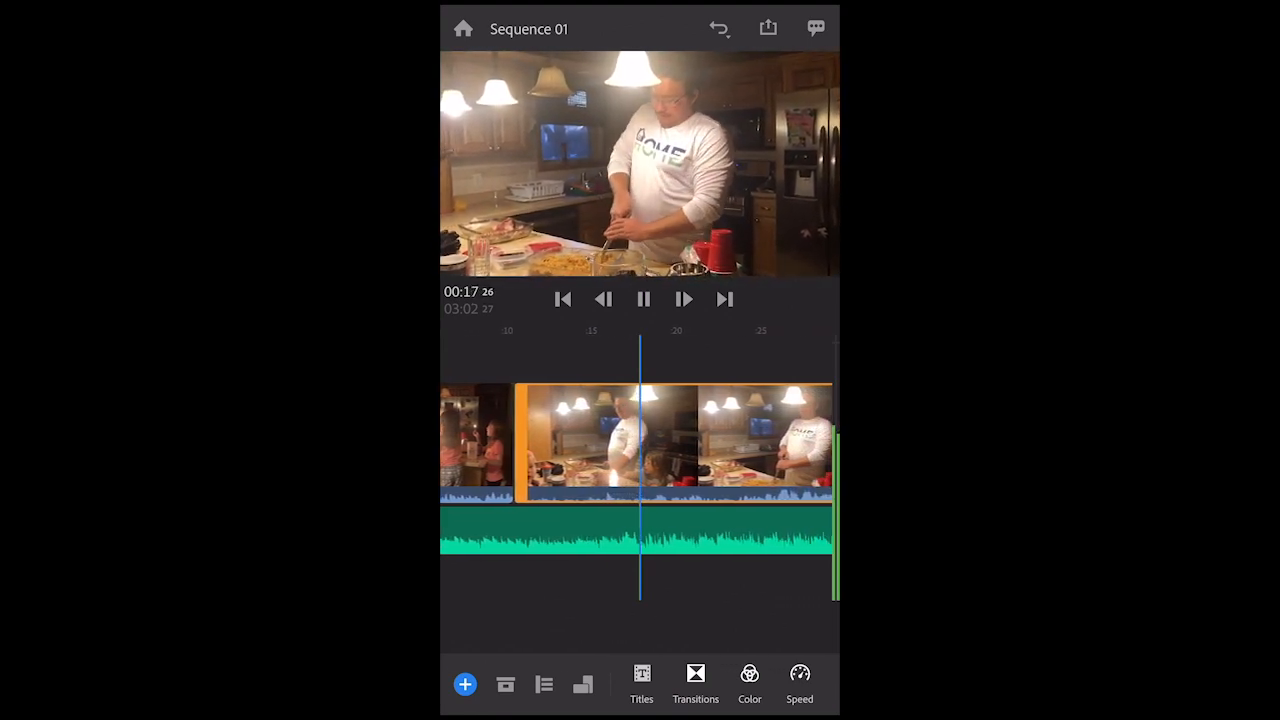
click(643, 299)
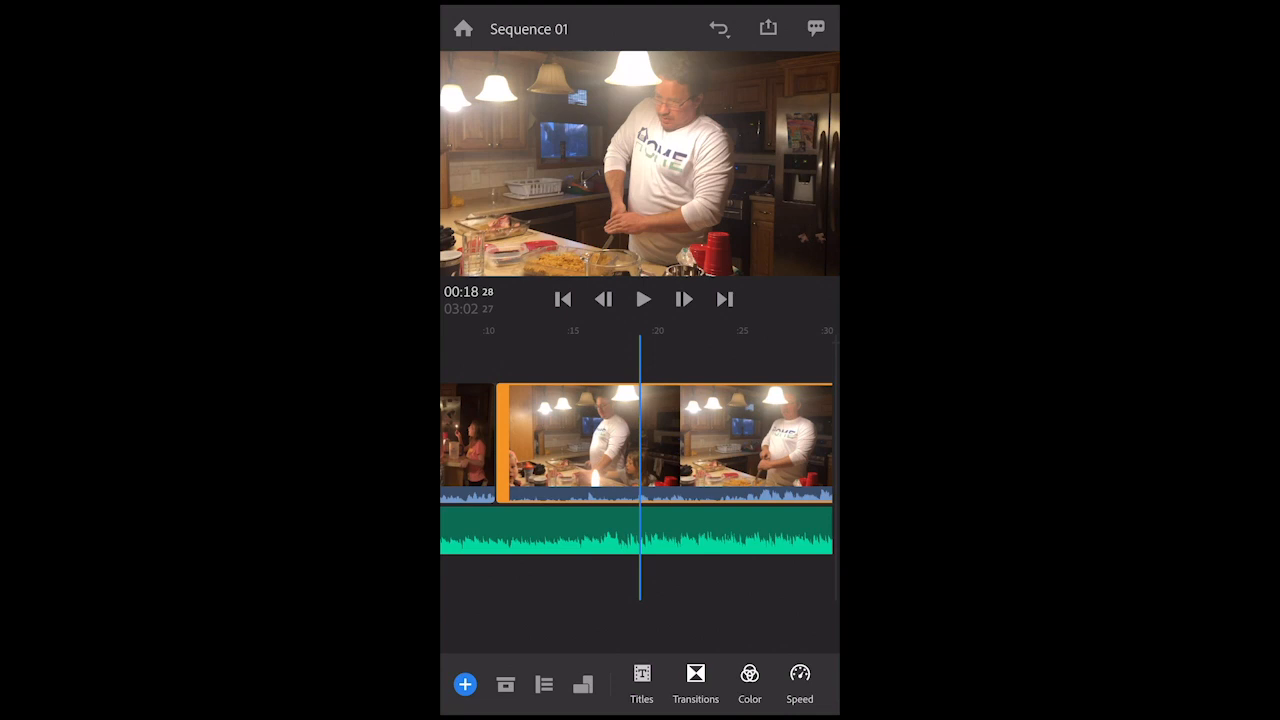
click(643, 299)
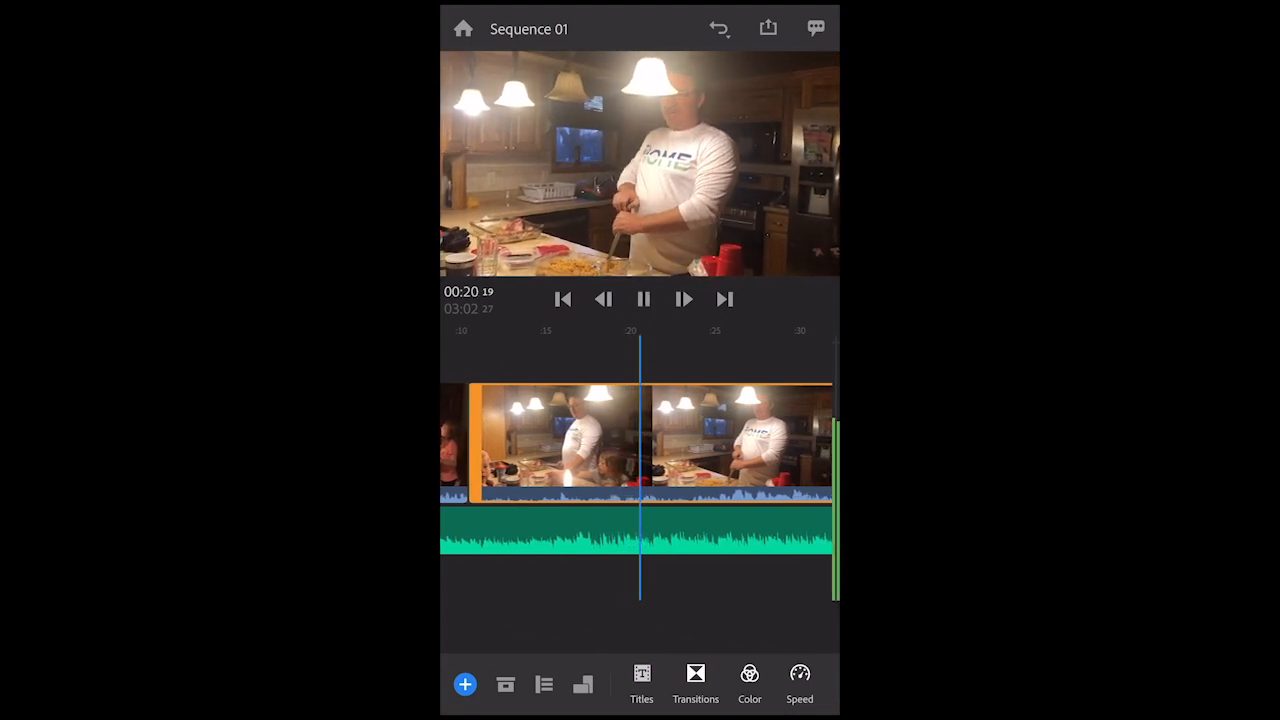
click(643, 299)
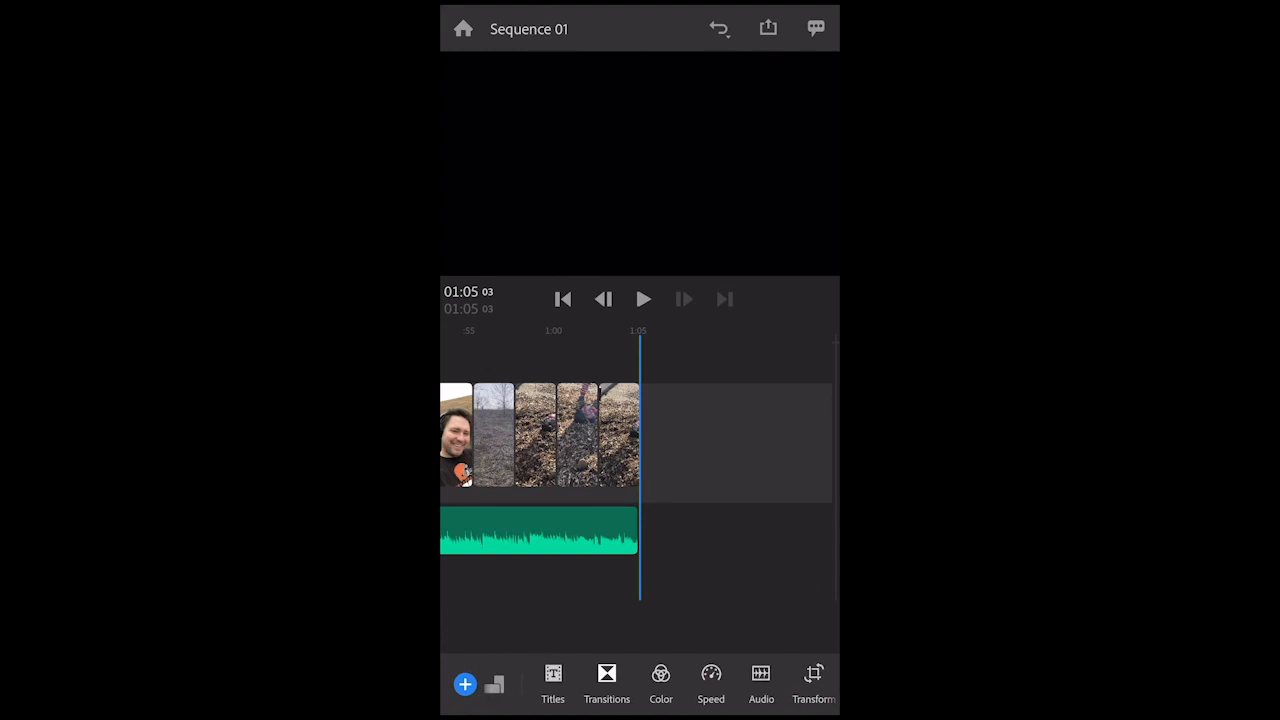
Step: Bring up the transition presets, currently None, for the end of the sequence
click(606, 680)
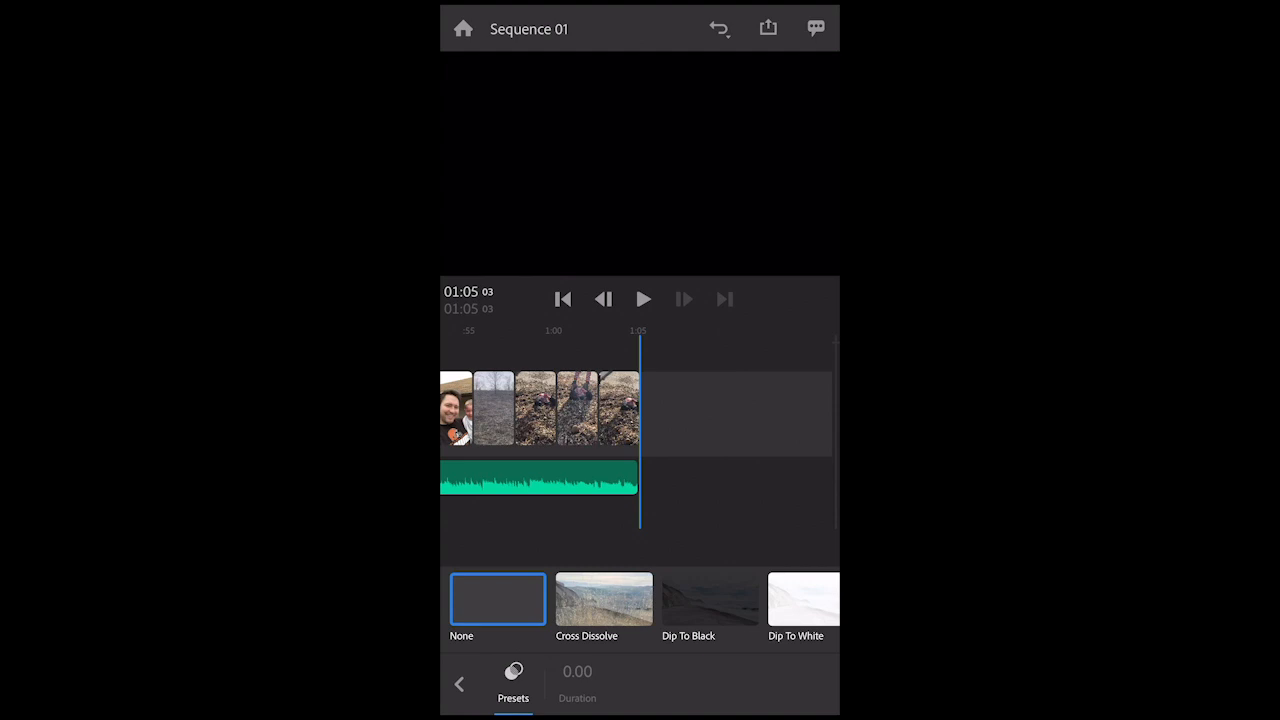
click(459, 684)
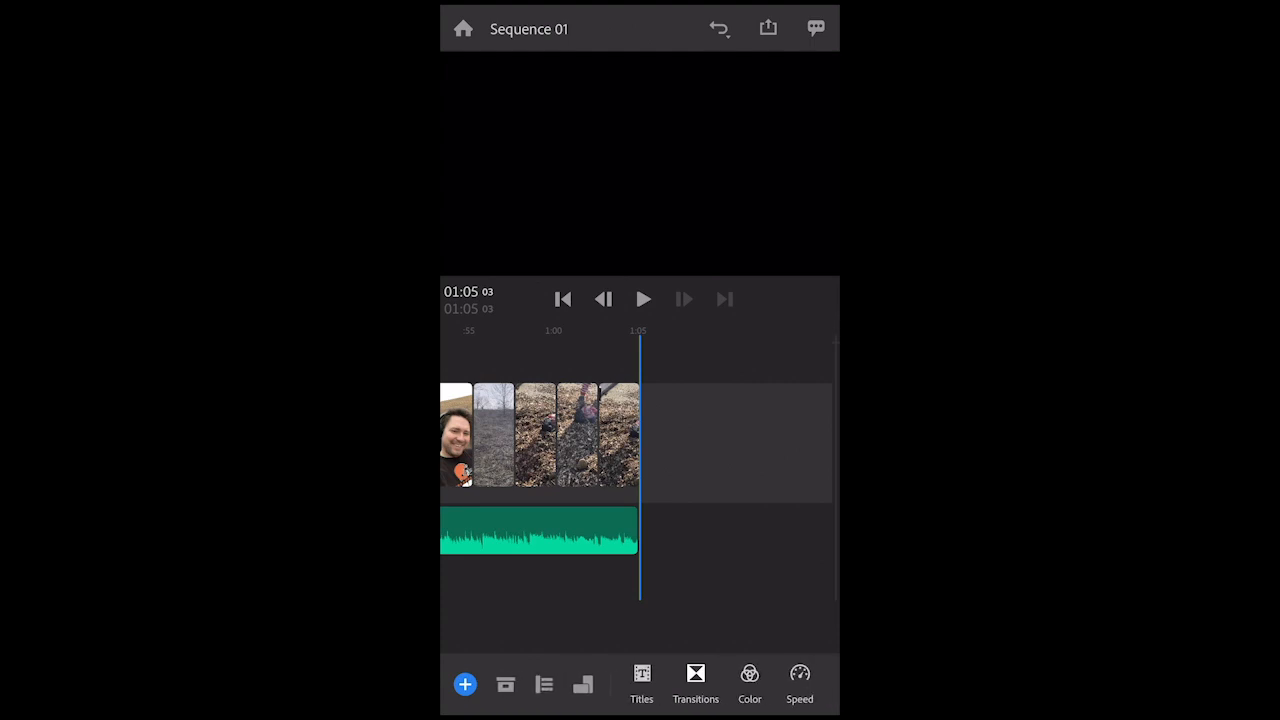
click(695, 680)
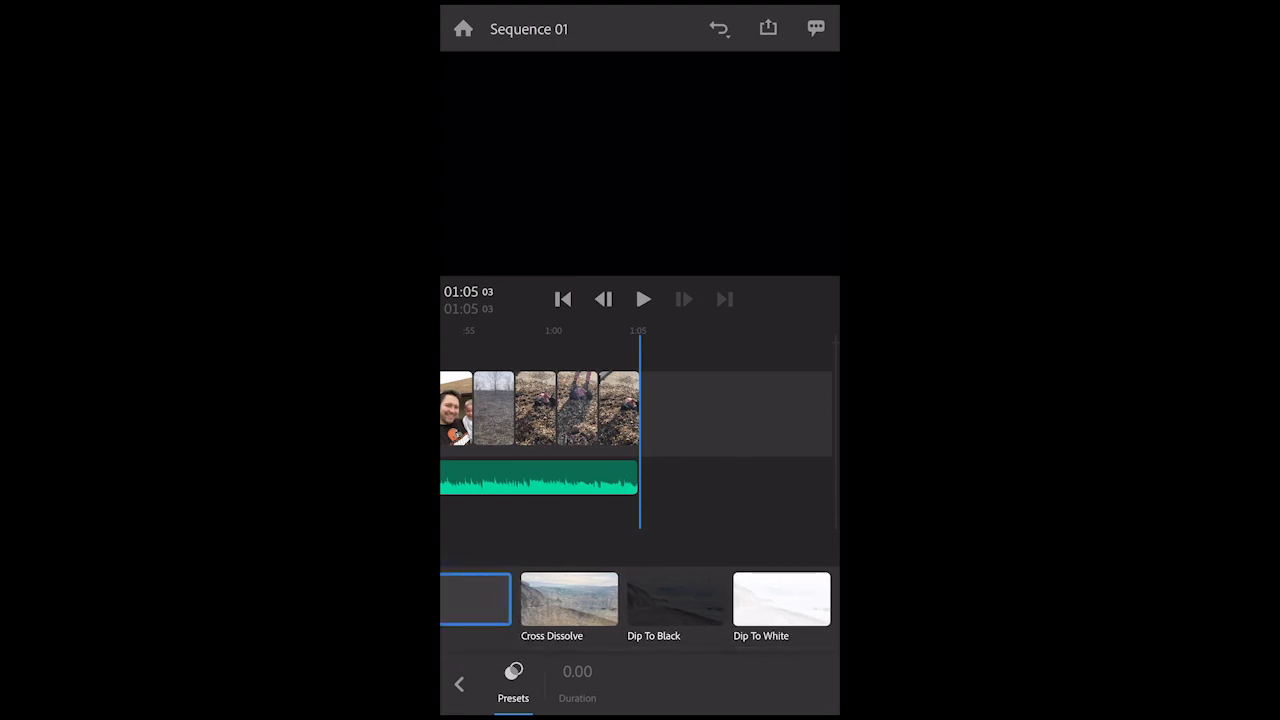
scroll(left, 3)
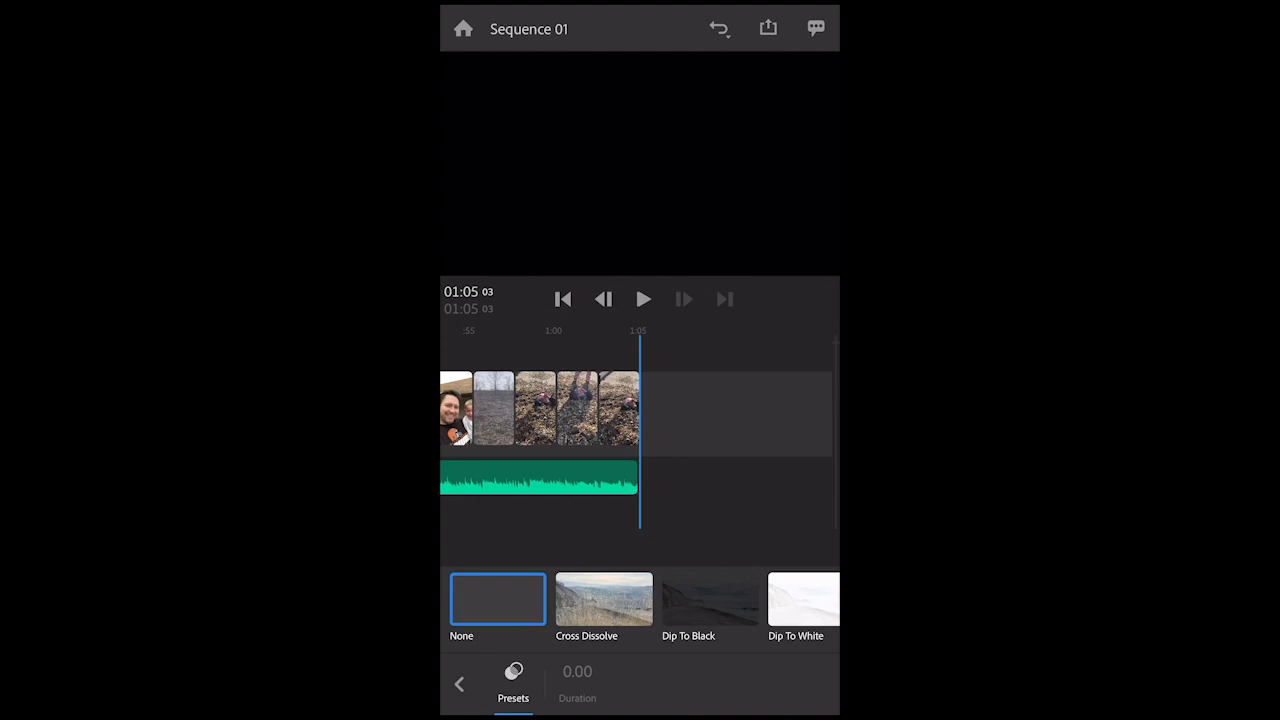
Step: Apply Cross Dissolve to the last clip and to the clip boundary near one minute
click(643, 299)
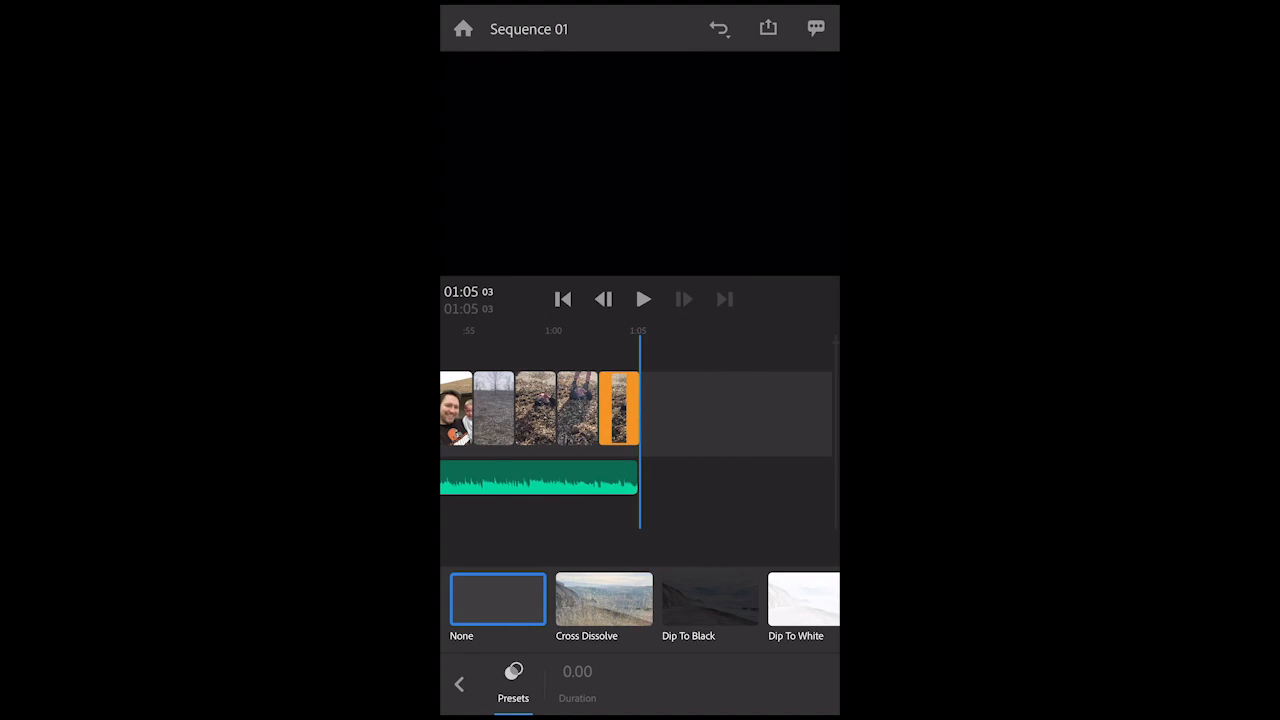
click(603, 598)
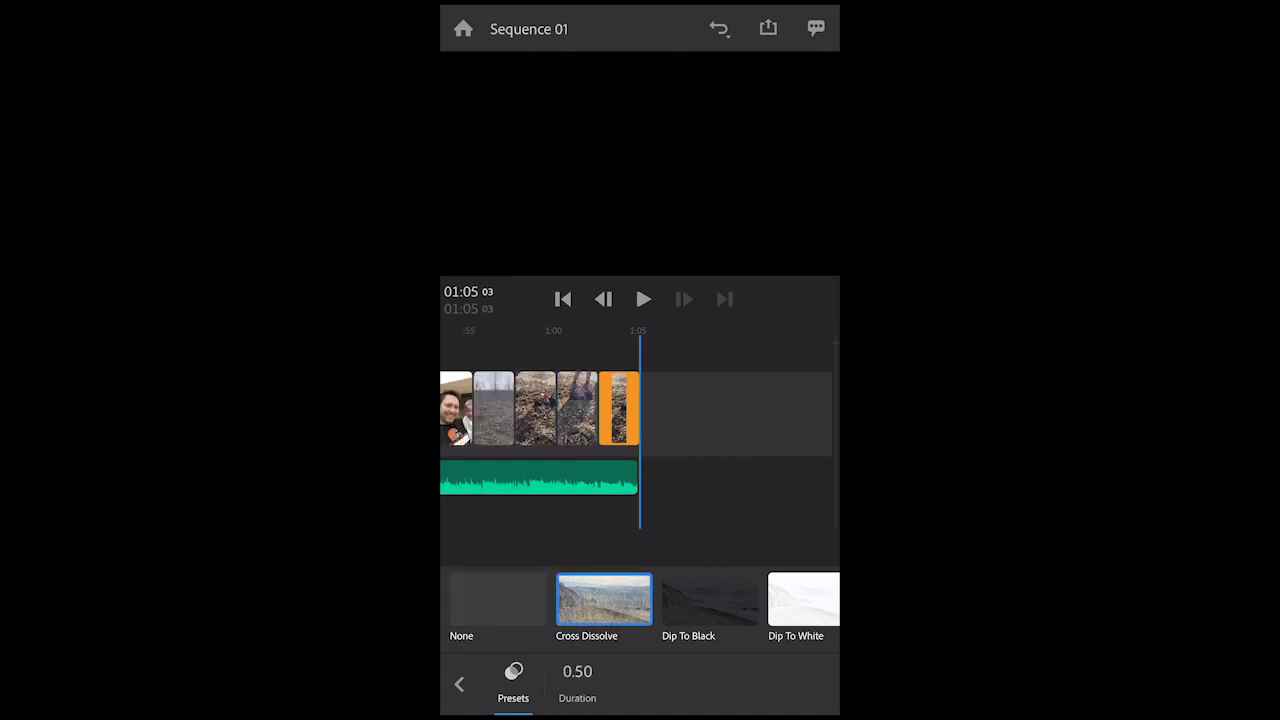
click(643, 299)
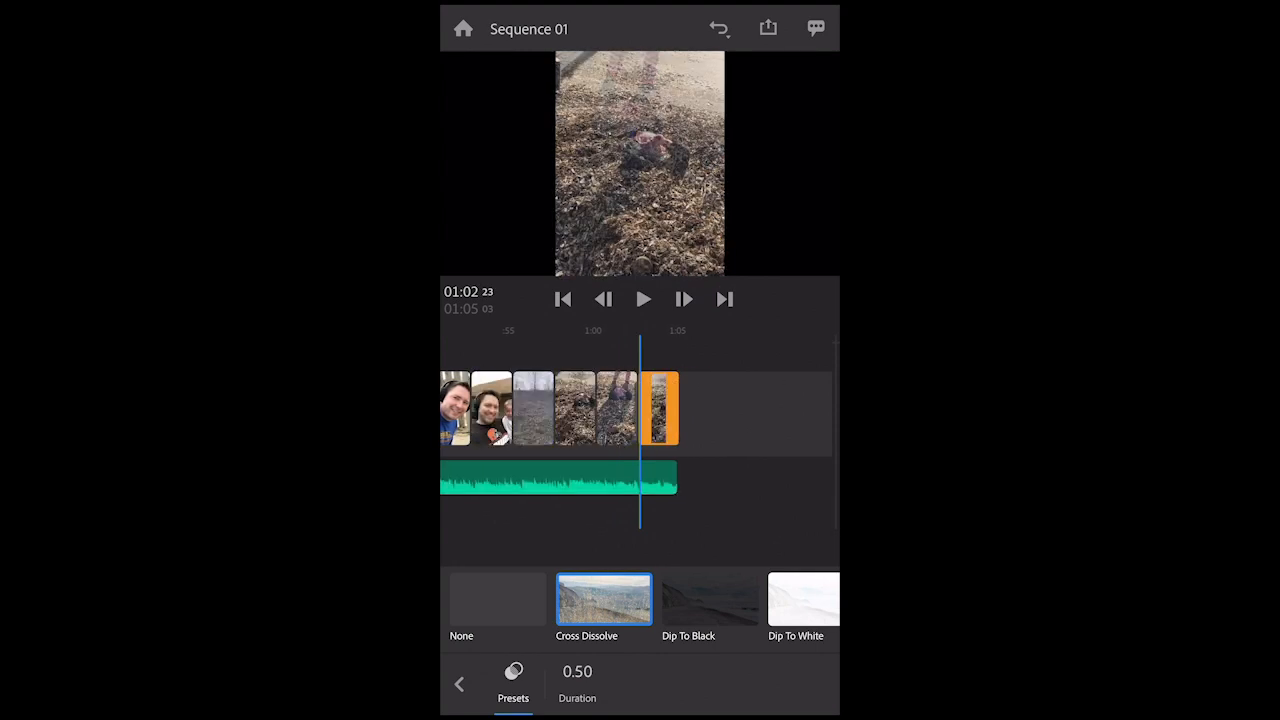
click(643, 299)
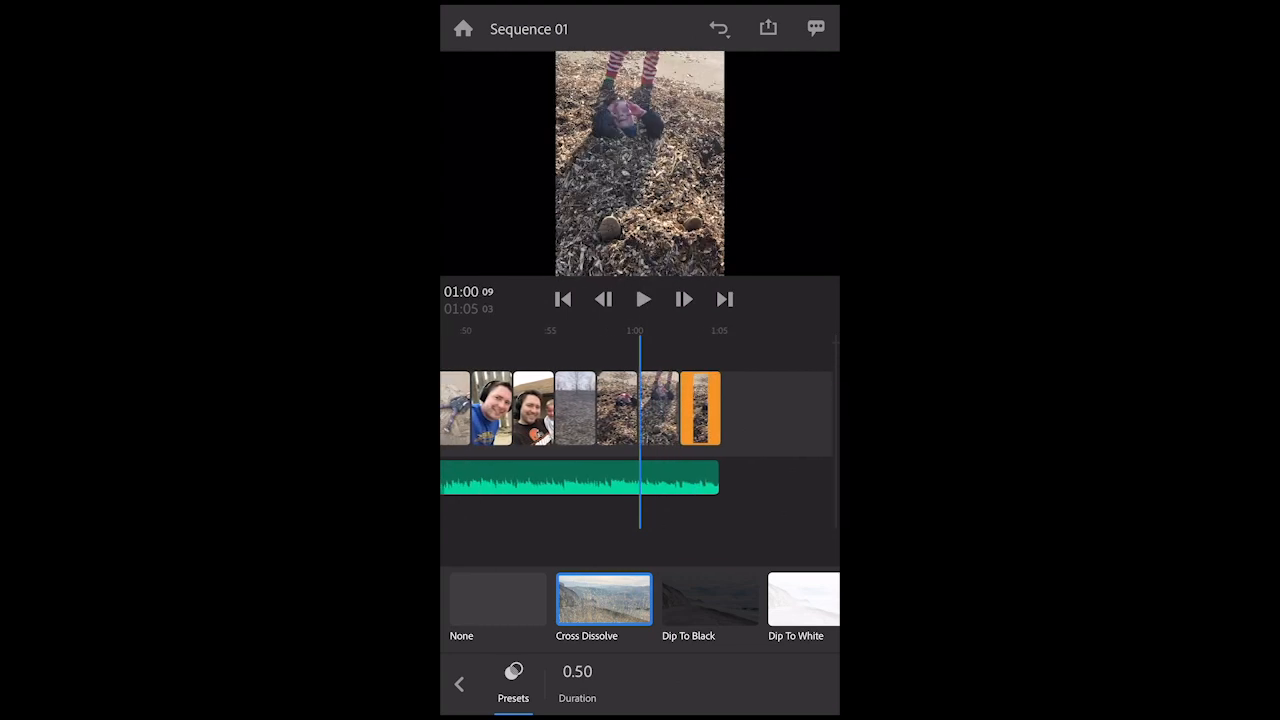
click(497, 598)
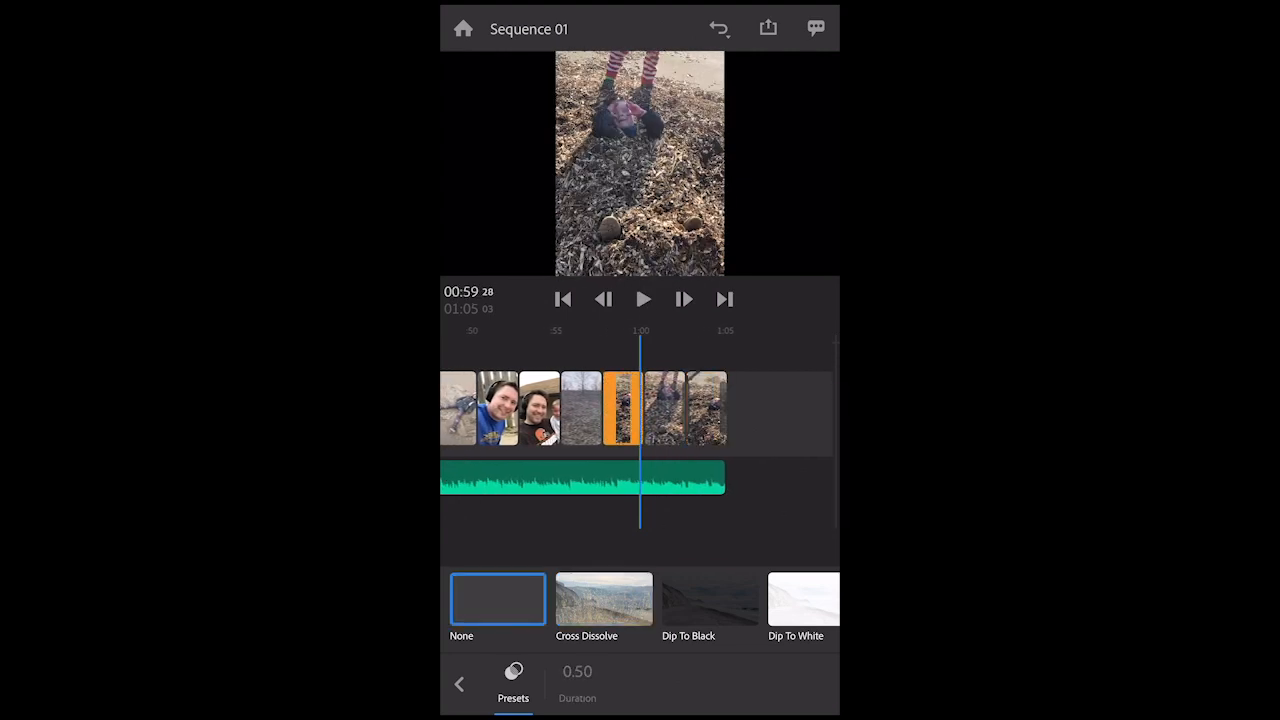
click(603, 599)
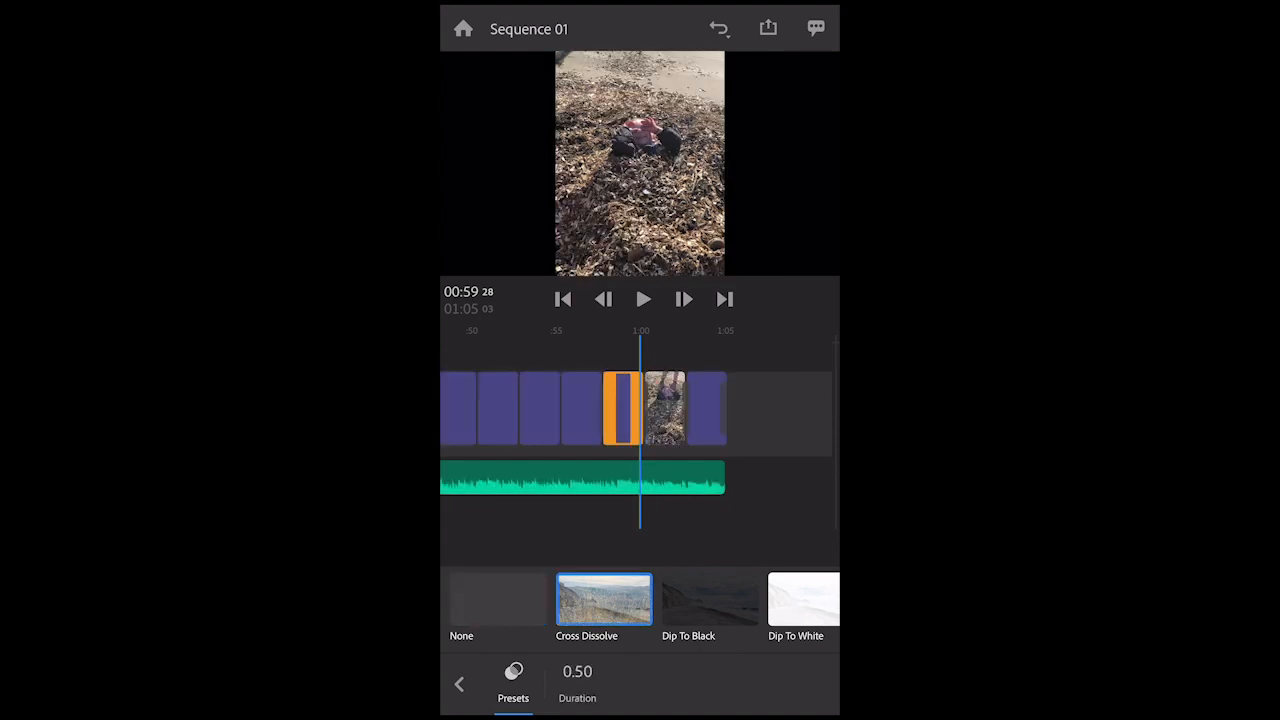
Step: Add a Cross Dissolve fade-in to the first clip and preview the opening
click(643, 299)
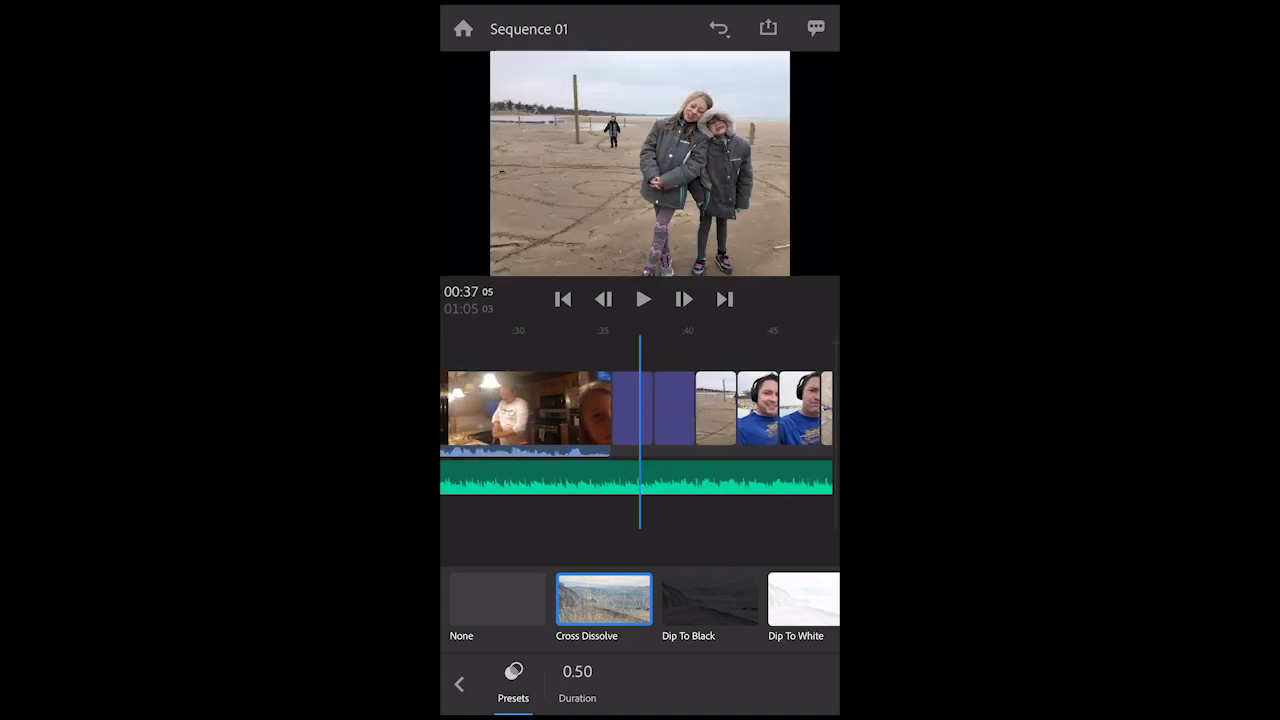
click(497, 598)
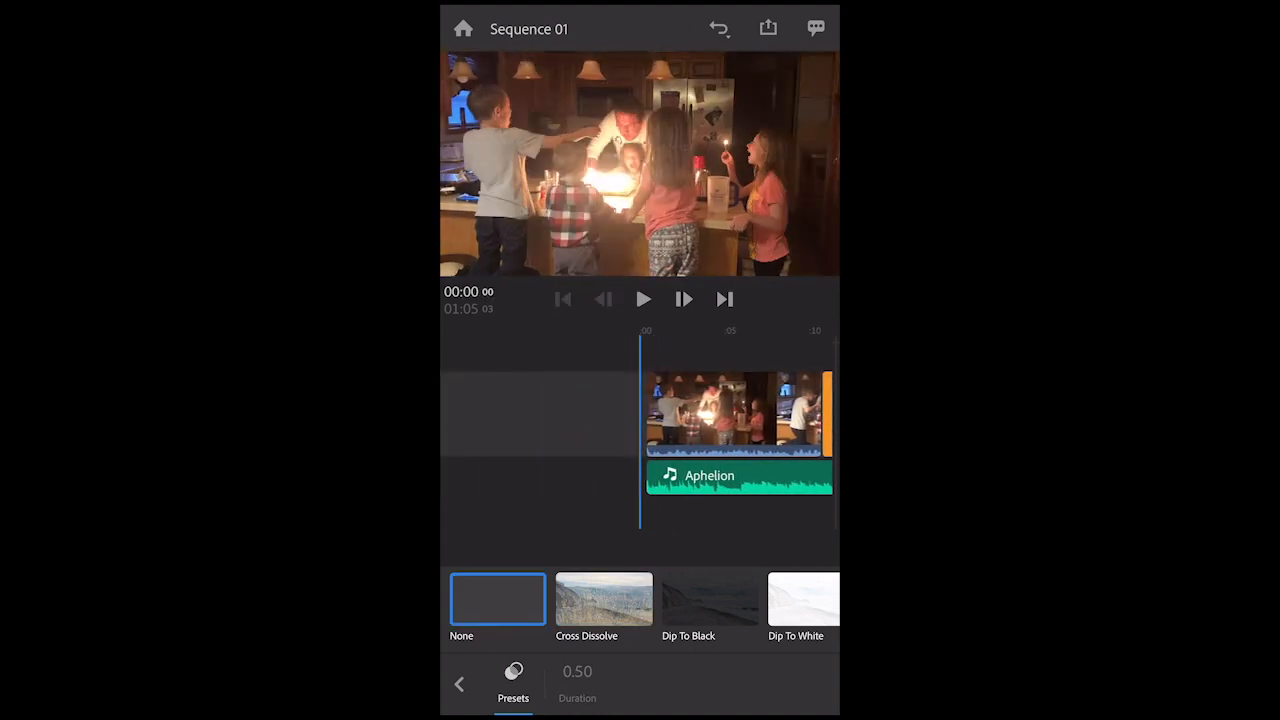
click(730, 413)
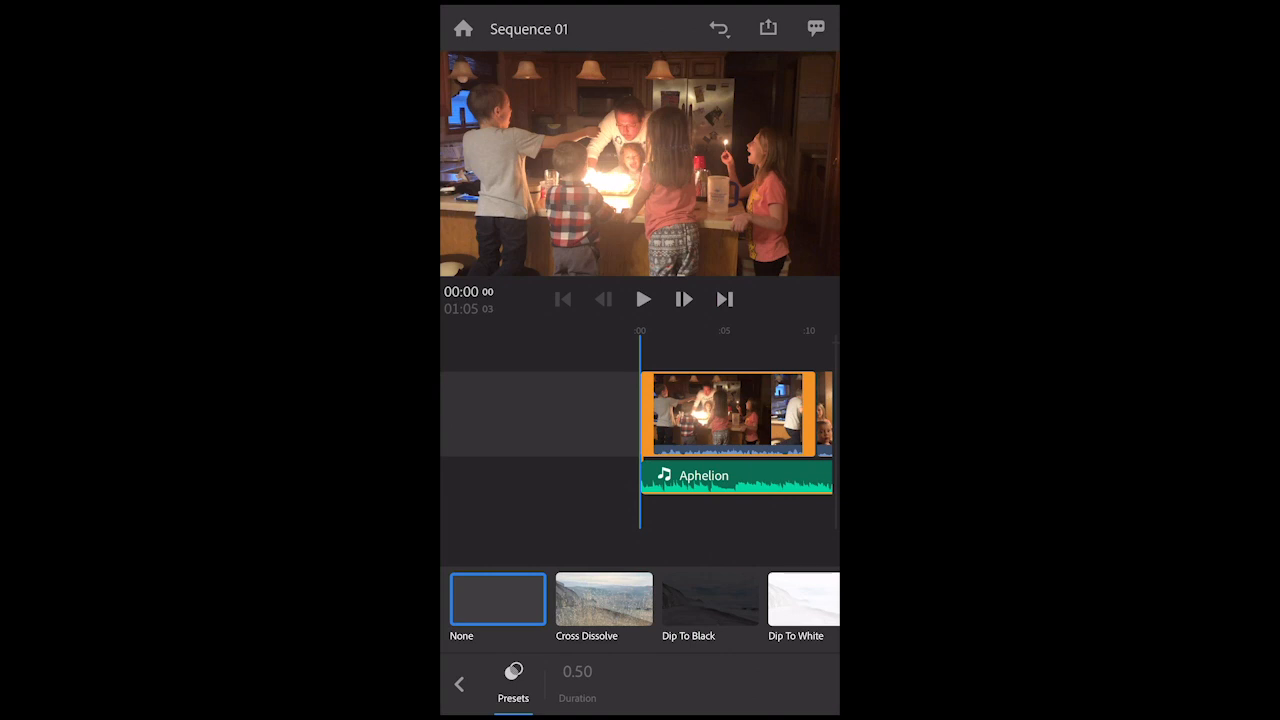
click(603, 599)
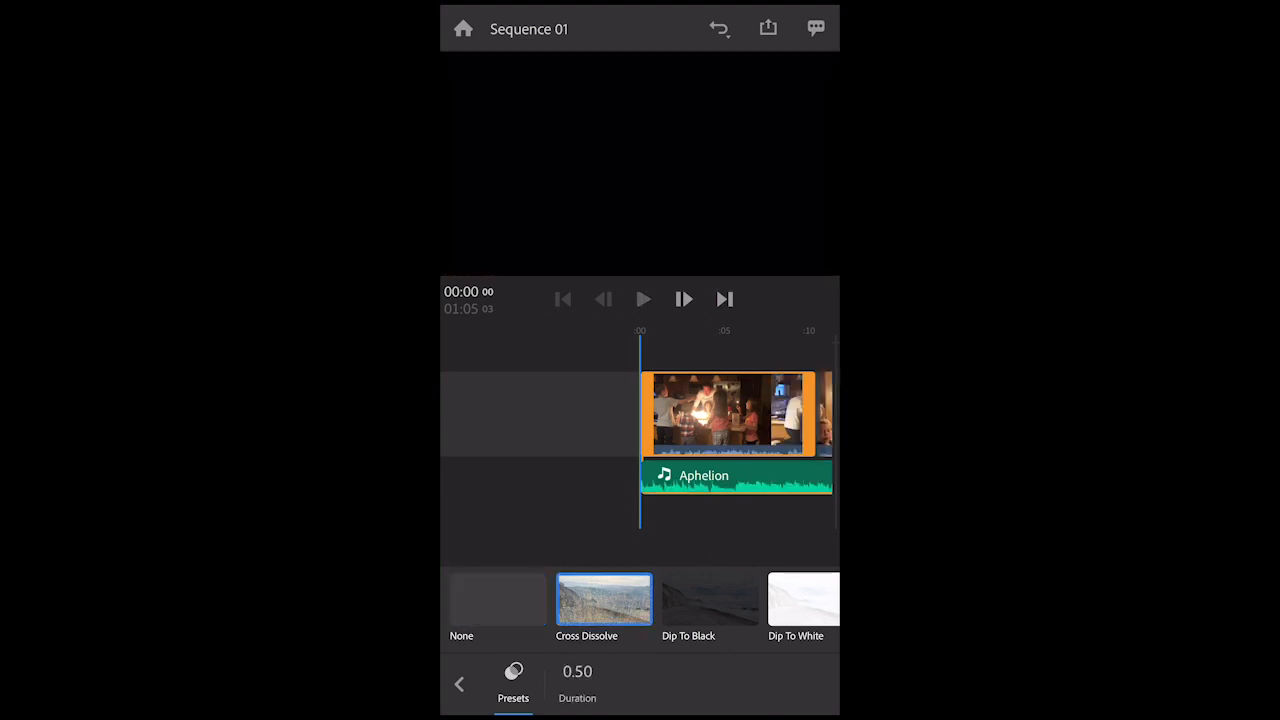
click(643, 299)
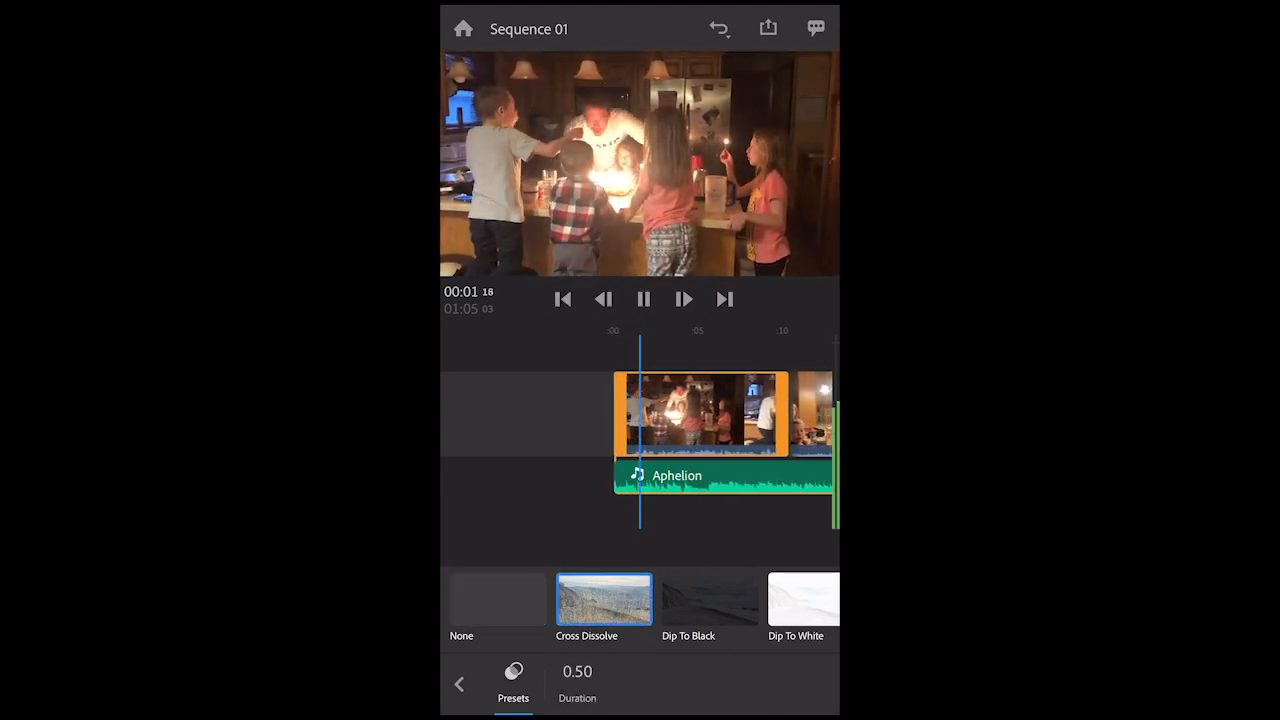
click(643, 299)
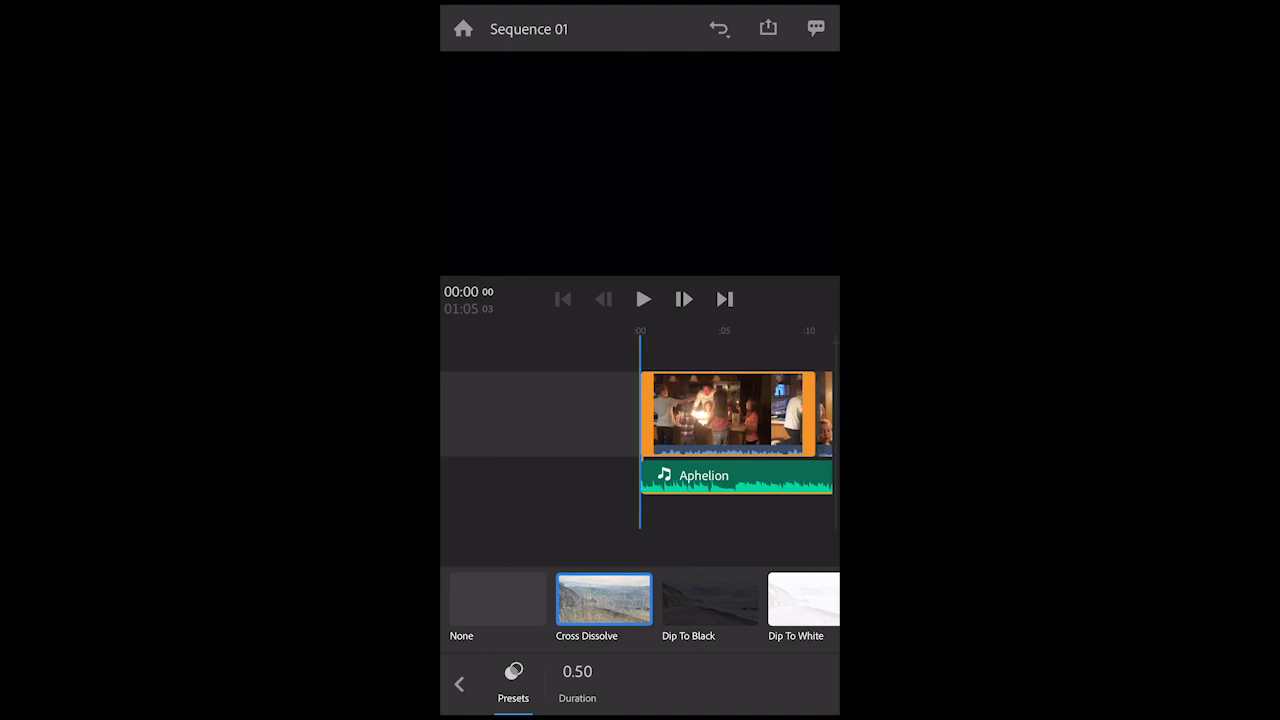
click(577, 685)
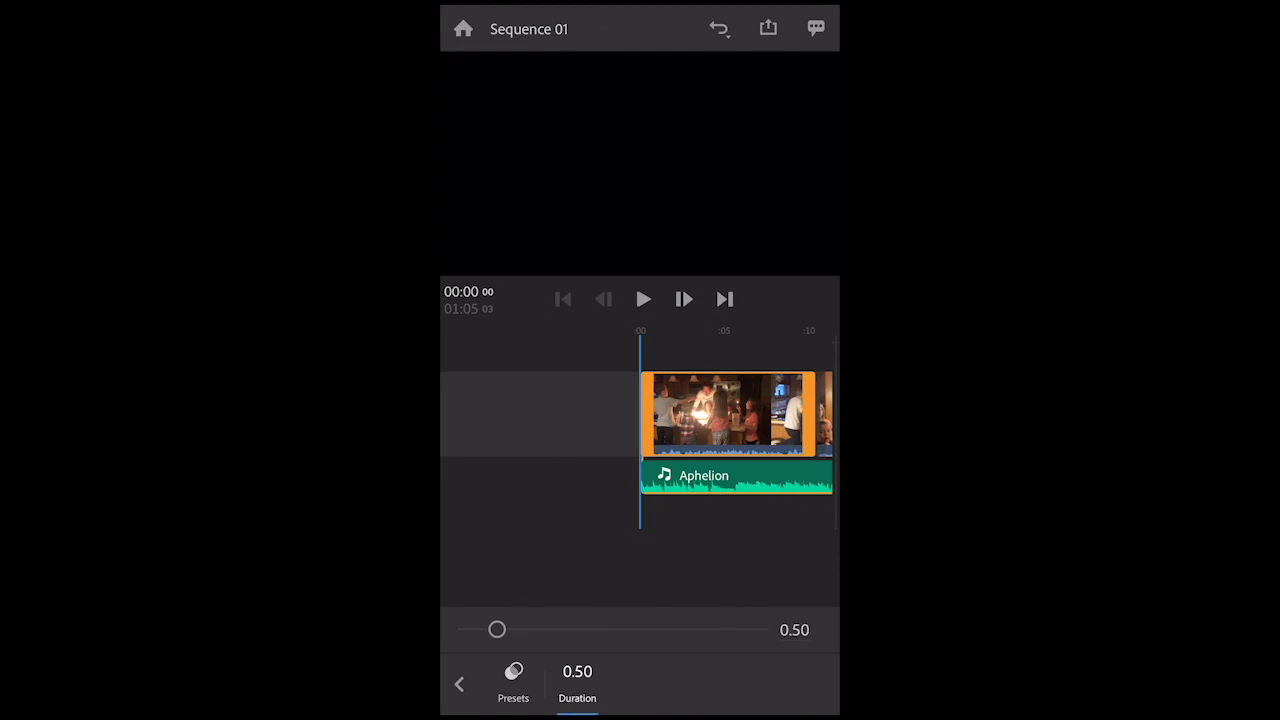
Step: Set the opening Cross Dissolve to 1.03, preview it, and close the transition settings
drag(497, 629, 563, 629)
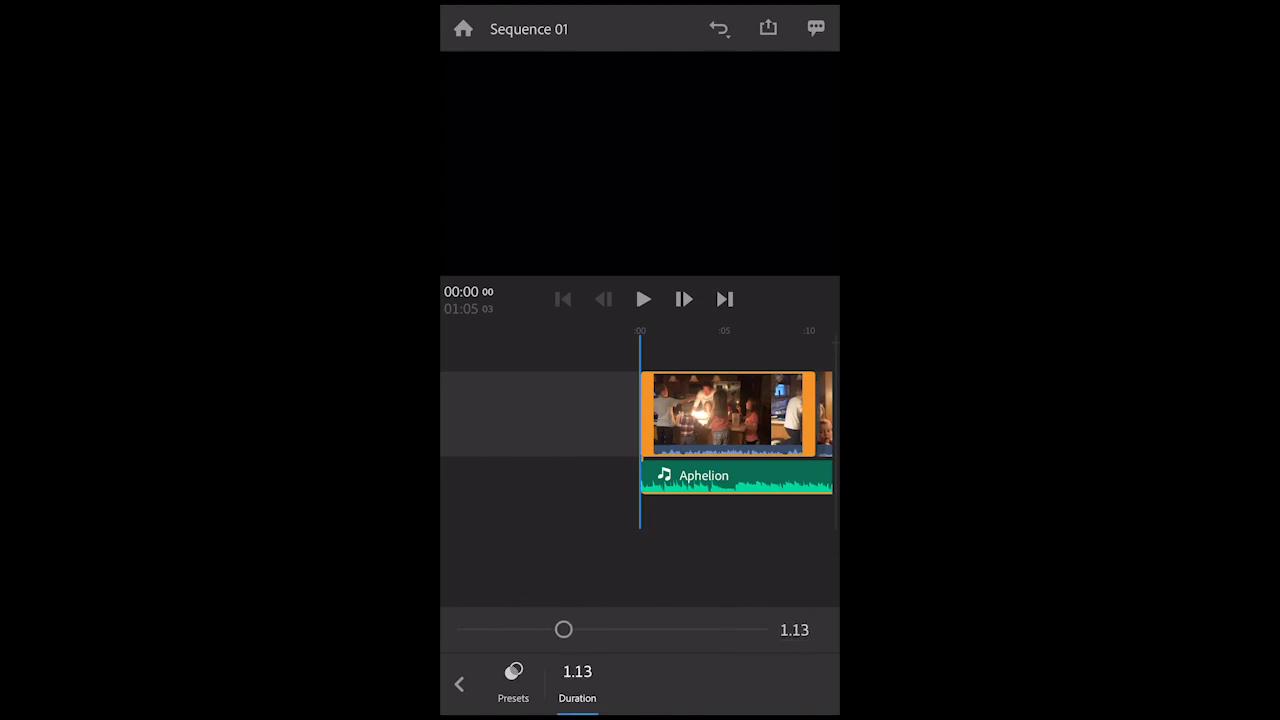
drag(563, 629, 760, 629)
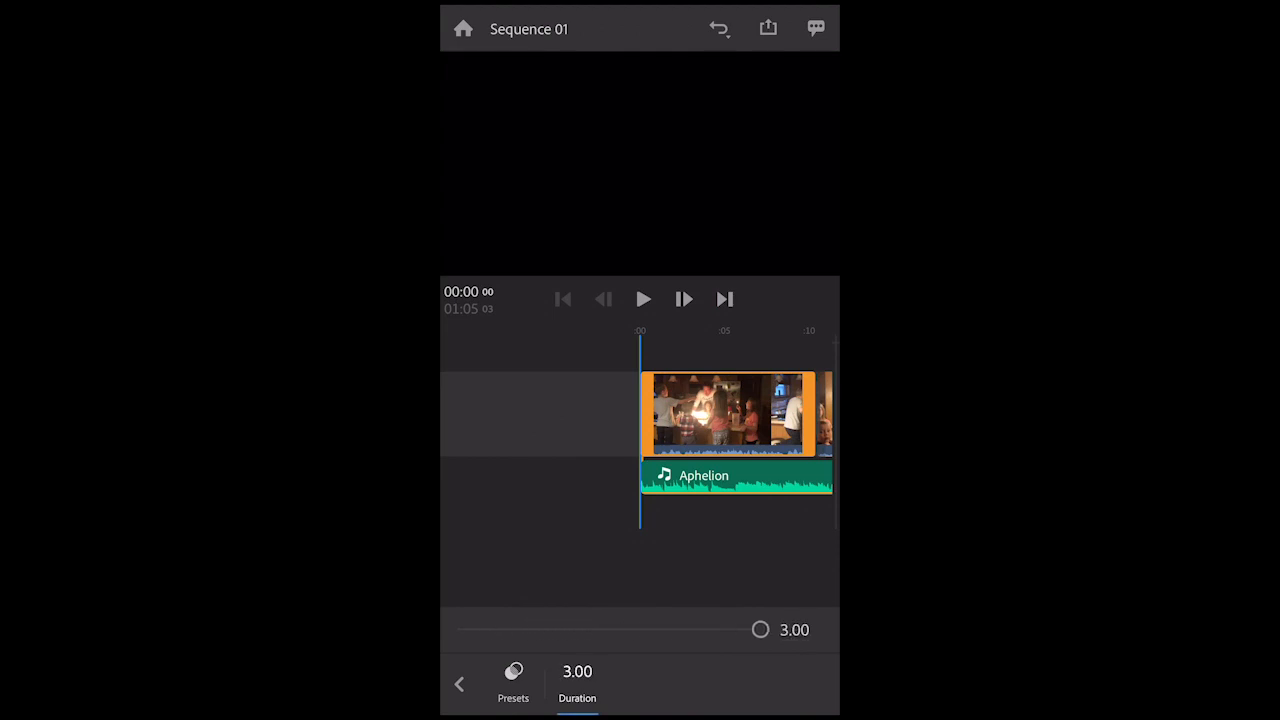
drag(760, 629, 614, 629)
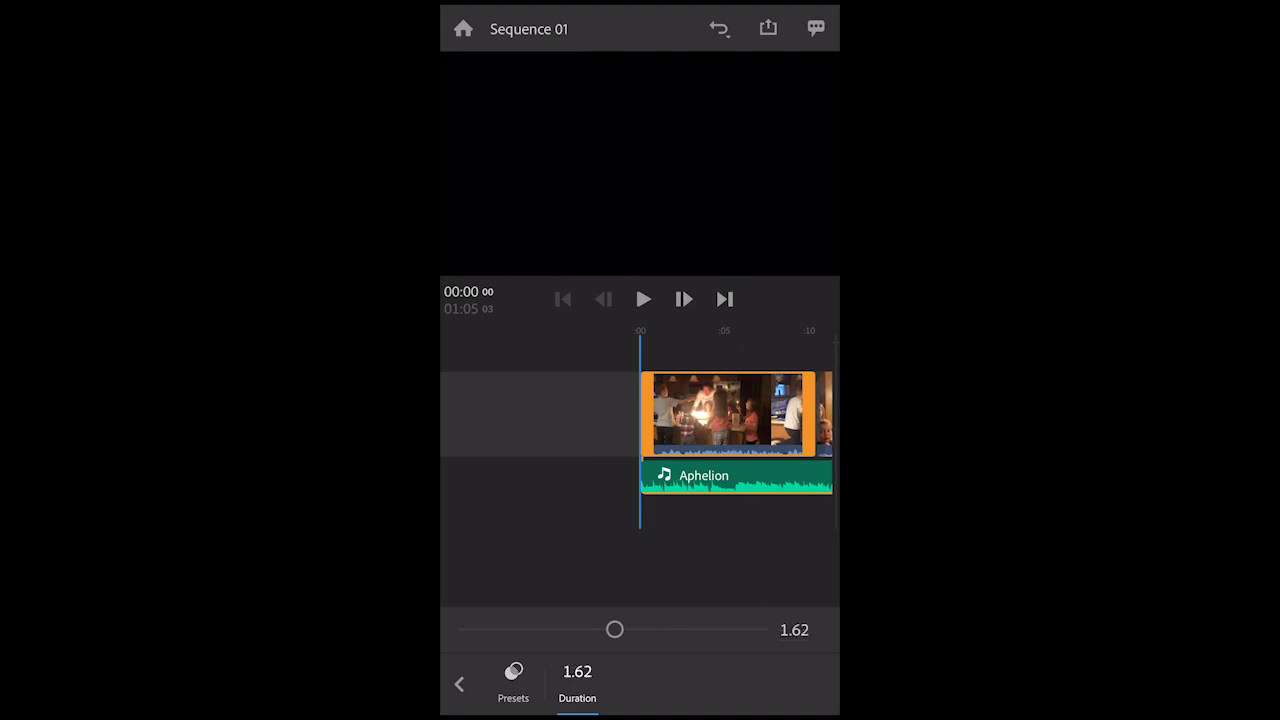
drag(614, 629, 562, 629)
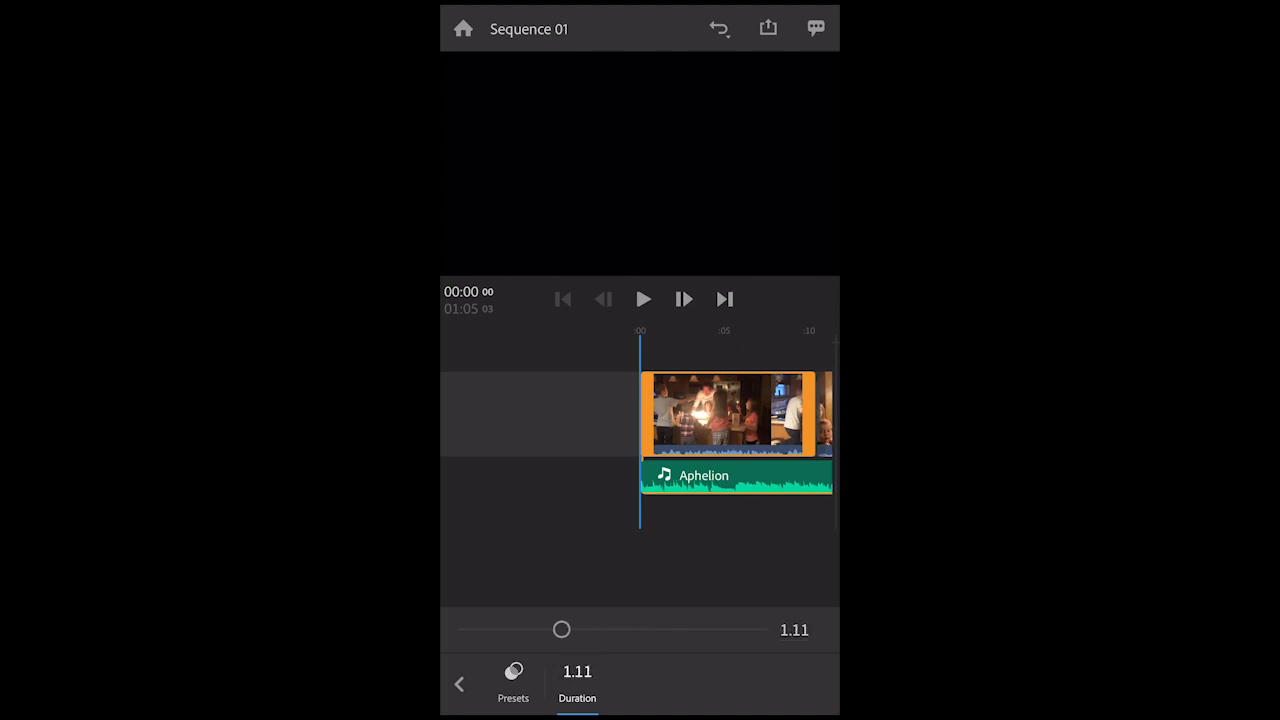
drag(562, 629, 553, 629)
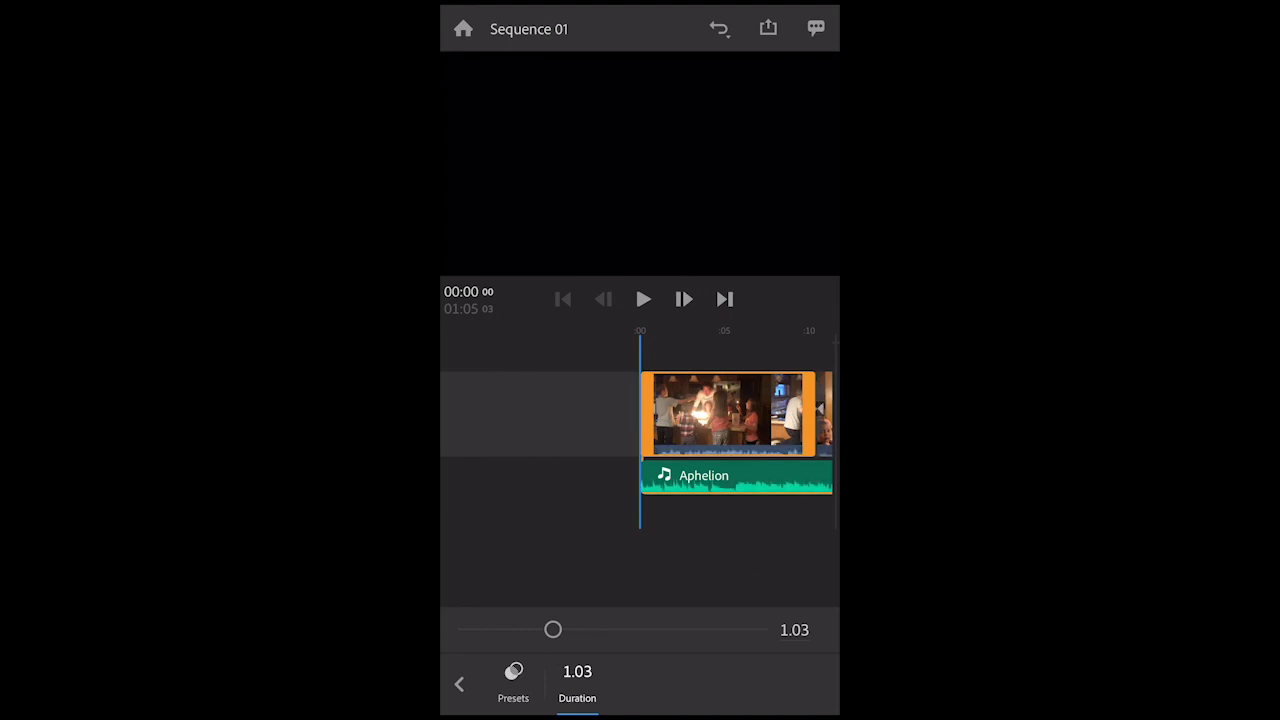
click(643, 299)
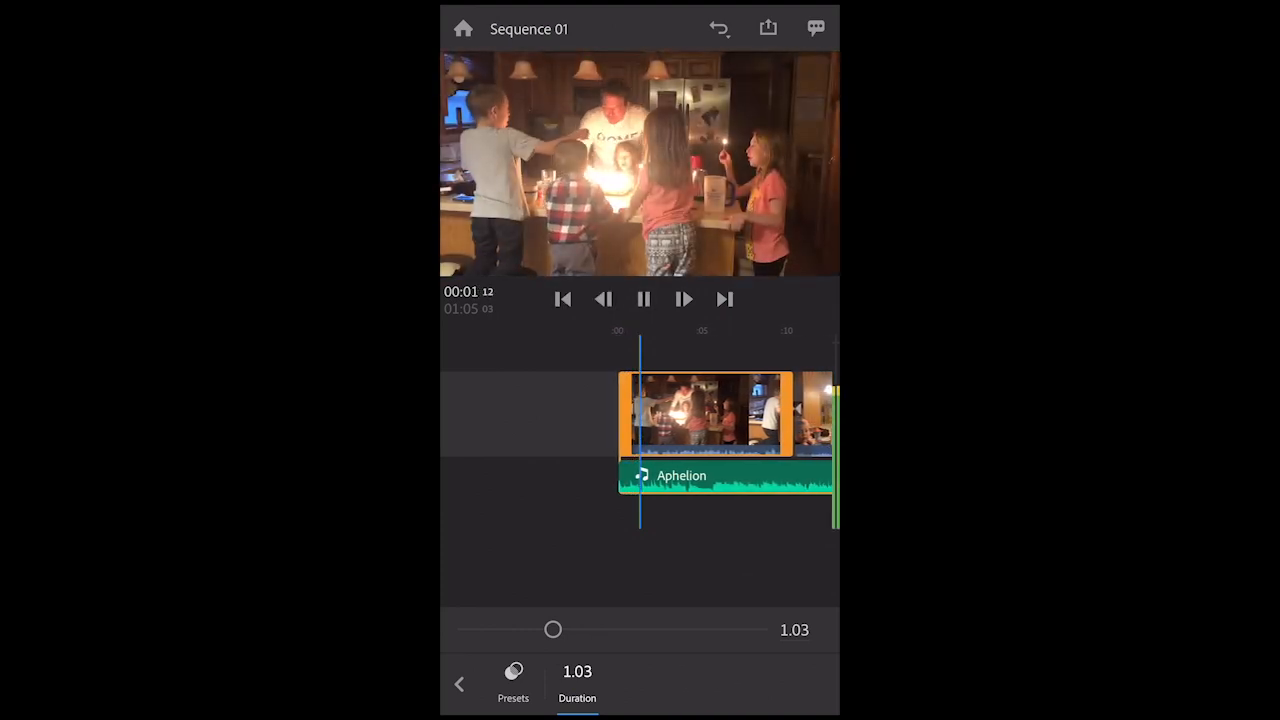
click(643, 299)
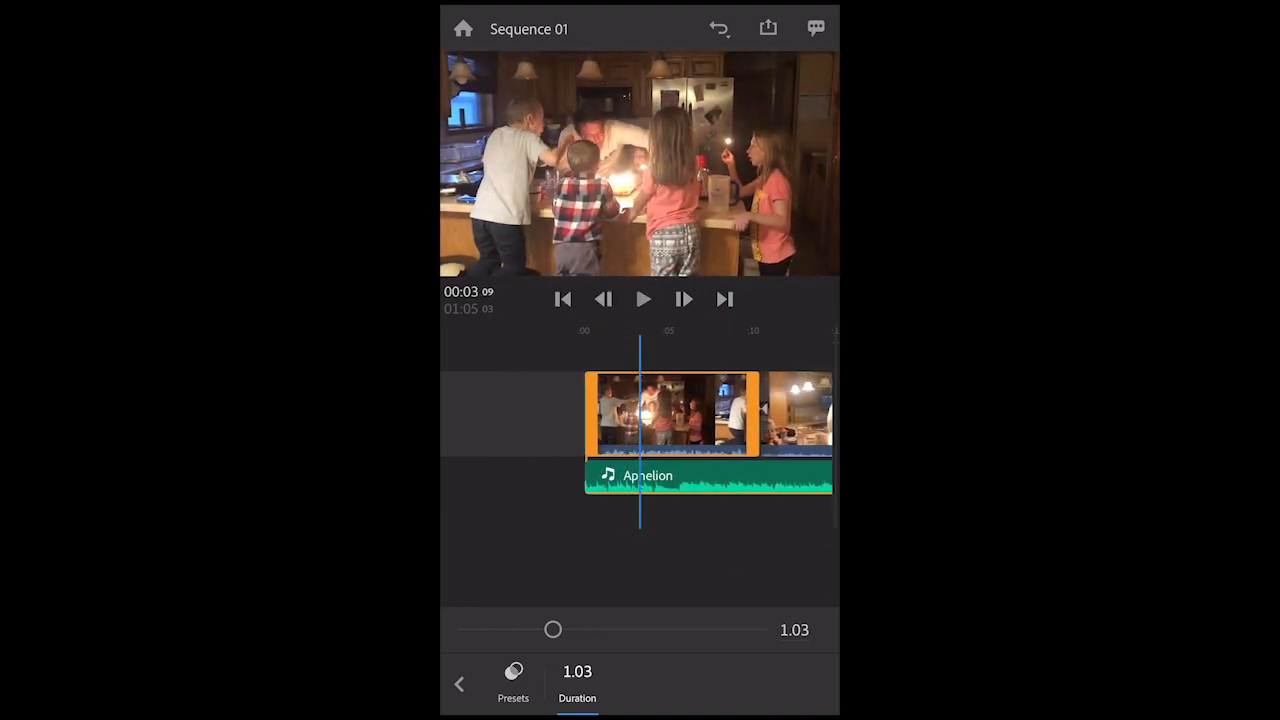
click(459, 684)
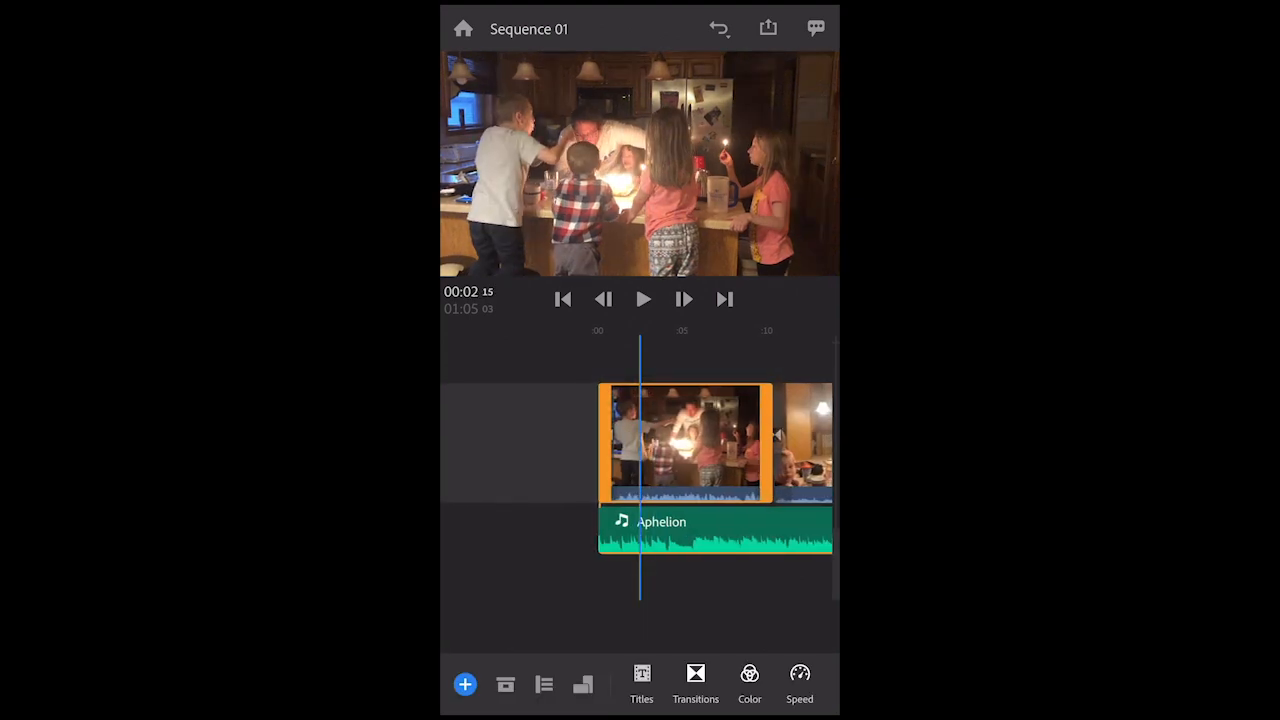
Step: Add a Basic Lower-Third title in the Left style and start editing its text
click(641, 680)
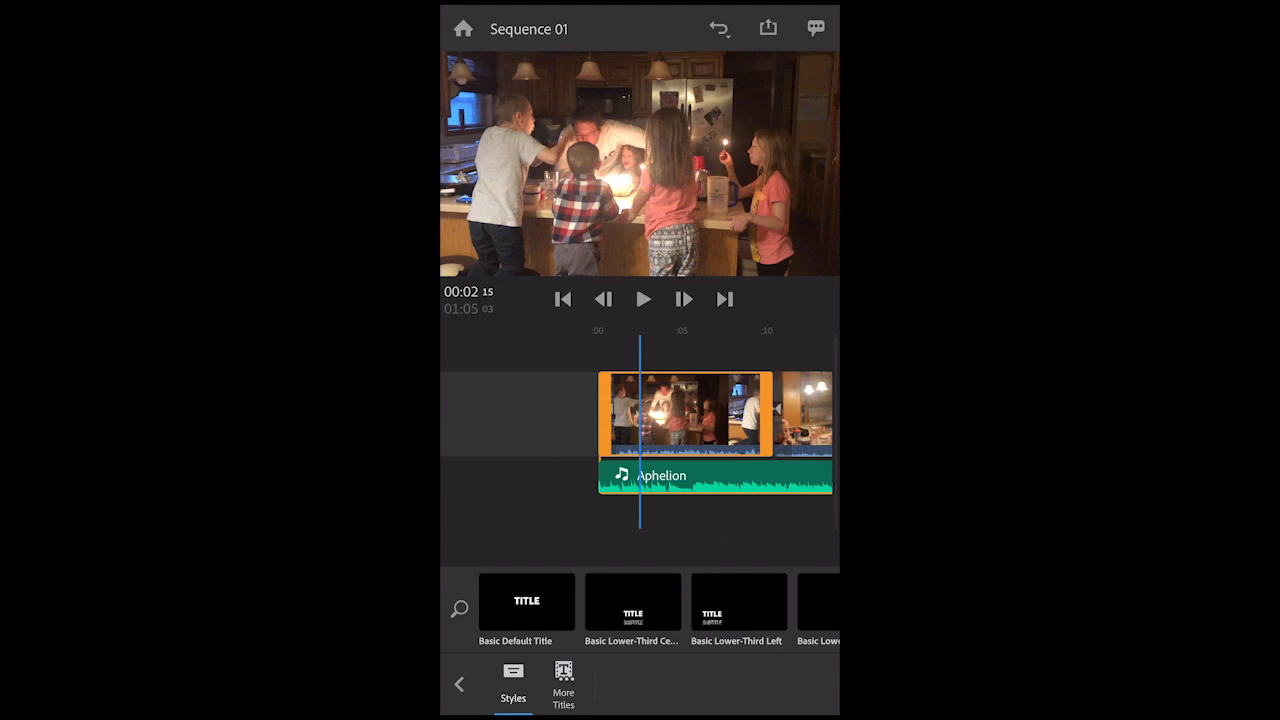
click(632, 601)
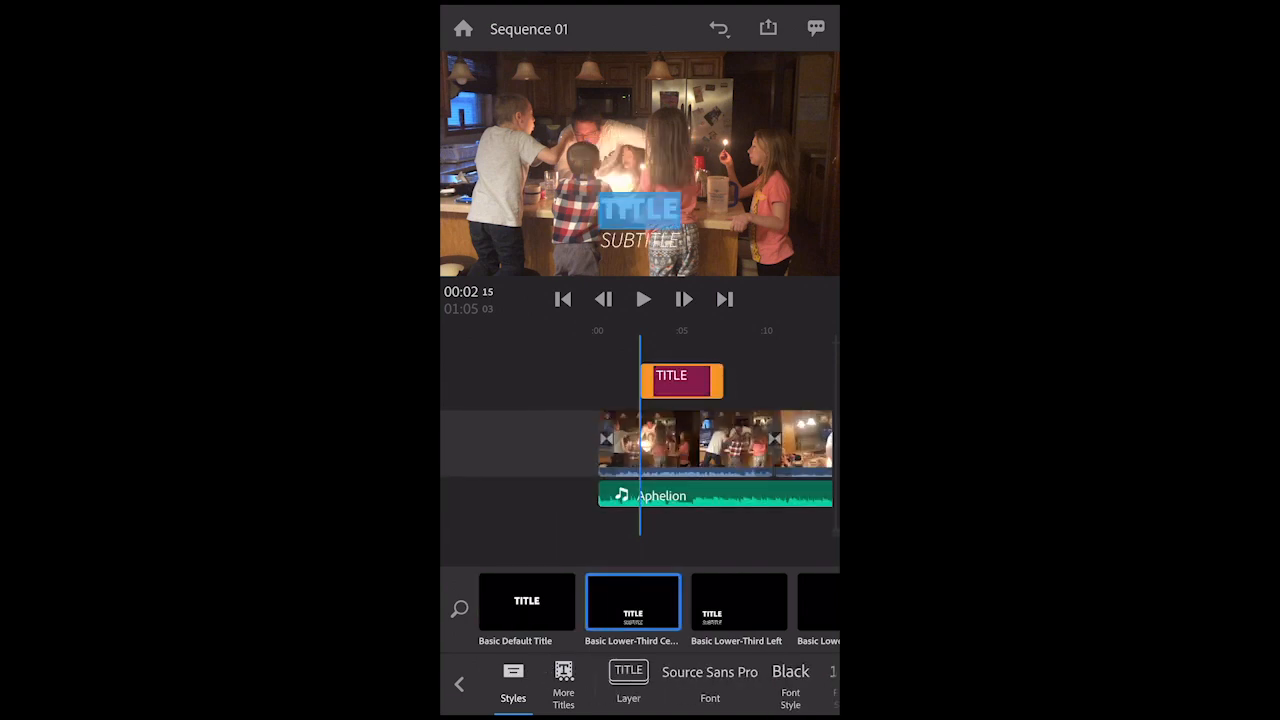
click(738, 601)
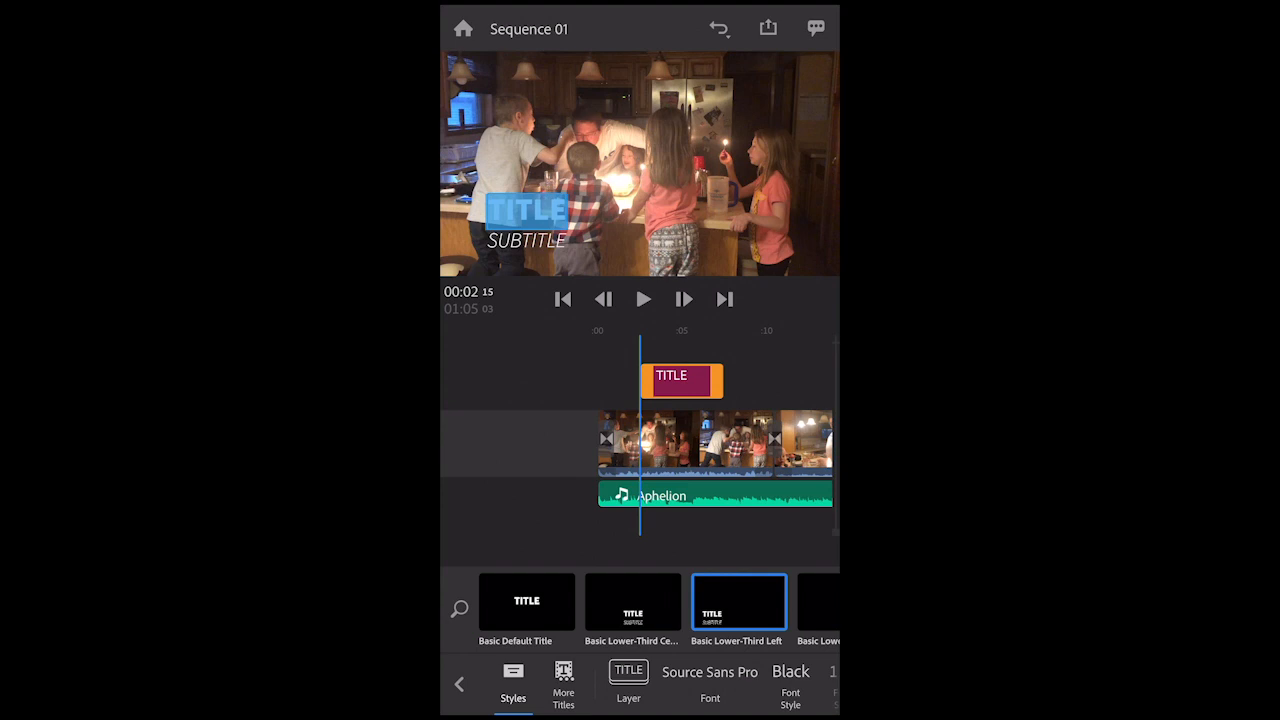
click(530, 210)
text(E)
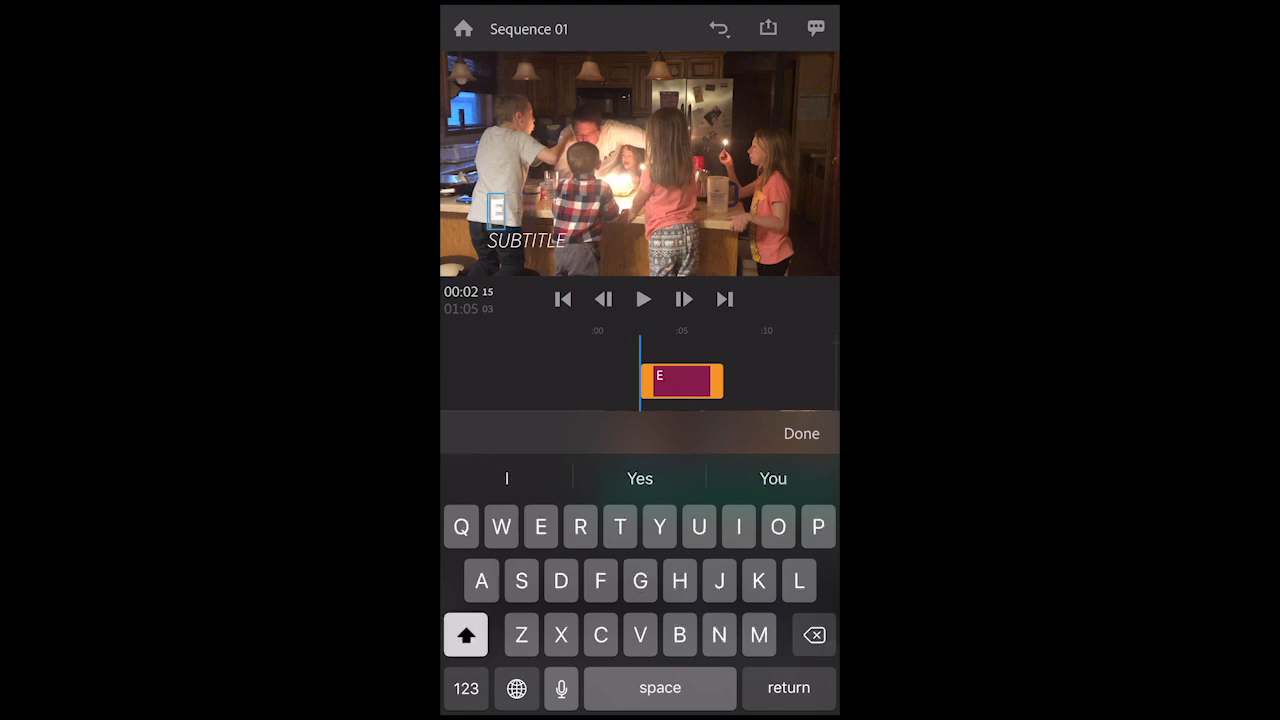
Step: Retype the main title line as 'Birthday Party'
click(465, 634)
text(B)
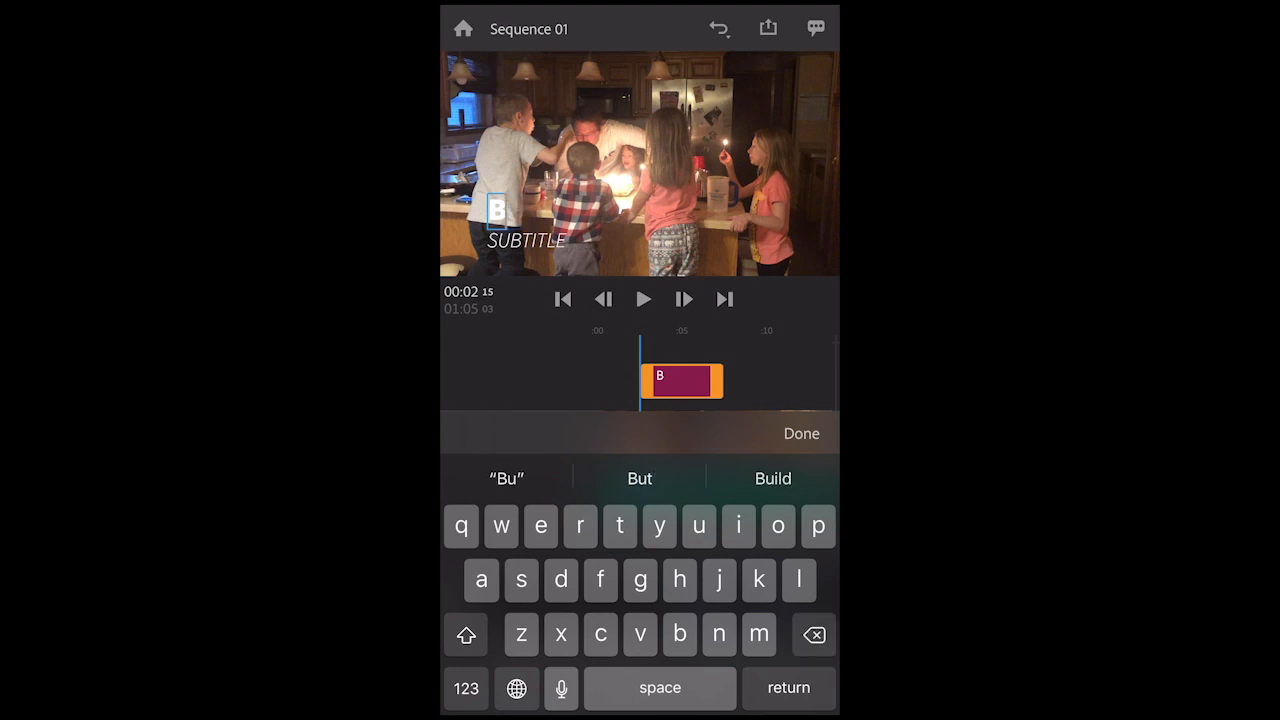
text(irthday)
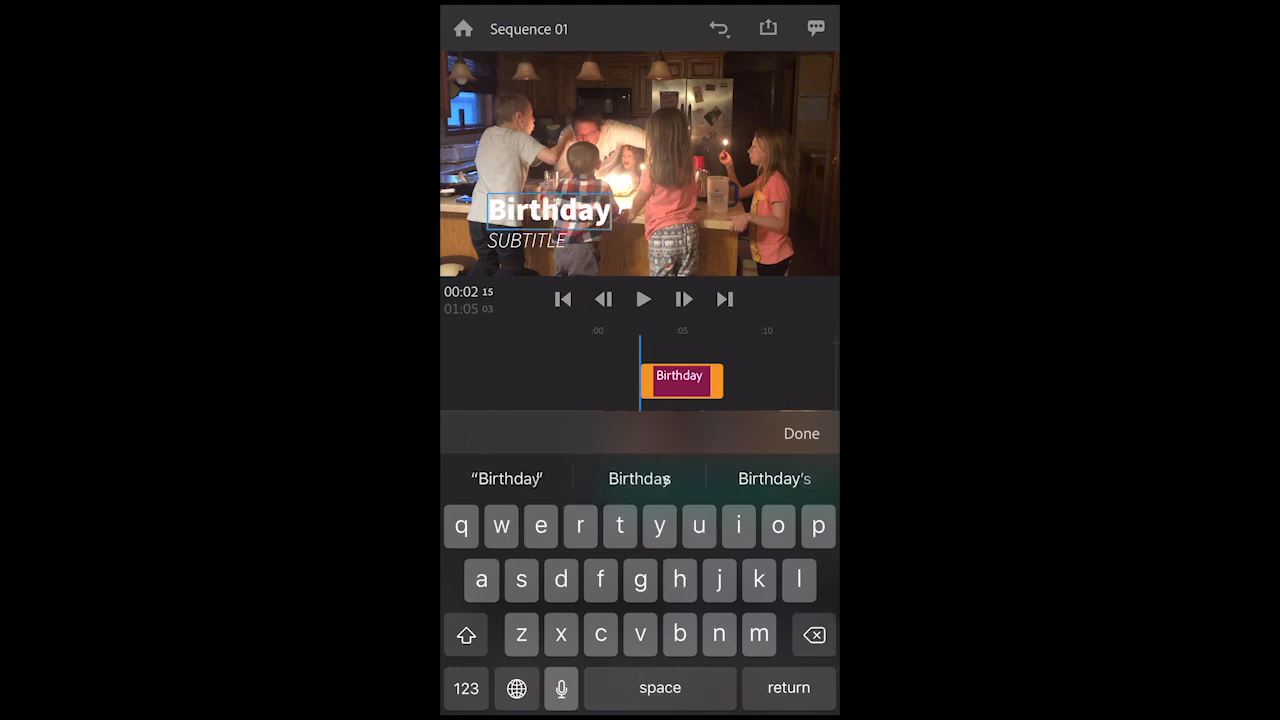
text(Party)
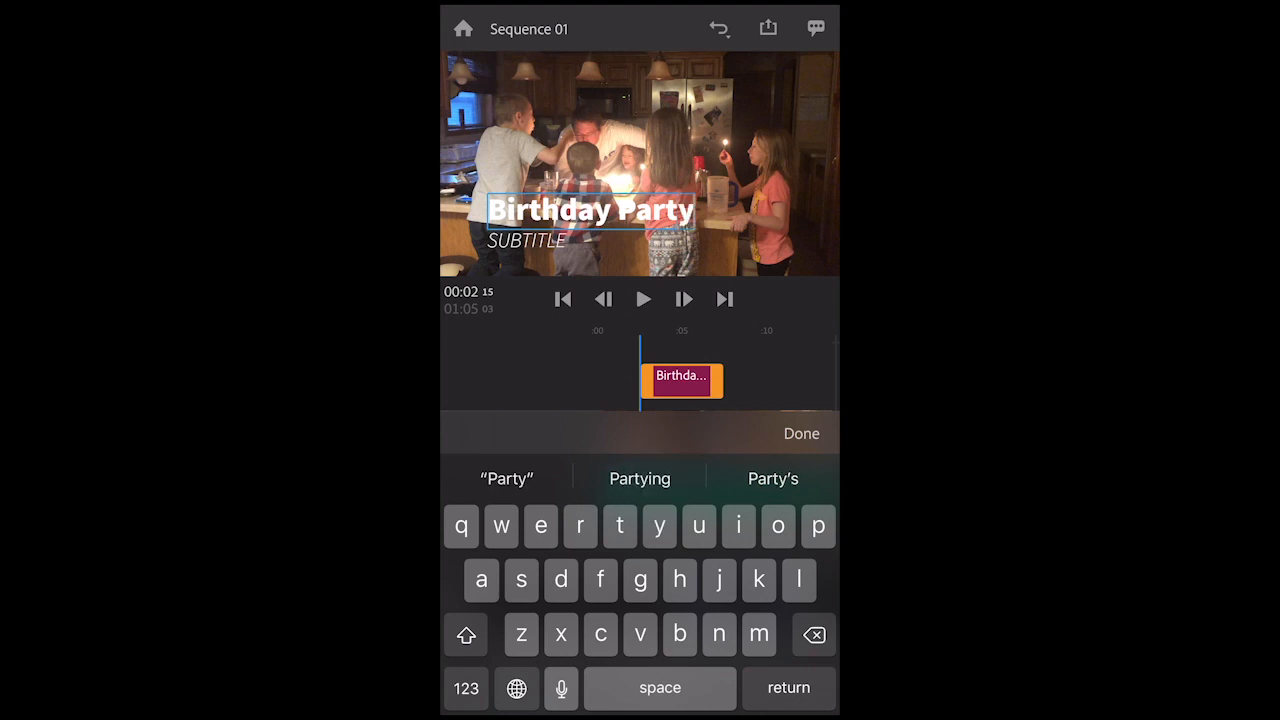
Step: Retype the subtitle as 'By Curt', deleting the stray extra letter
click(528, 240)
text(SU)
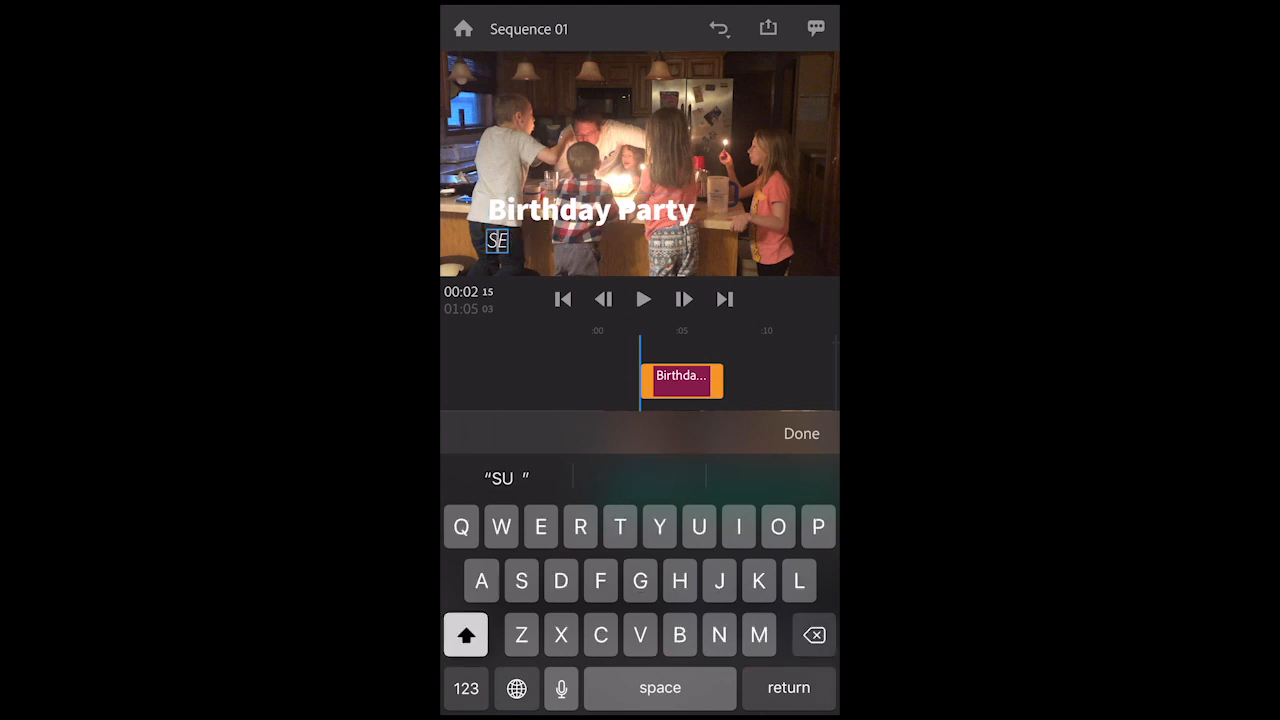
click(813, 635)
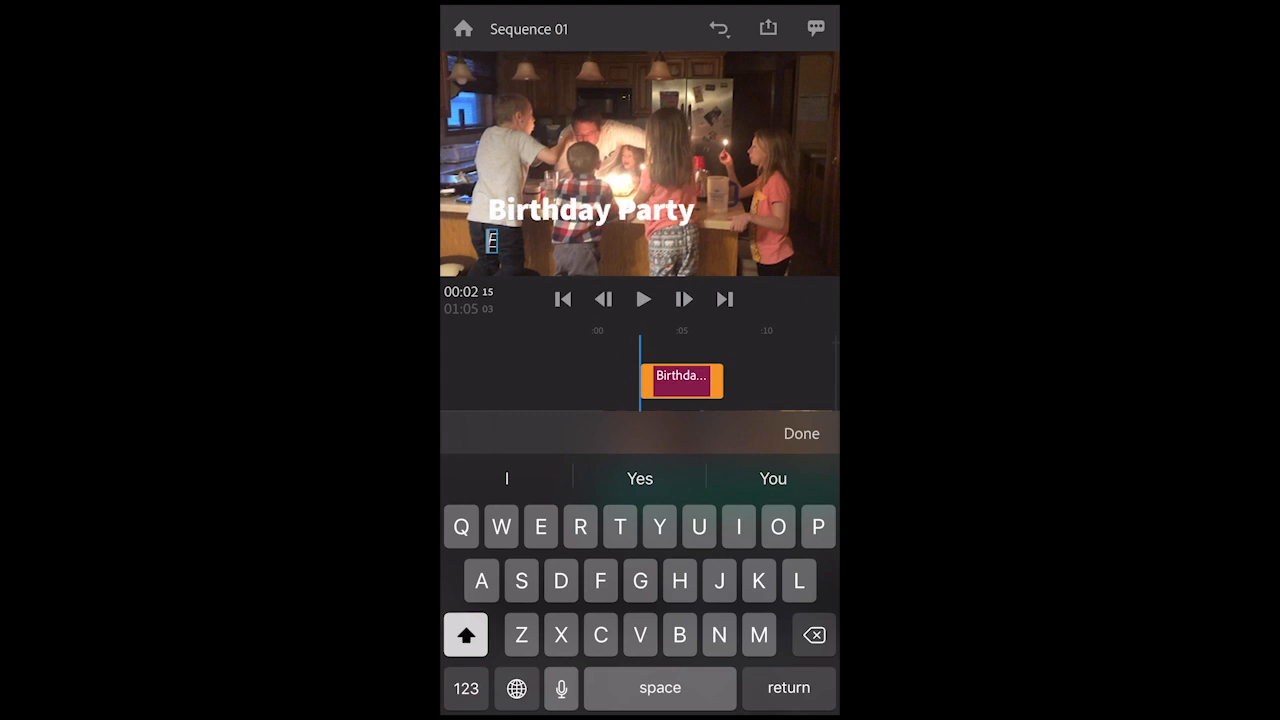
text(ye)
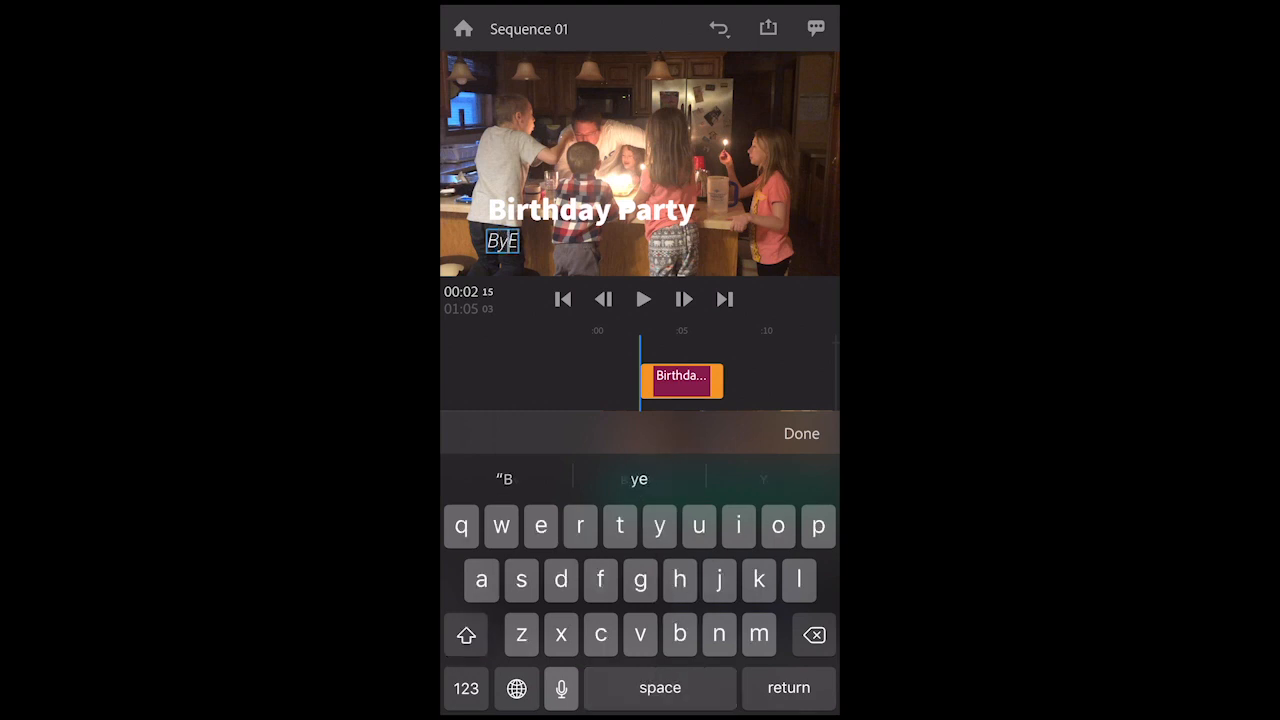
text(urt)
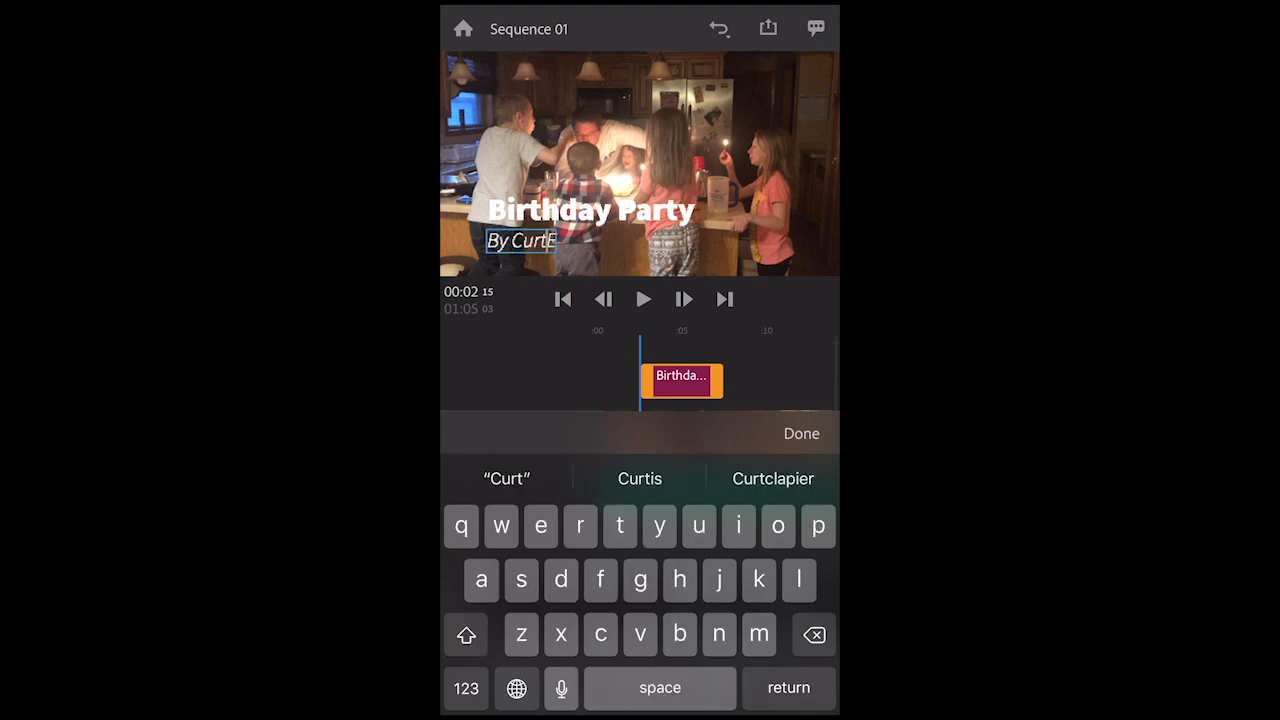
click(813, 634)
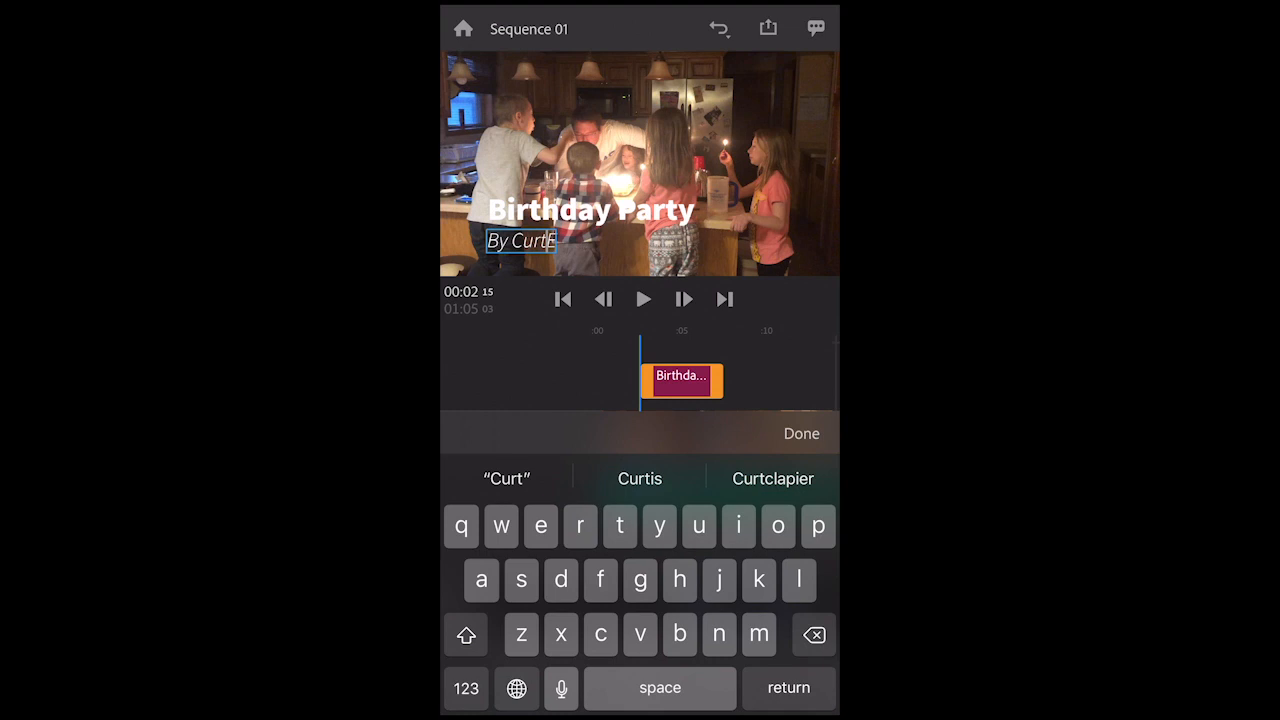
text(E)
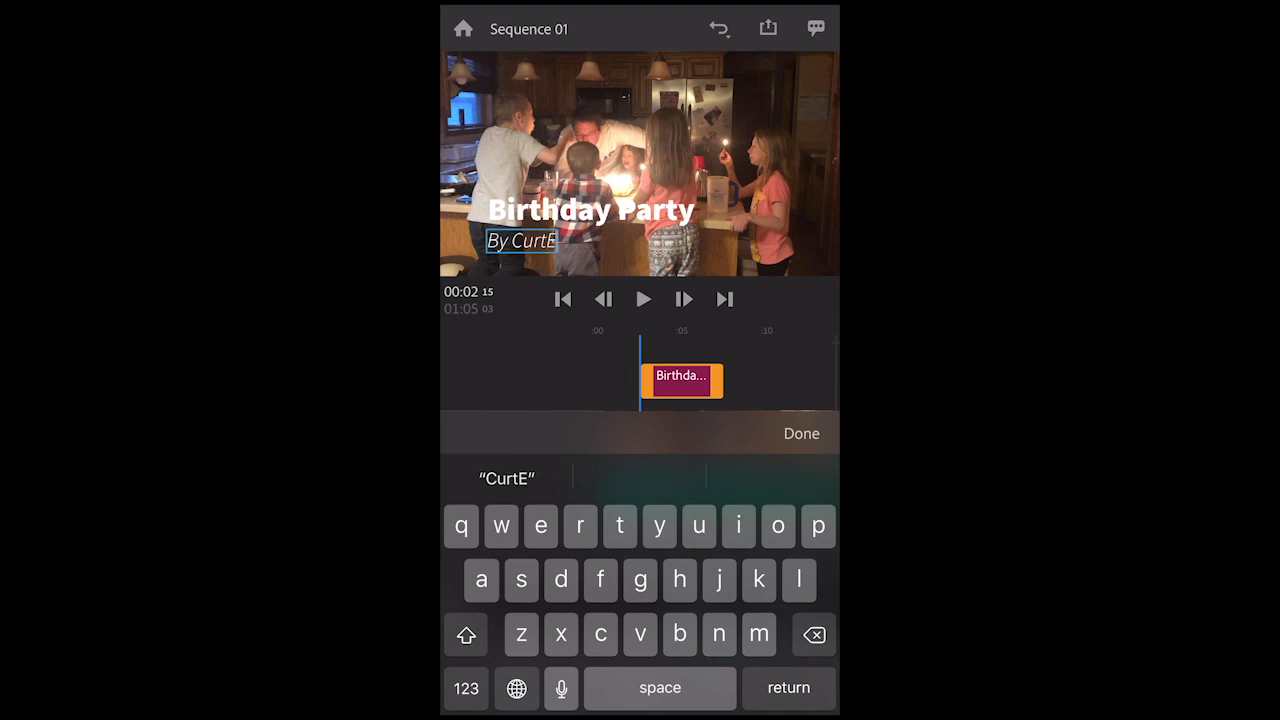
key(backspace)
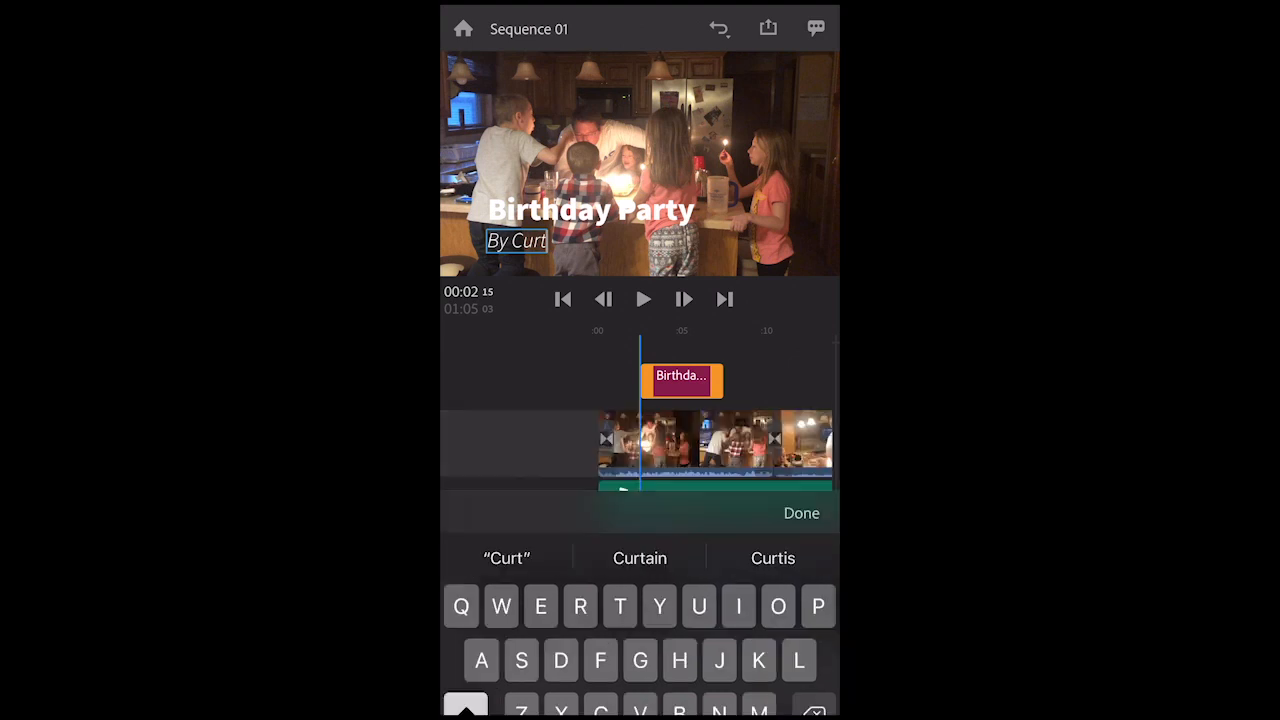
Step: Close title editing, review the timeline and title clip, and open Ready to Export
click(801, 513)
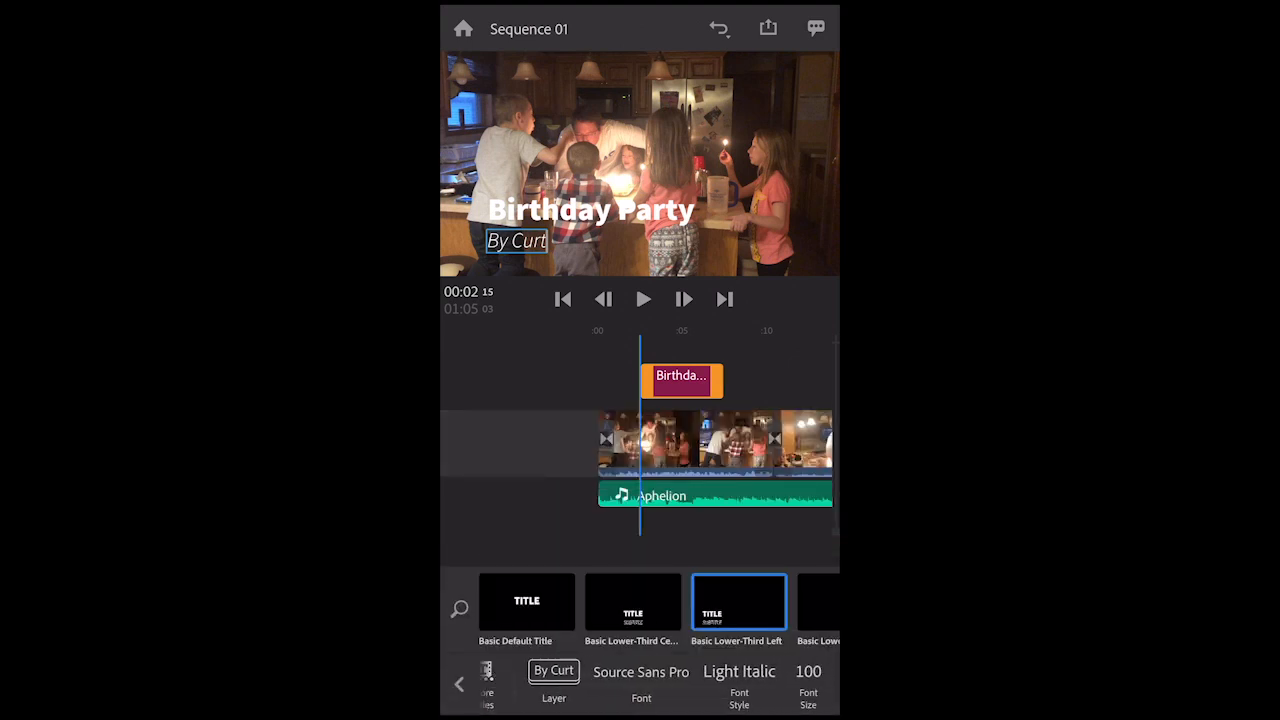
scroll(left, 3)
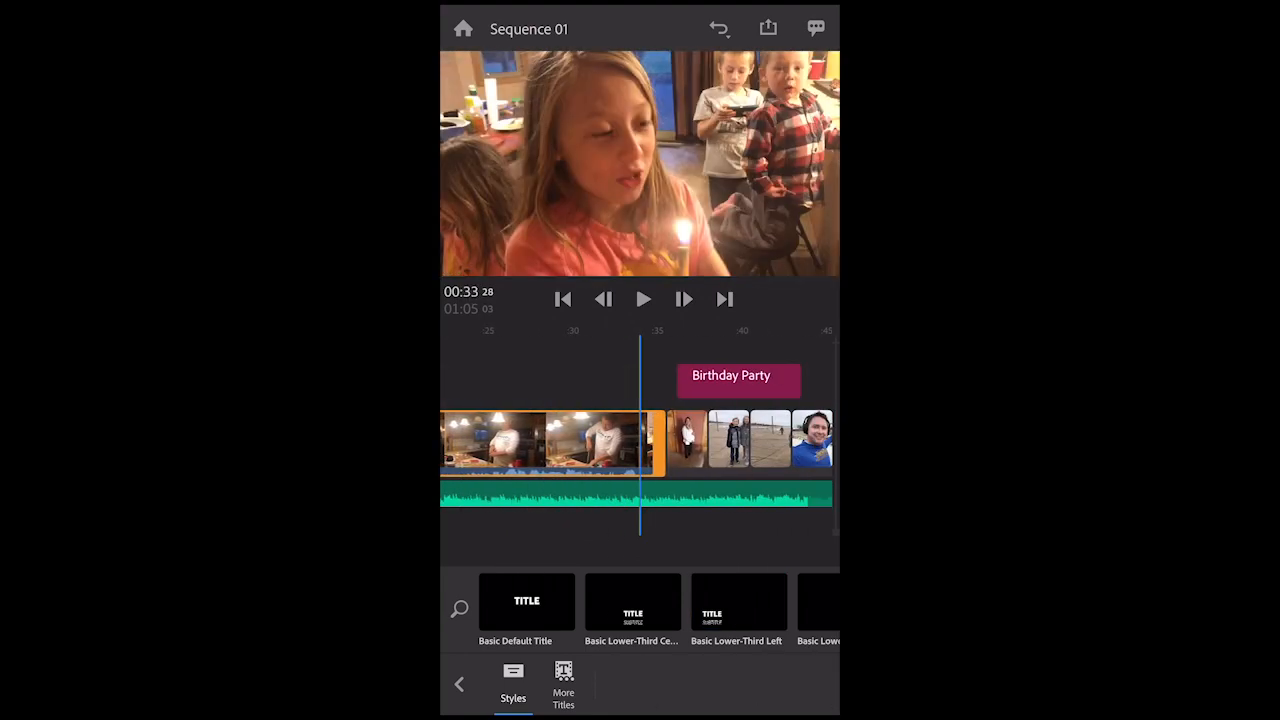
click(739, 601)
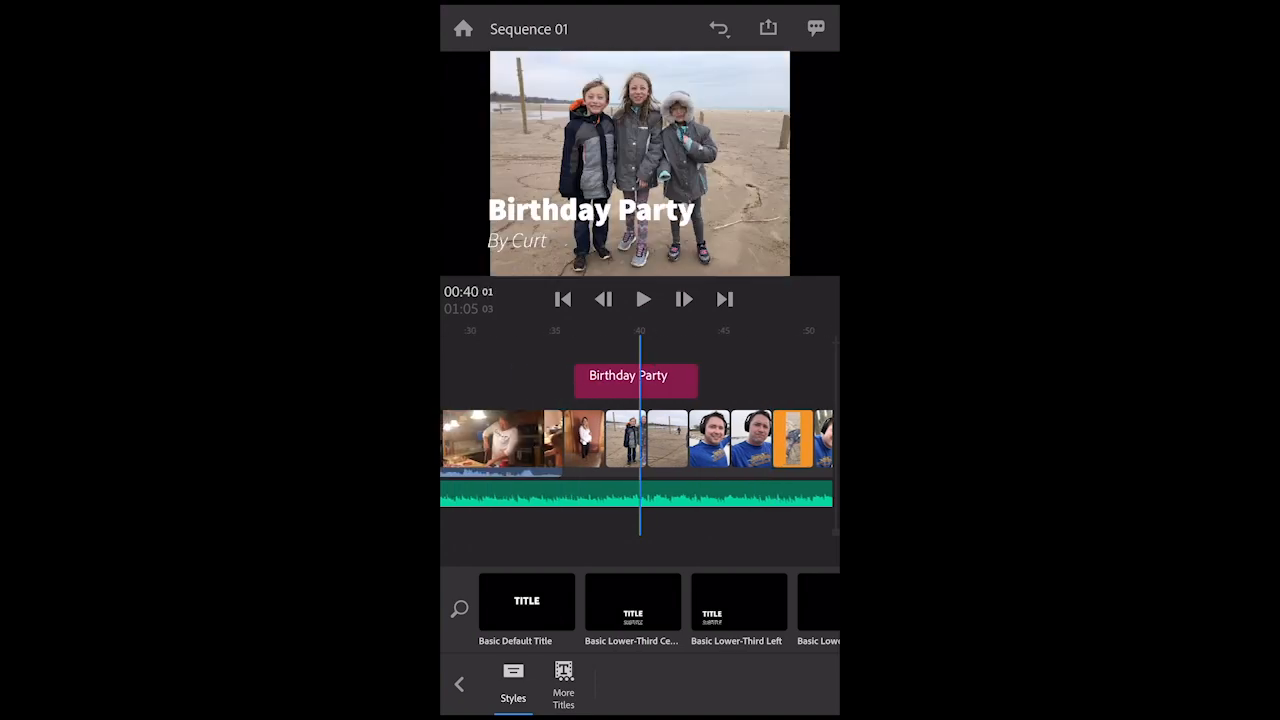
click(738, 601)
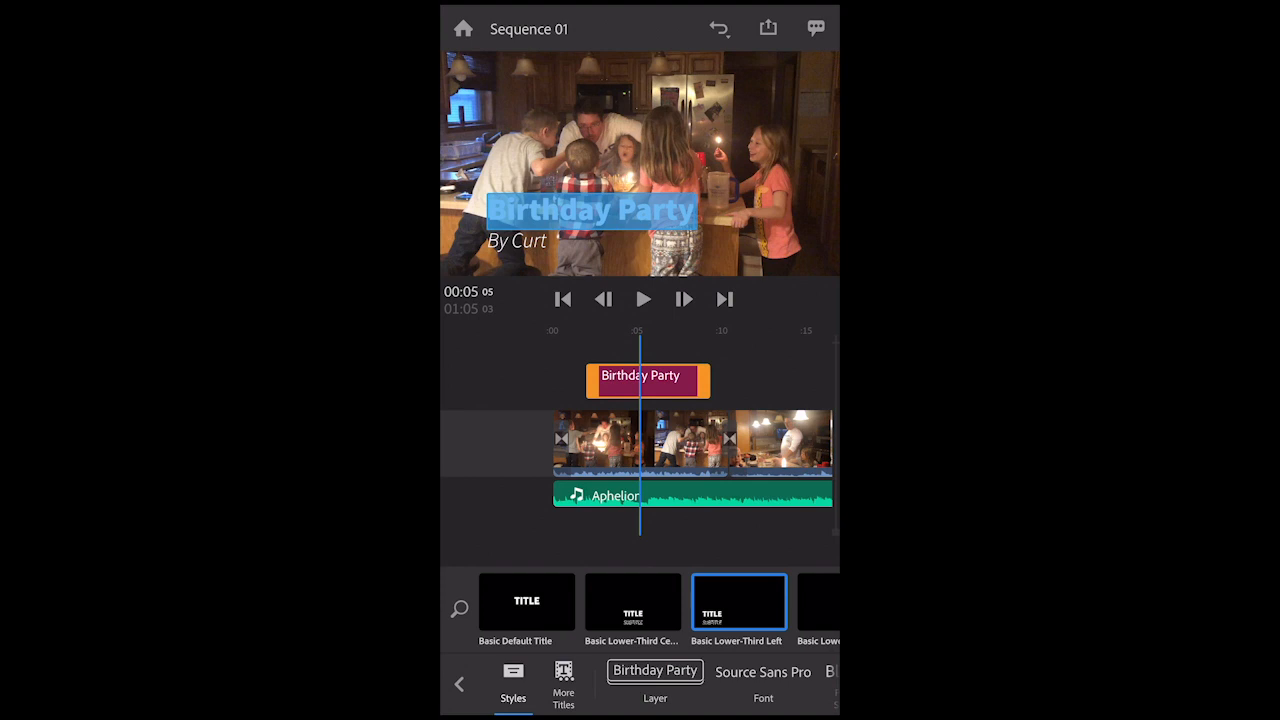
click(768, 28)
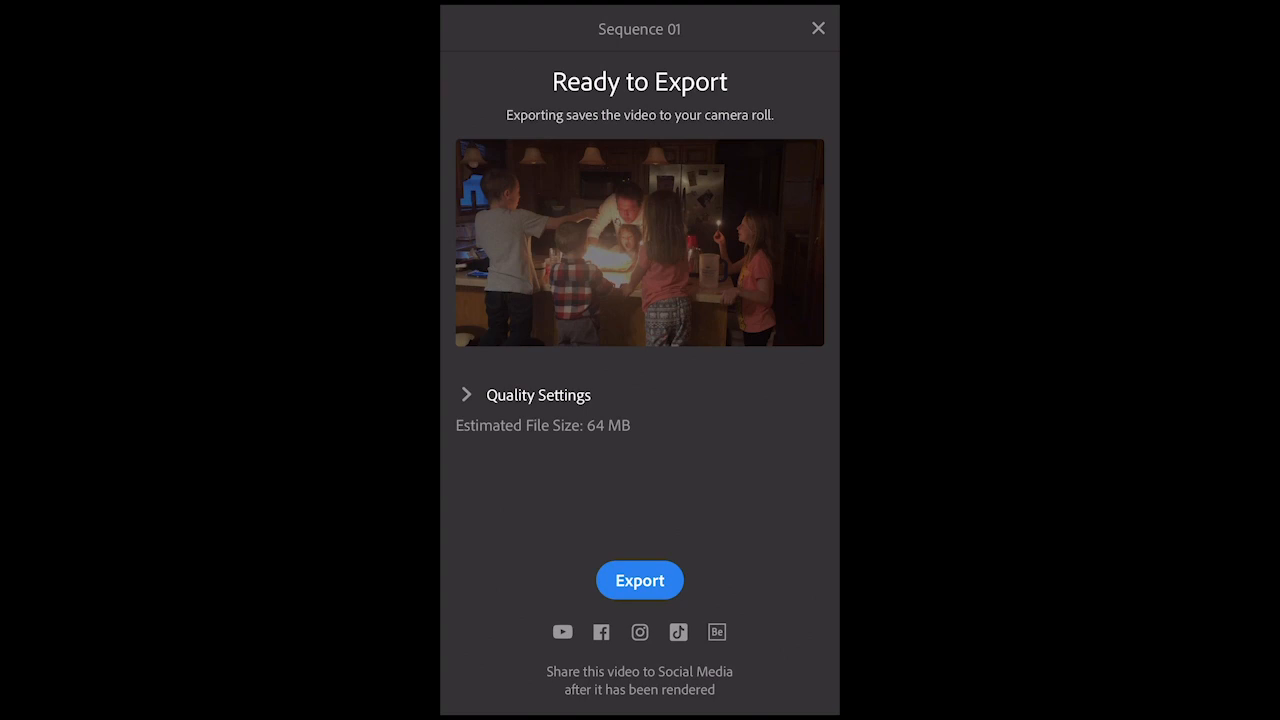
Step: Export Sequence 01 using the Automatic 1920x1080, 30 fps quality preset
click(466, 394)
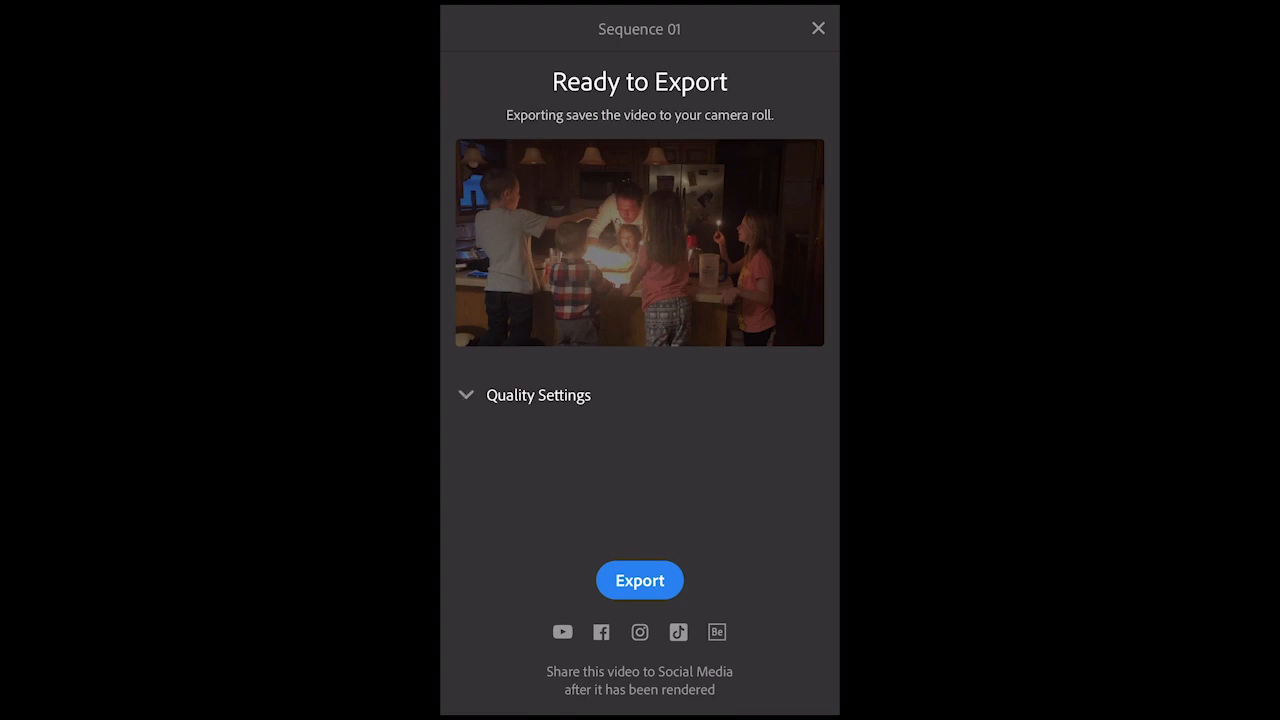
click(538, 394)
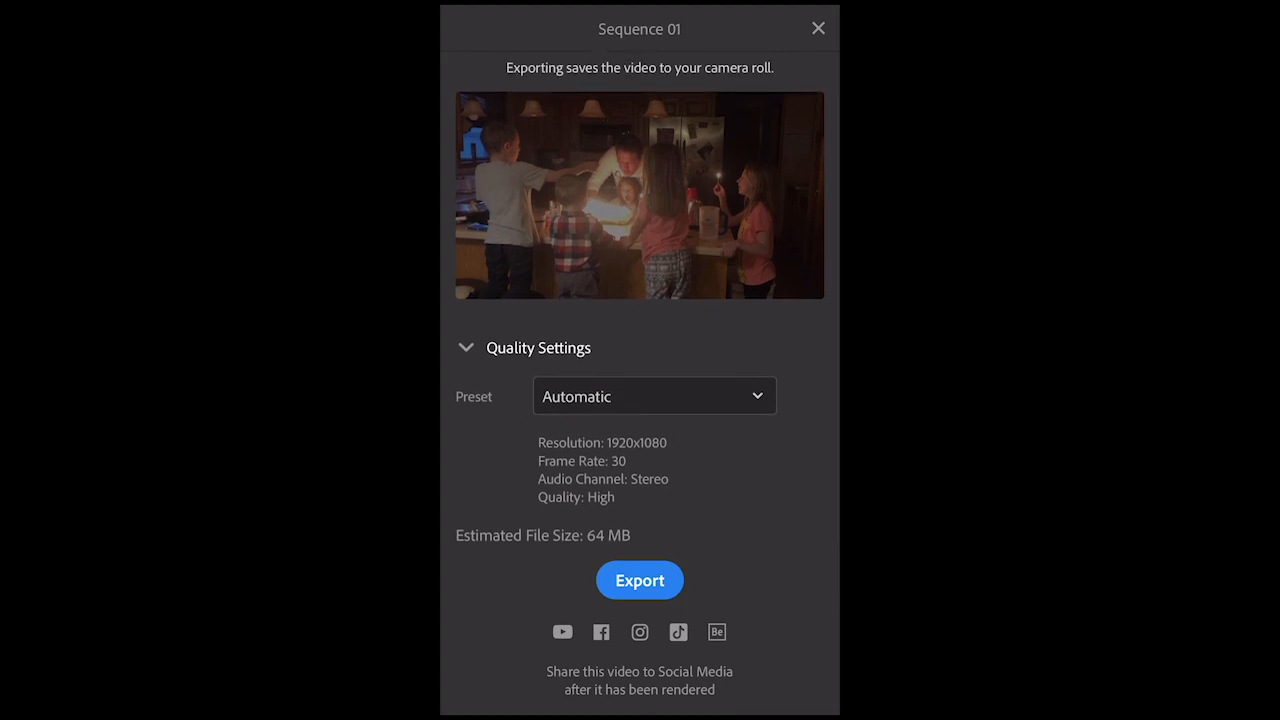
click(639, 580)
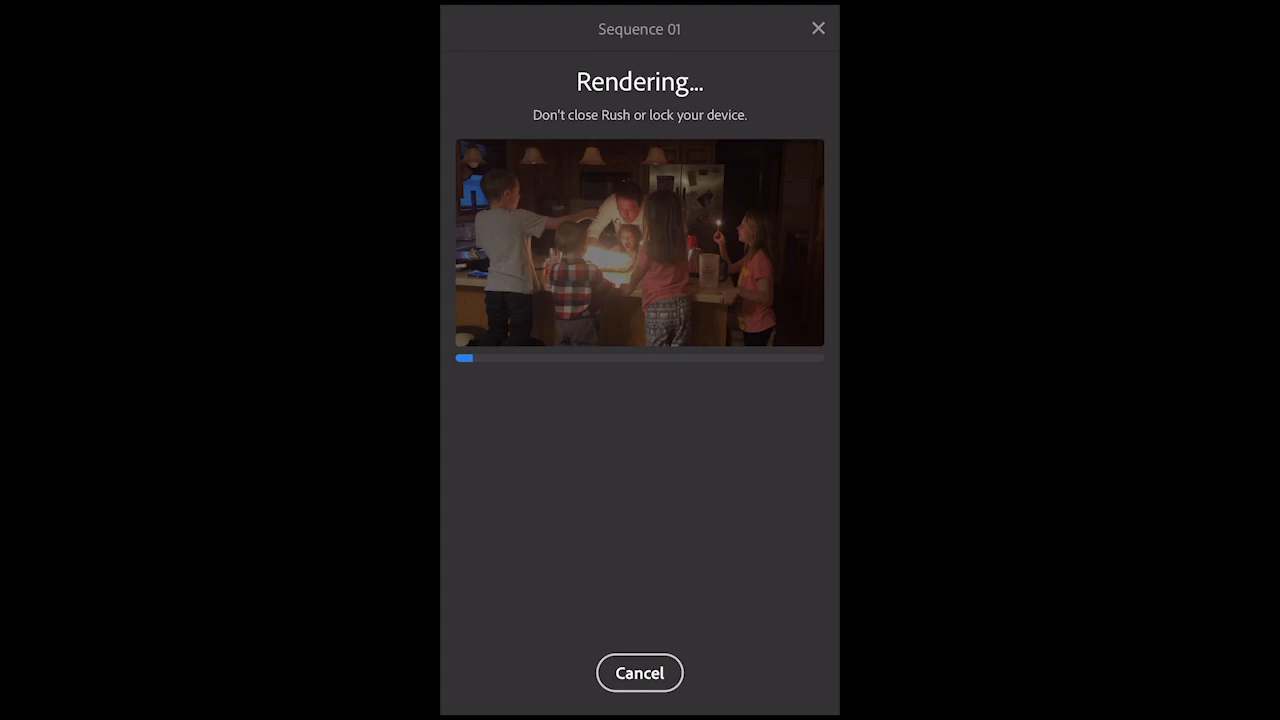